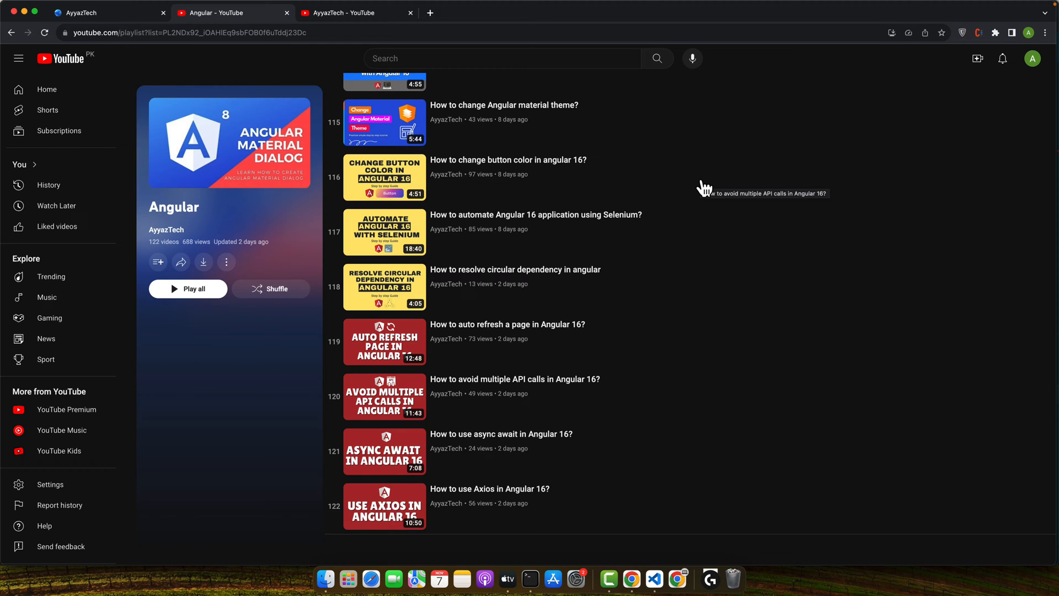
# Clear the terminal's Angular Material output and begin typing 'ng new project-name'.
pyautogui.click(530, 579)
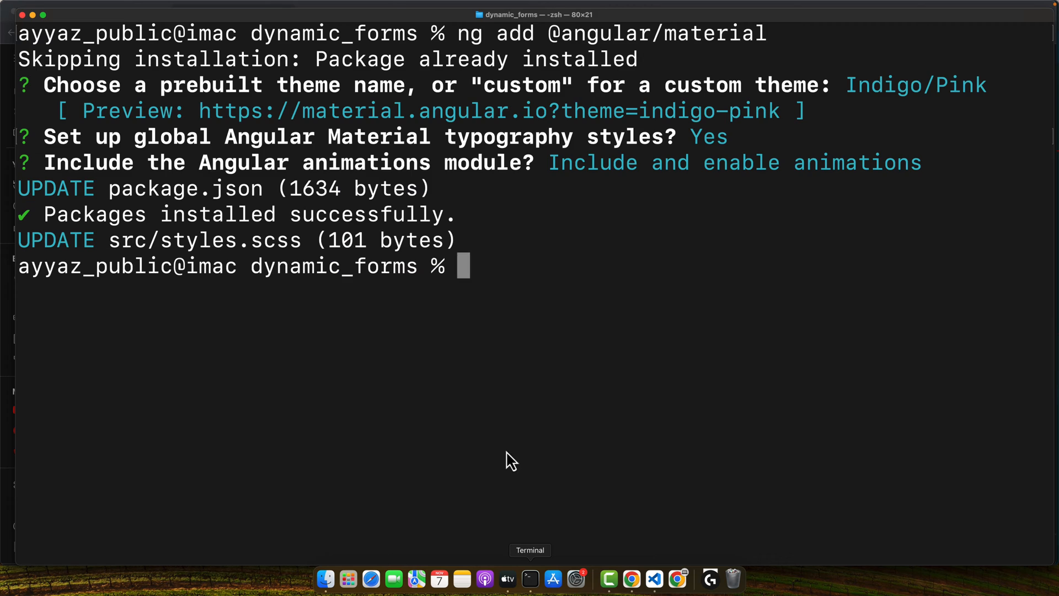
pyautogui.write('ng new project-')
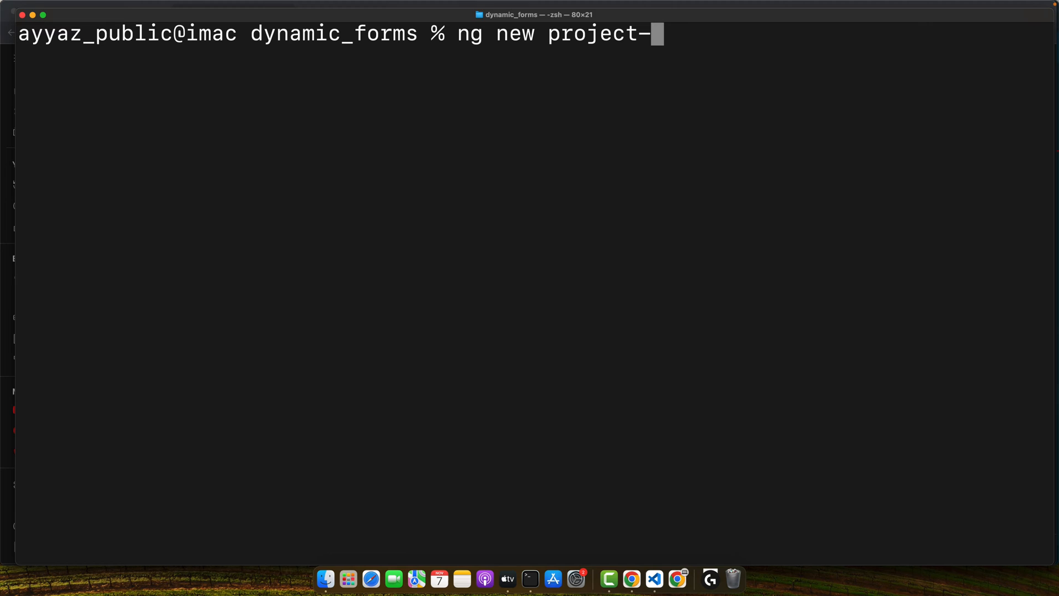
pyautogui.write('nam')
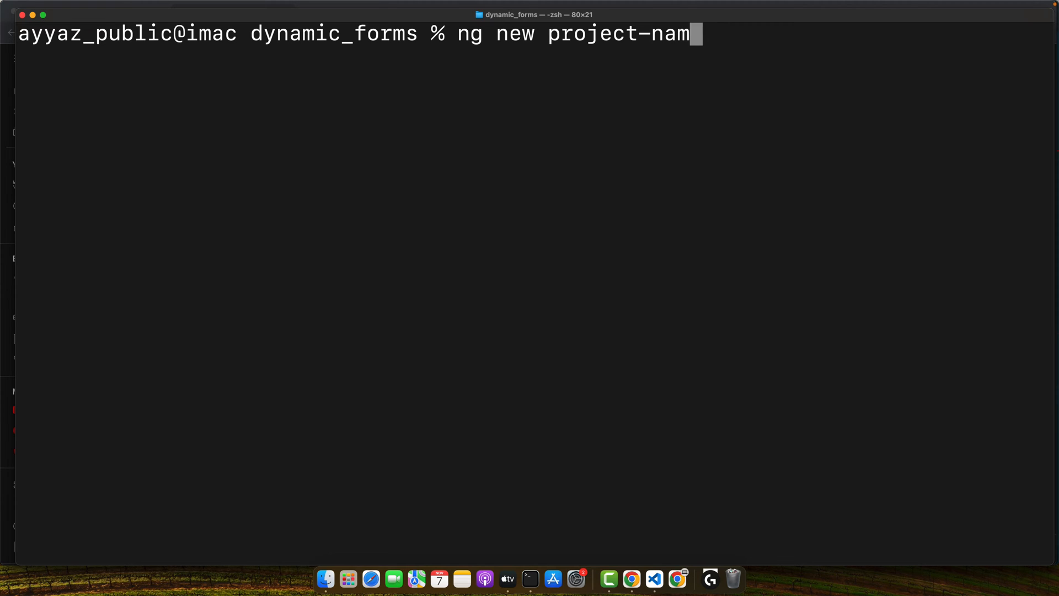
pyautogui.press('ctrl+u')
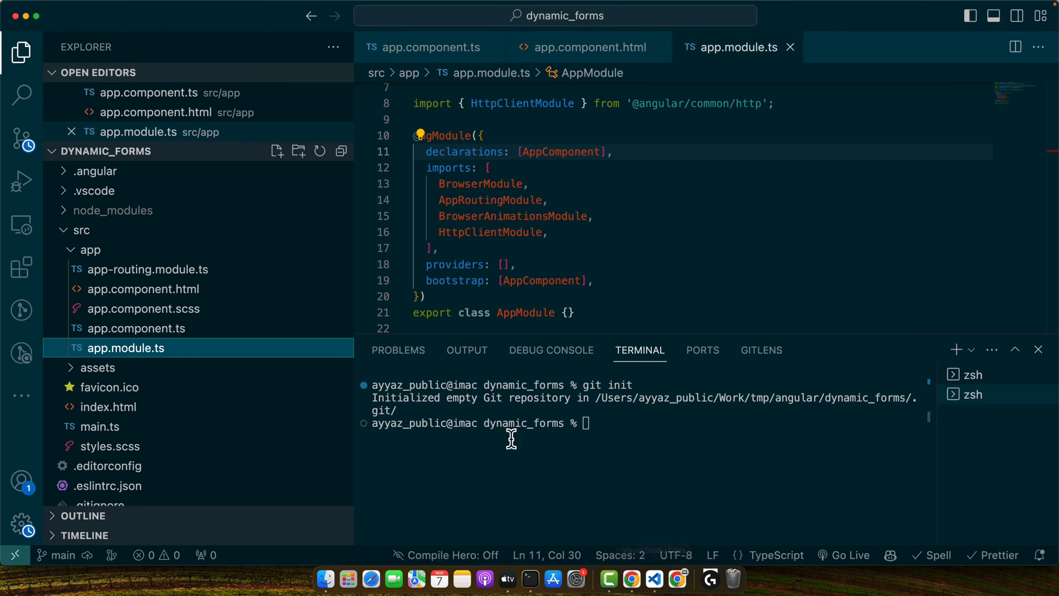
pyautogui.moveTo(594, 441)
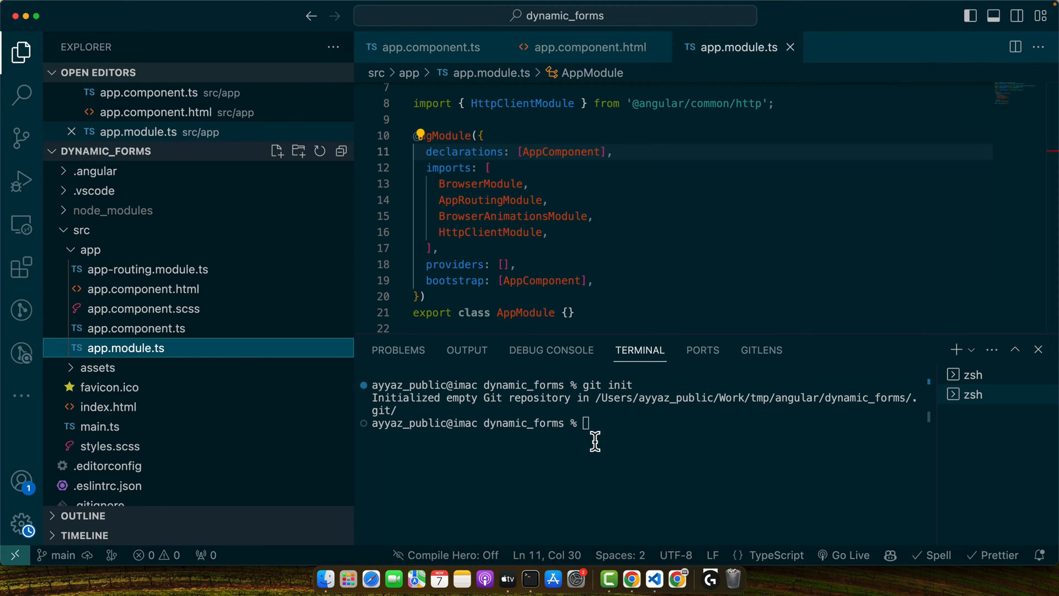
pyautogui.moveTo(292, 353)
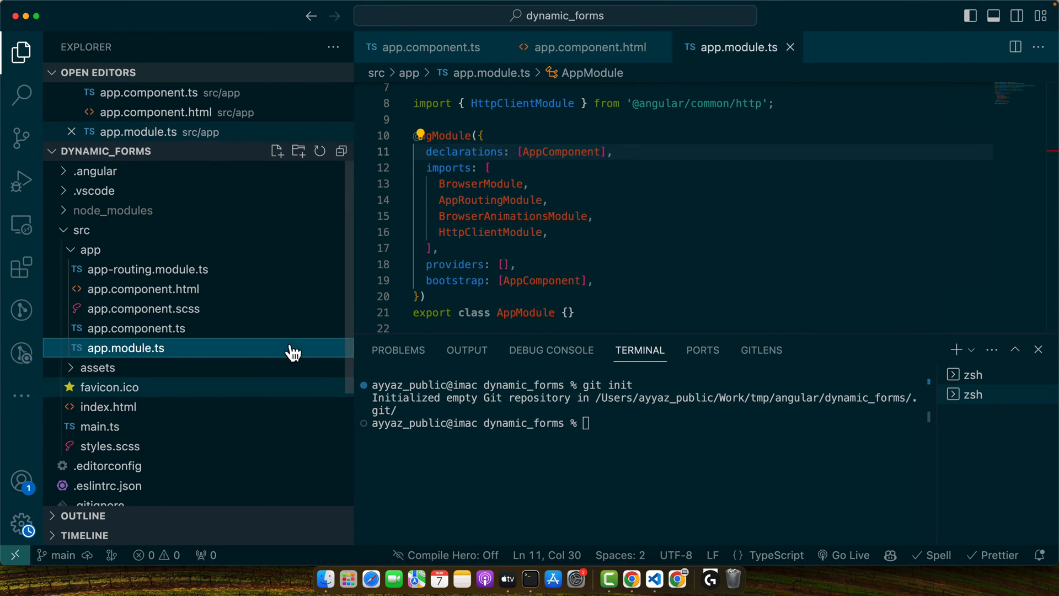
pyautogui.moveTo(249, 260)
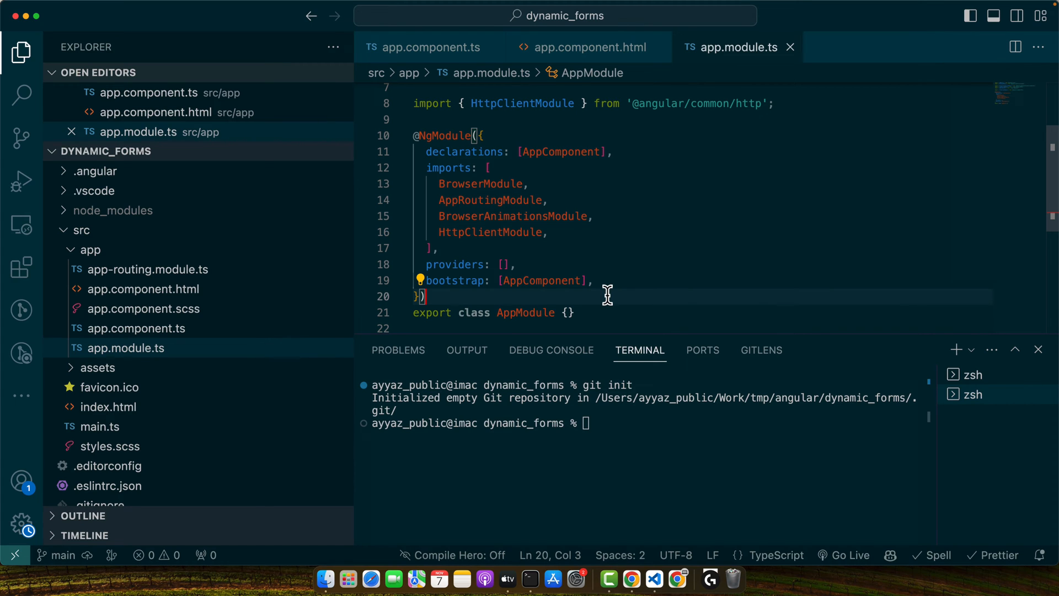
pyautogui.scroll(-3)
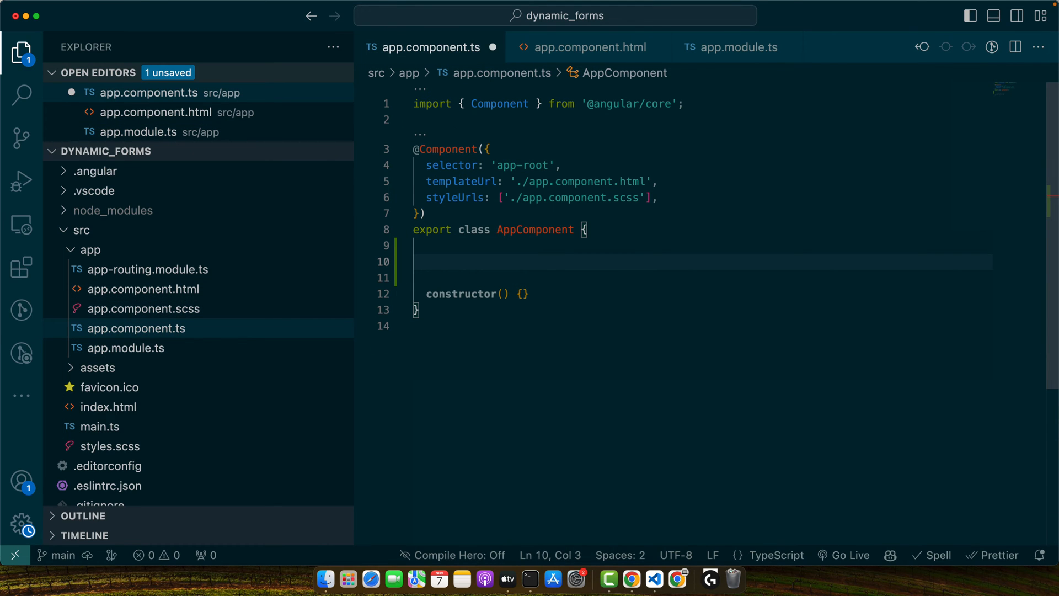
# In app.component.ts, add the items array, selectedIndex = 0, and setActiveClass(index) assigning selectedIndex.
pyautogui.write('items = [')
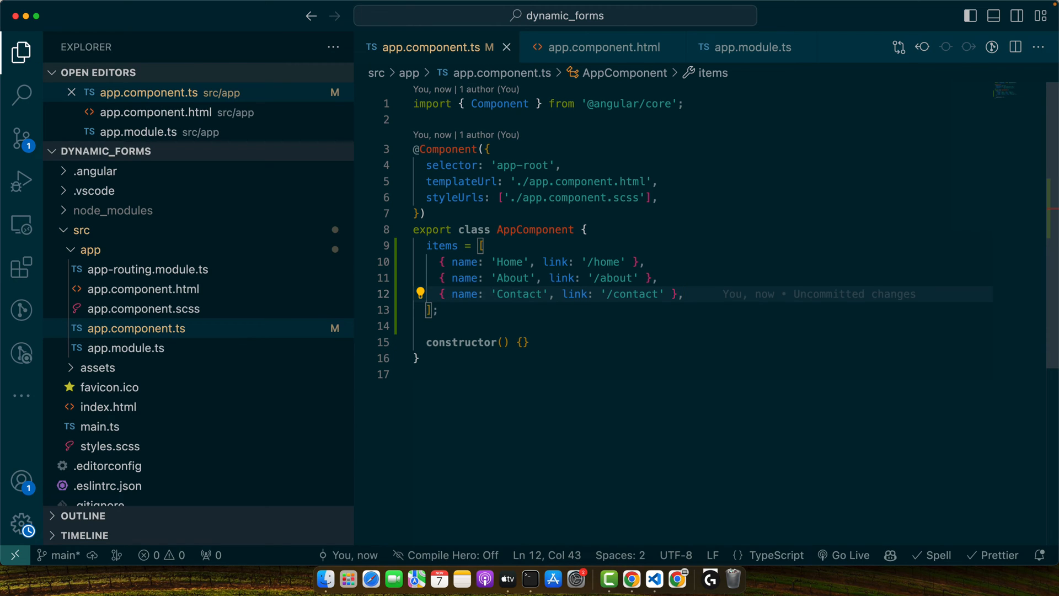
pyautogui.write('s')
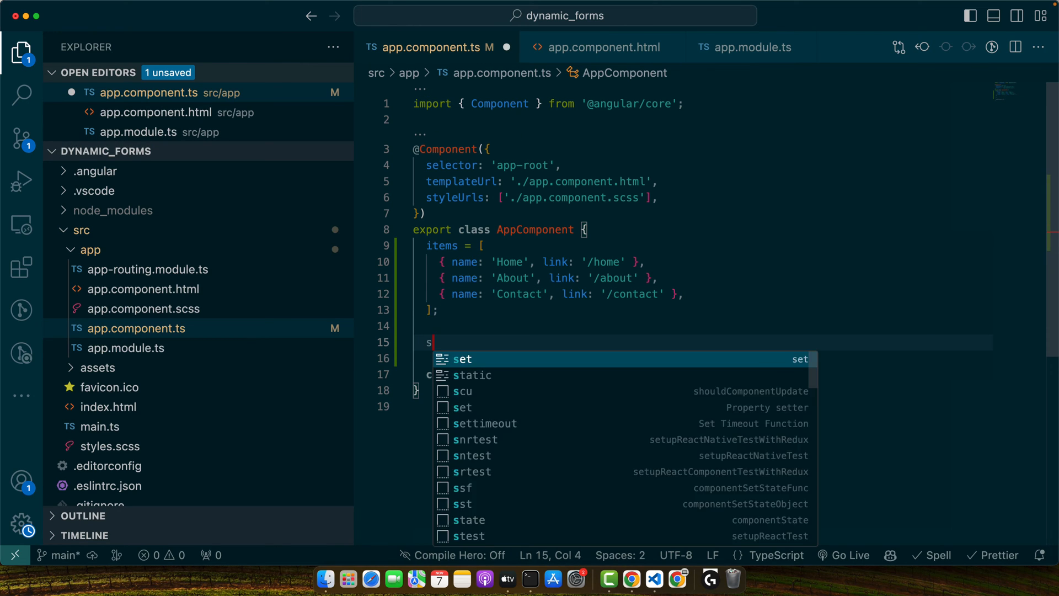
pyautogui.write('electedIndex = 0;')
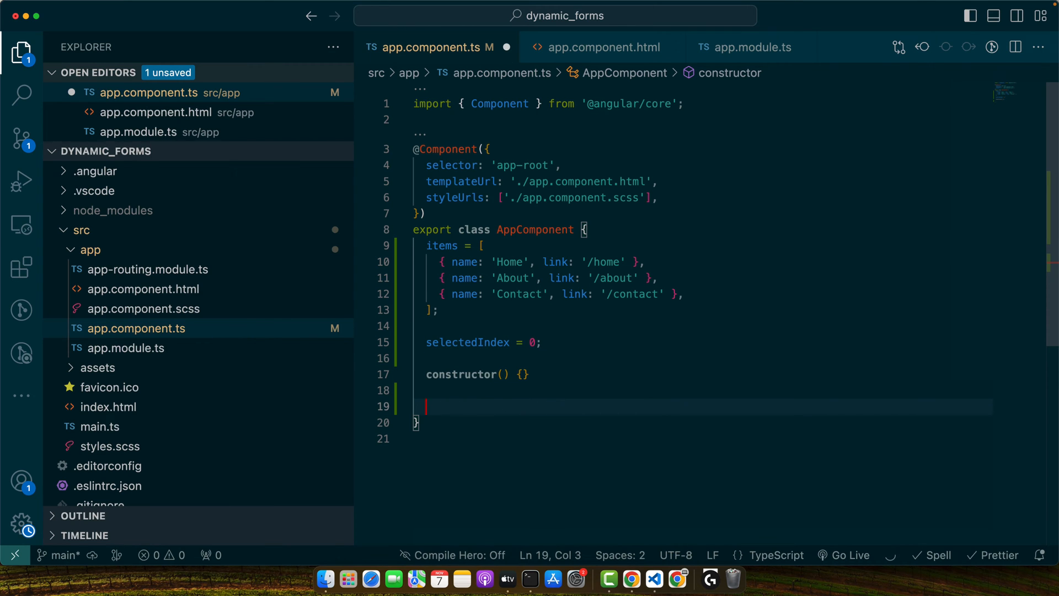
pyautogui.write('setActiveClass()')
pyautogui.write('this.selectedIndex = index;')
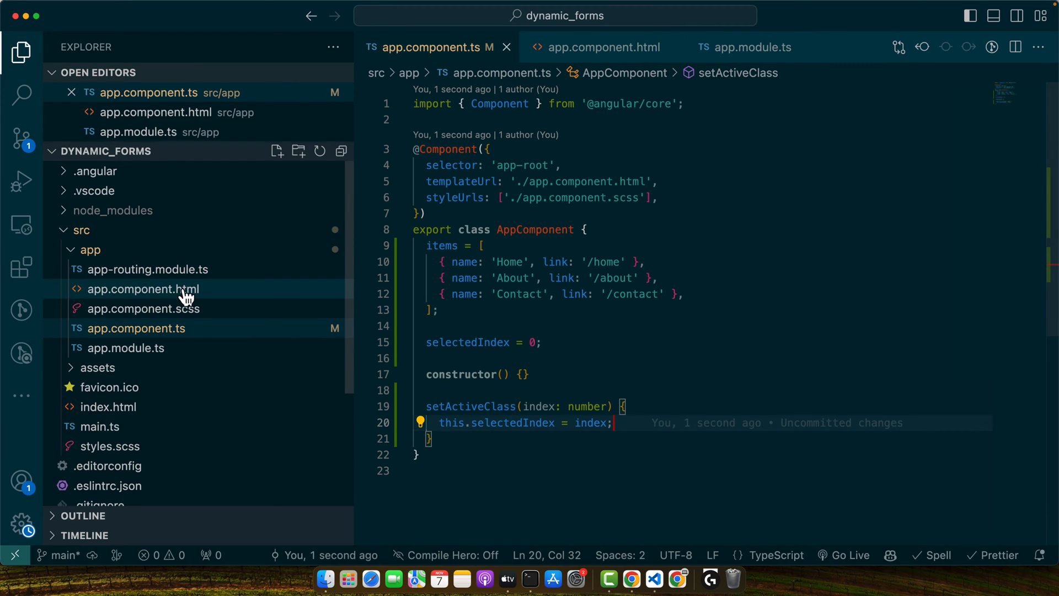
# In app.component.html, loop li over items with index, showing {{item.name}} and [class.active]="i === selectedIndex".
pyautogui.click(144, 289)
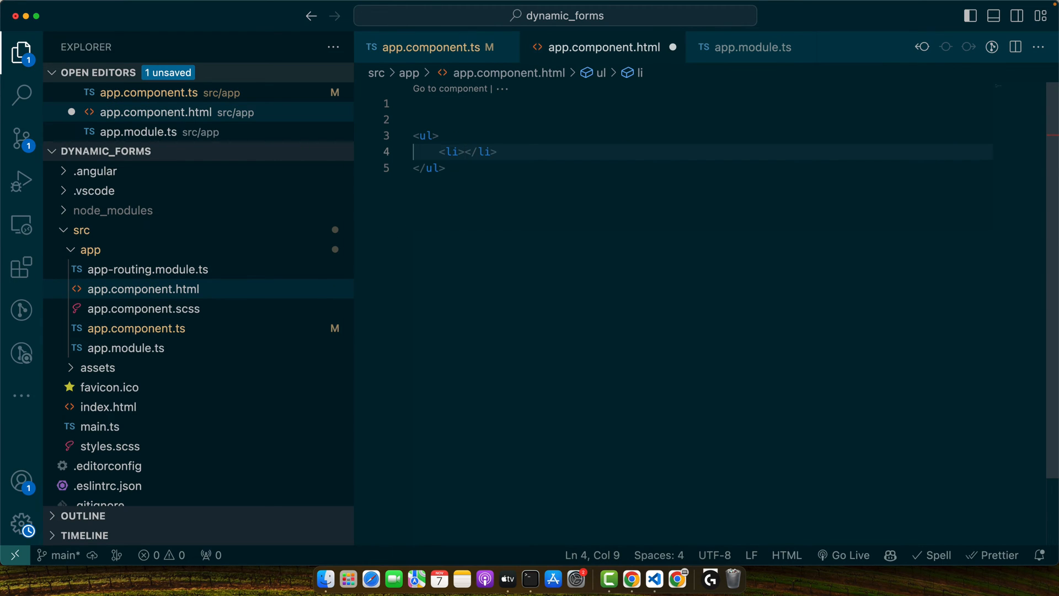
pyautogui.write('{{item.name}}')
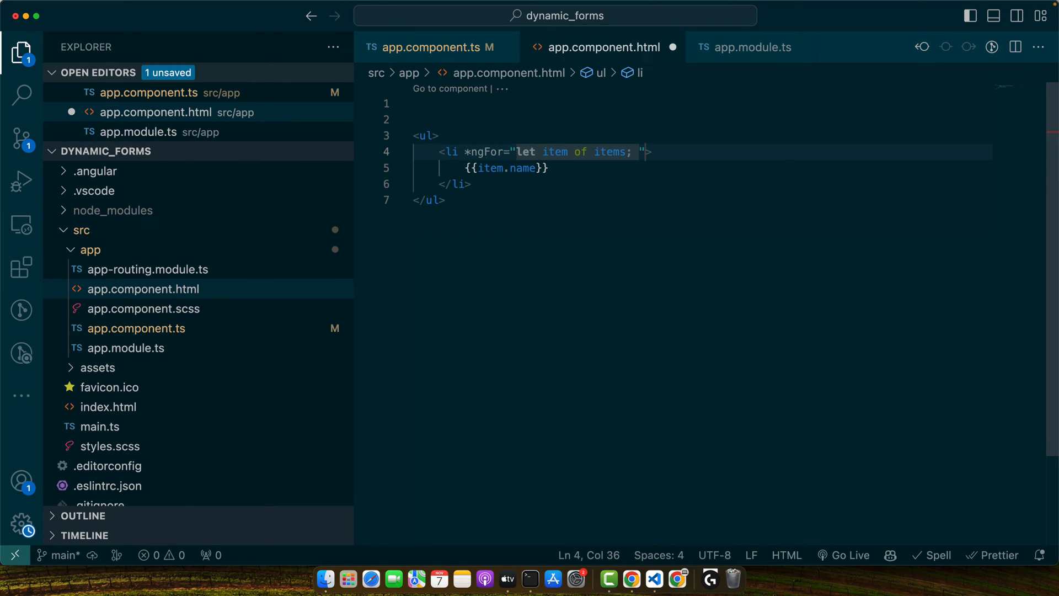
pyautogui.write('let i = index')
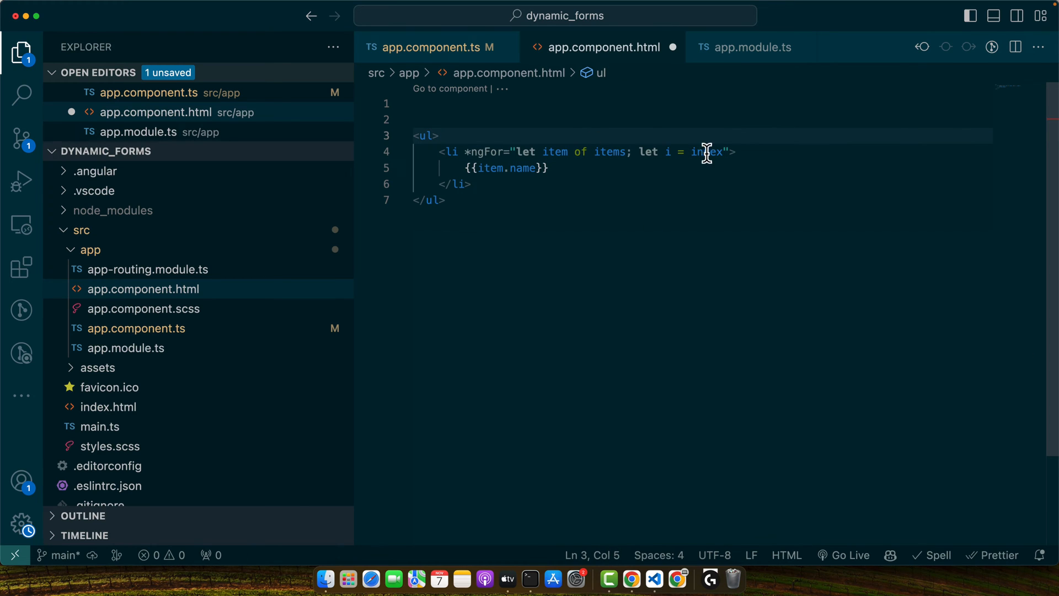
pyautogui.moveTo(696, 151)
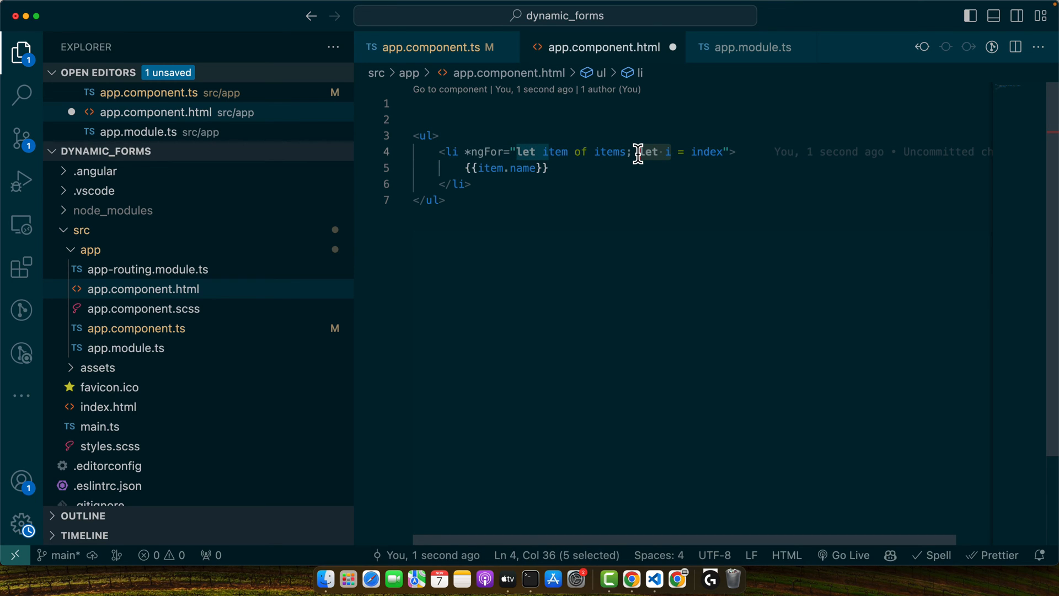
pyautogui.moveTo(679, 162)
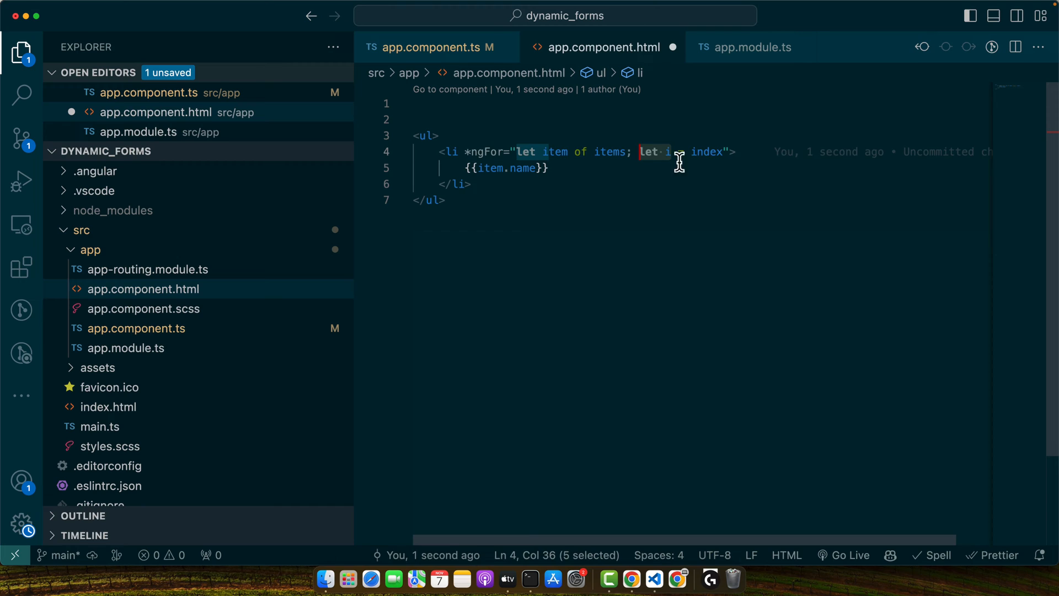
pyautogui.write('[c]')
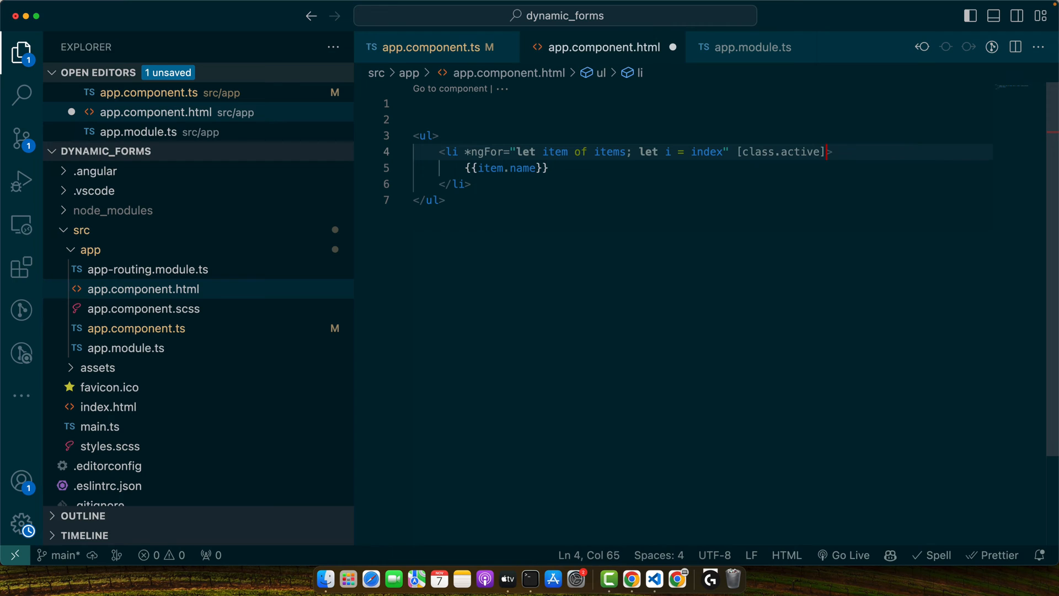
pyautogui.write('"i === selectedIndex')
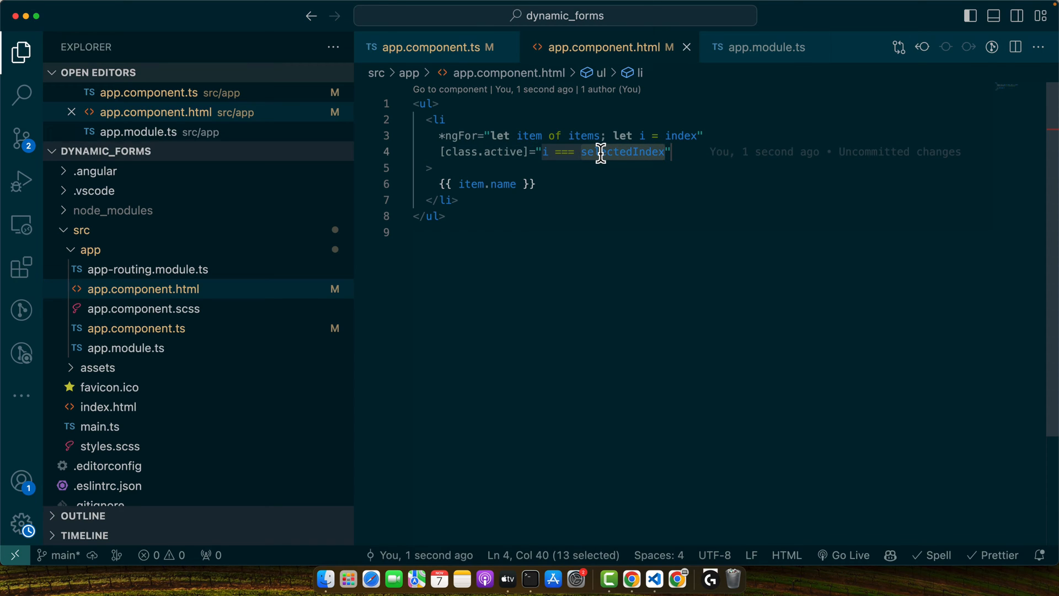
pyautogui.click(495, 158)
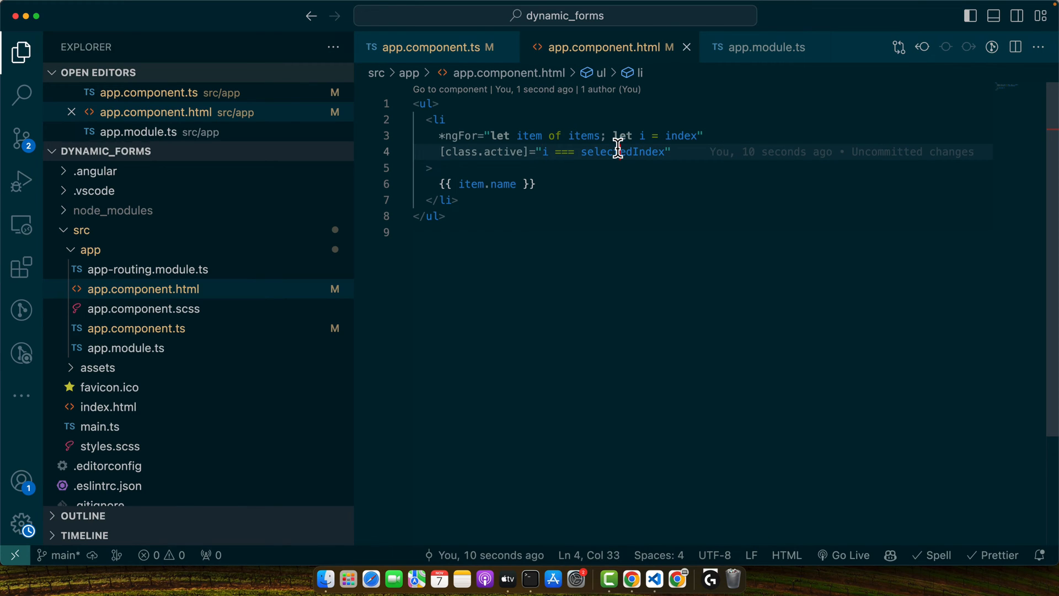
pyautogui.moveTo(616, 148)
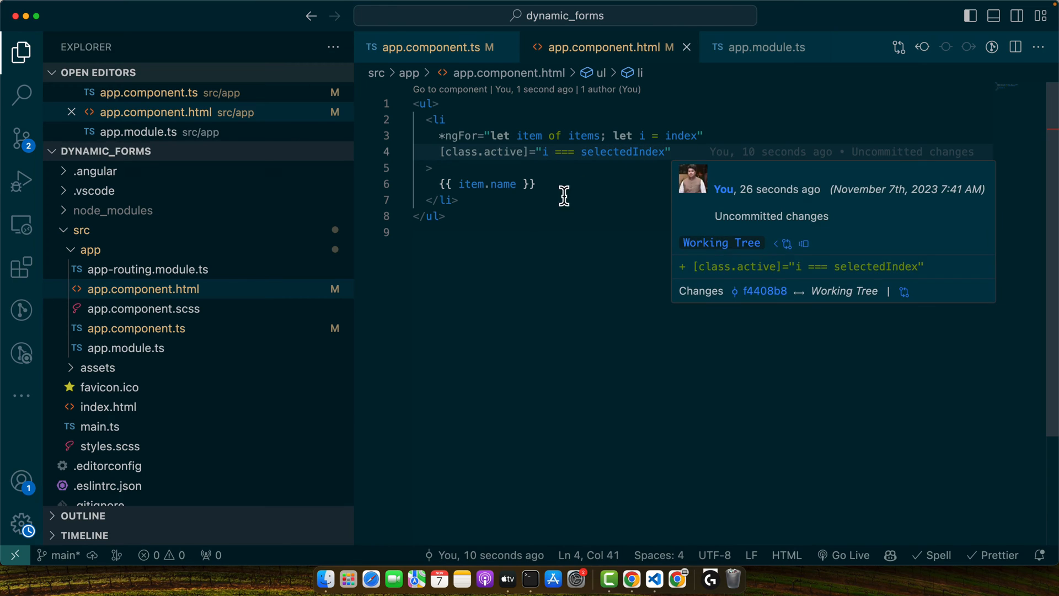
# Add (click)="setActiveClass(i)" to the li, replacing the initial selectedIndex = i handler.
pyautogui.press('Enter')
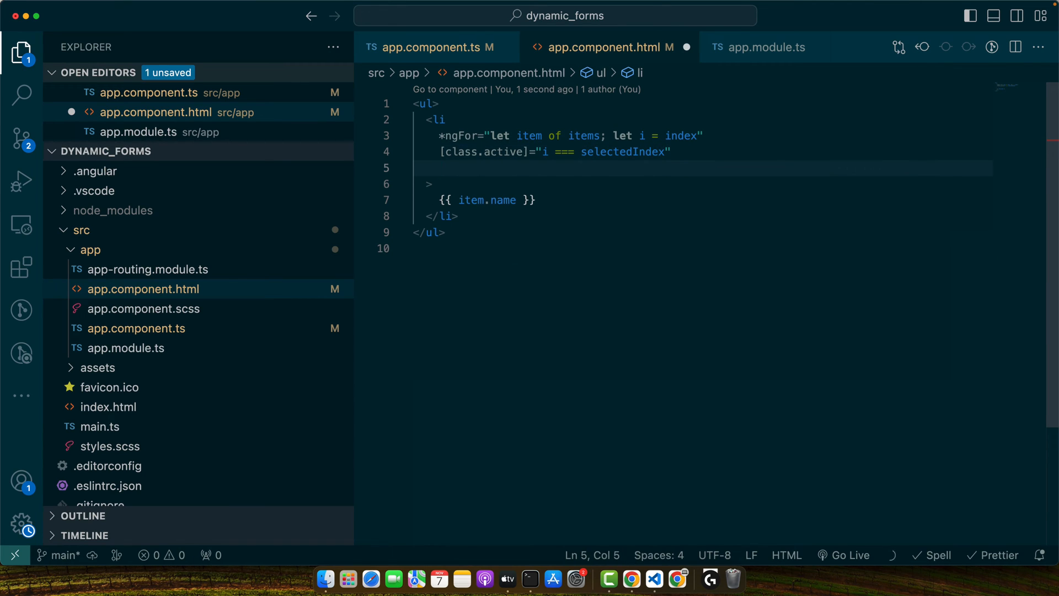
pyautogui.write('(click)="selectedIndex = i"')
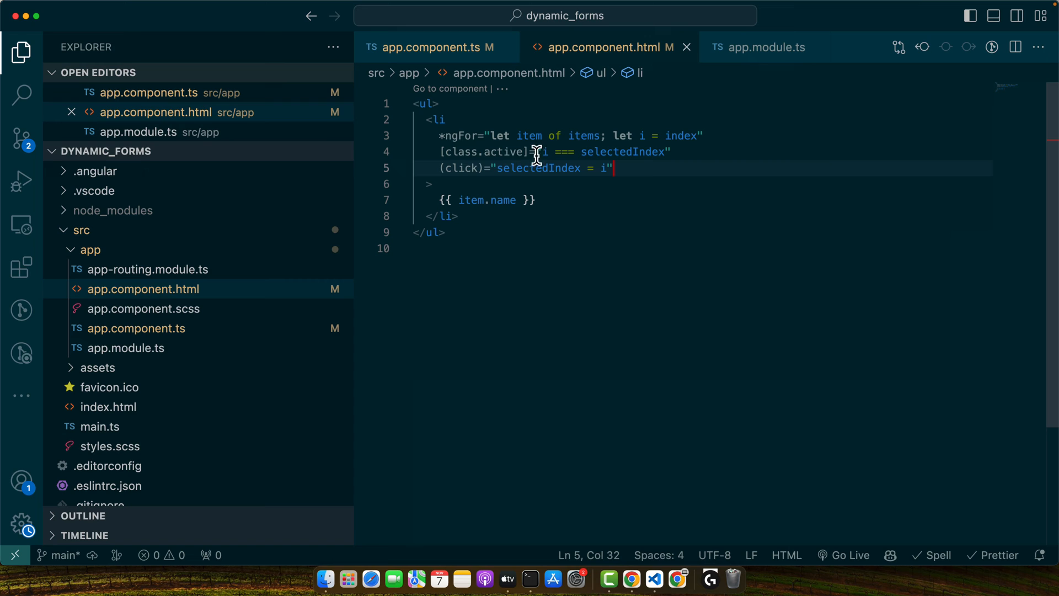
pyautogui.click(425, 120)
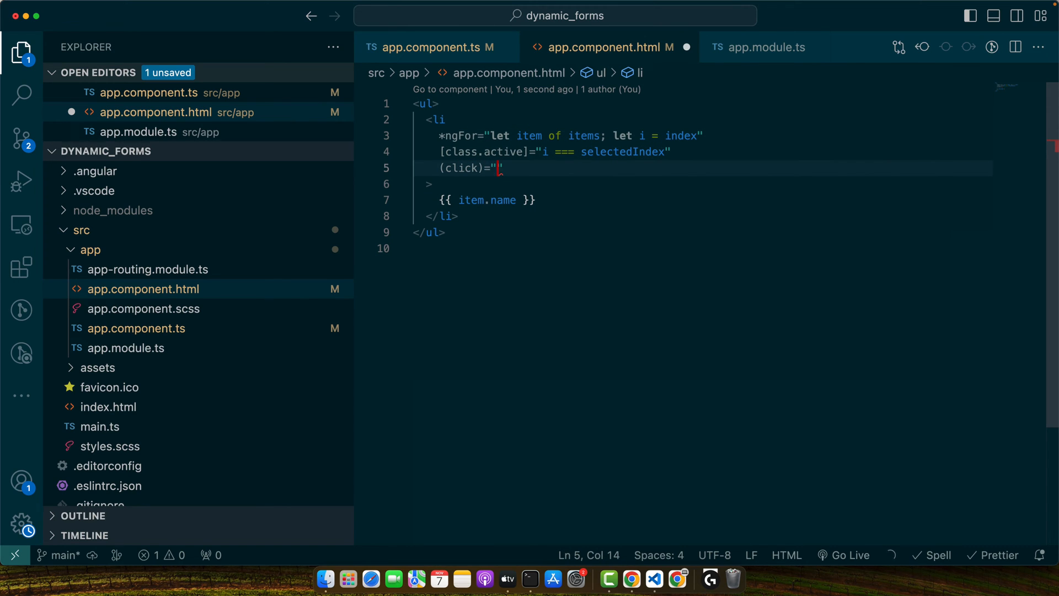
pyautogui.write('setActiveClass(')
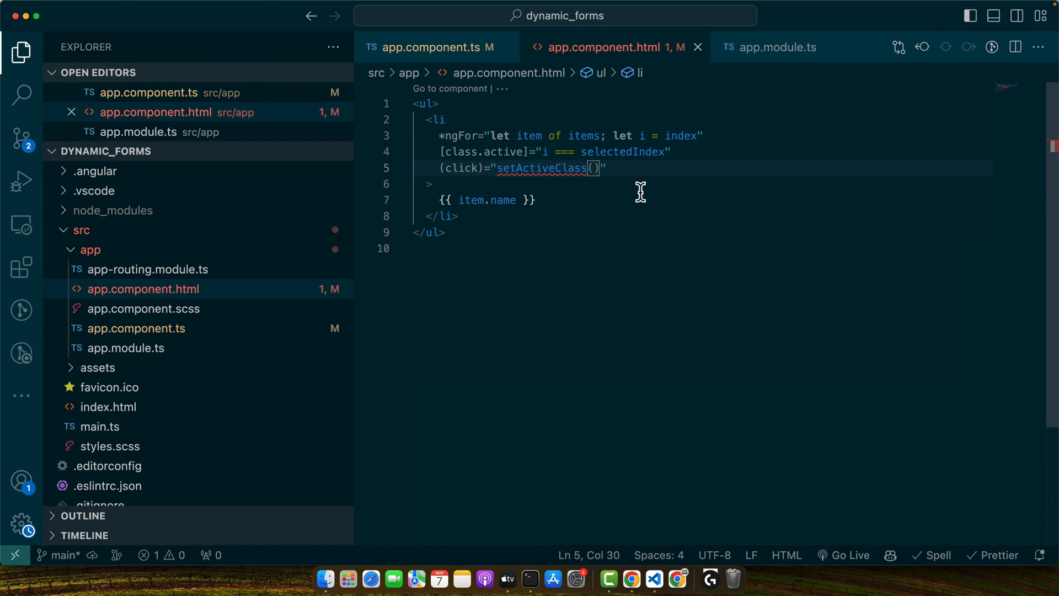
pyautogui.moveTo(547, 162)
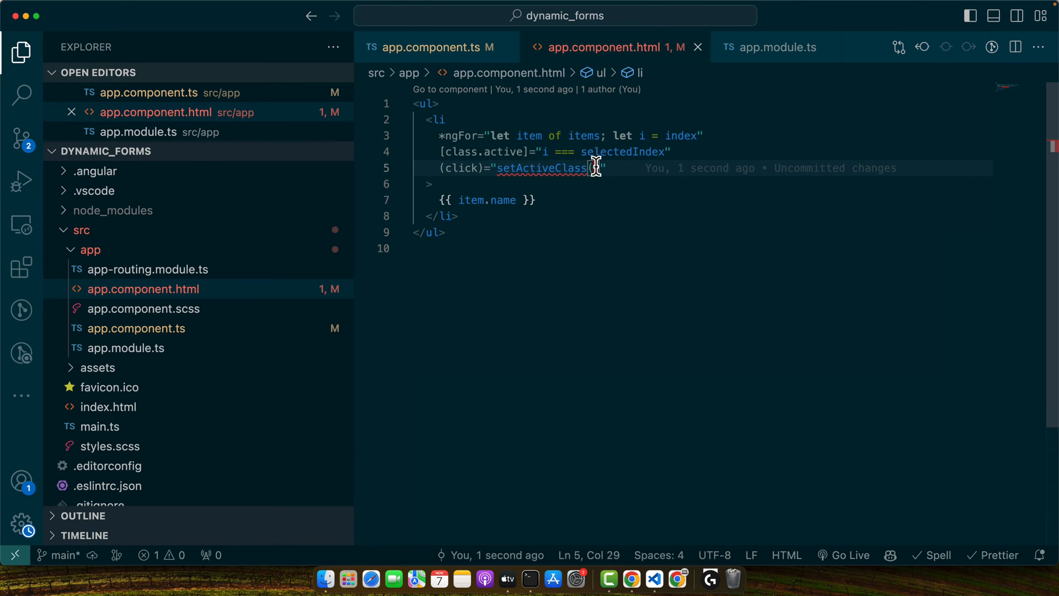
pyautogui.click(630, 579)
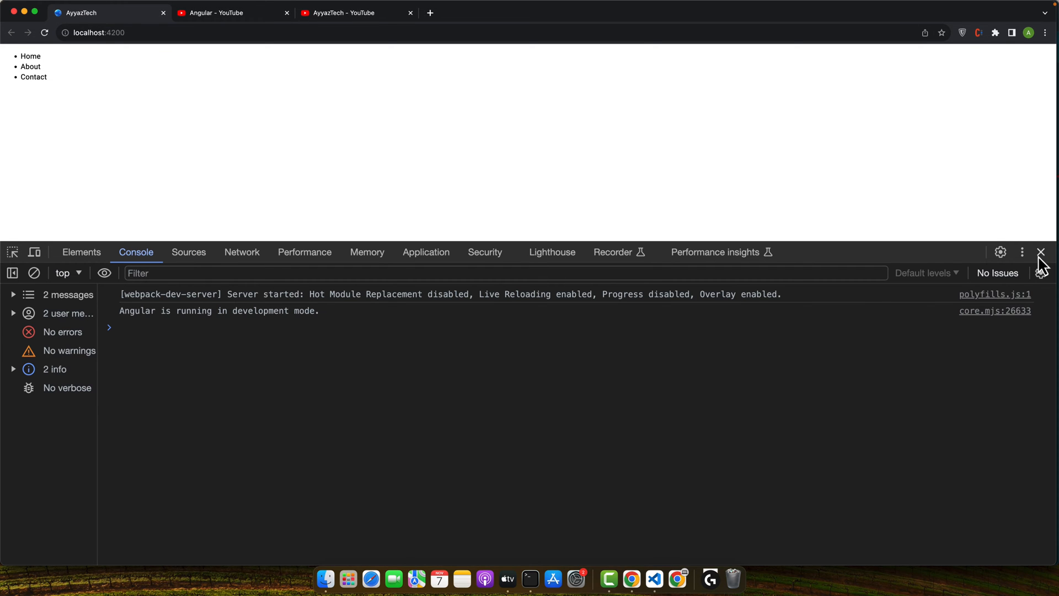
# Set selectedIndex to 2 and confirm in DevTools Elements that the Contact li has class active.
pyautogui.click(80, 252)
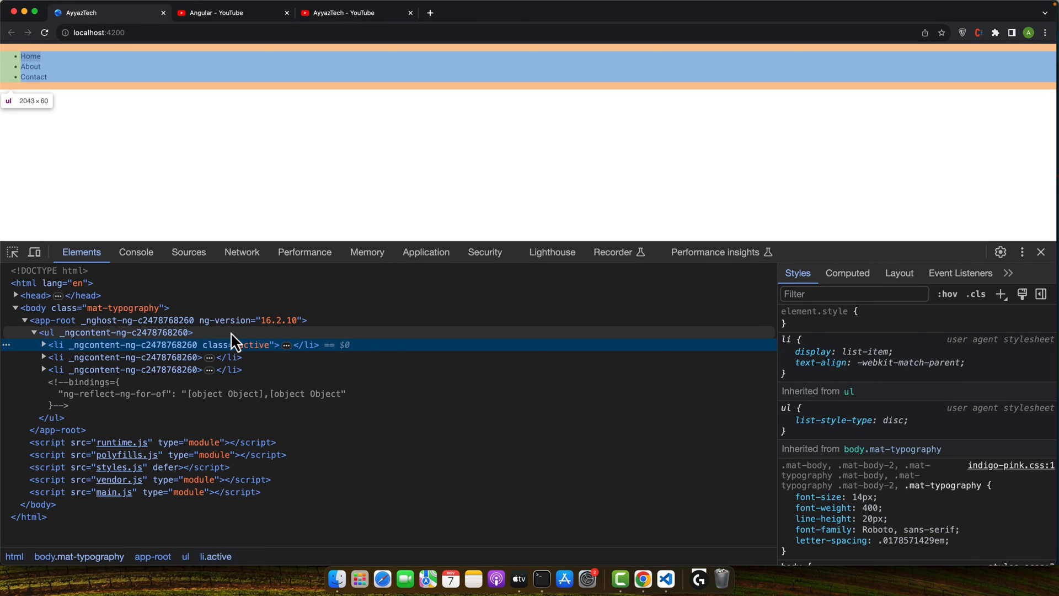
pyautogui.click(665, 579)
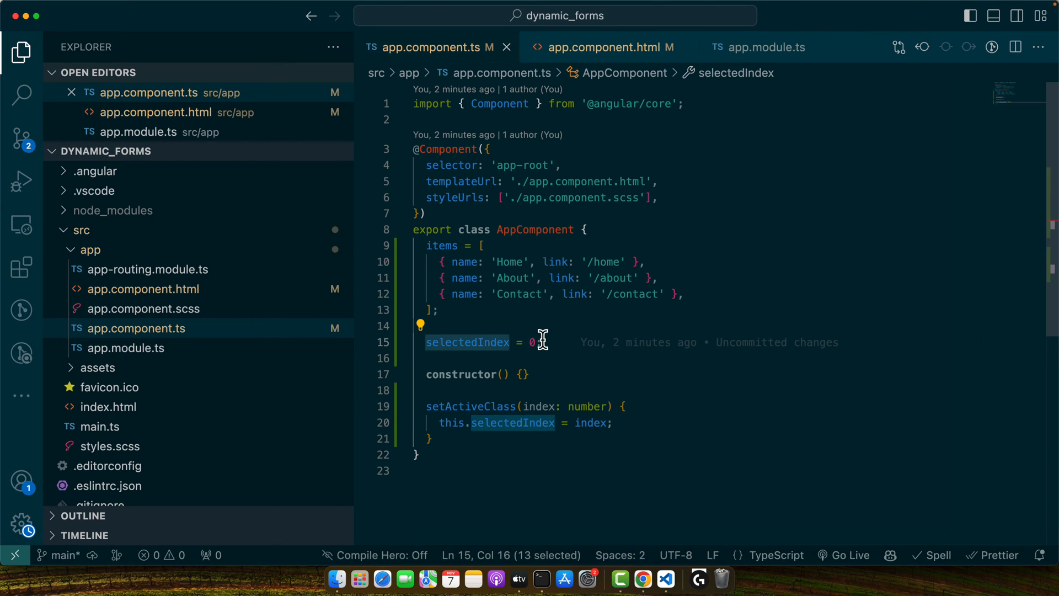
pyautogui.write('2')
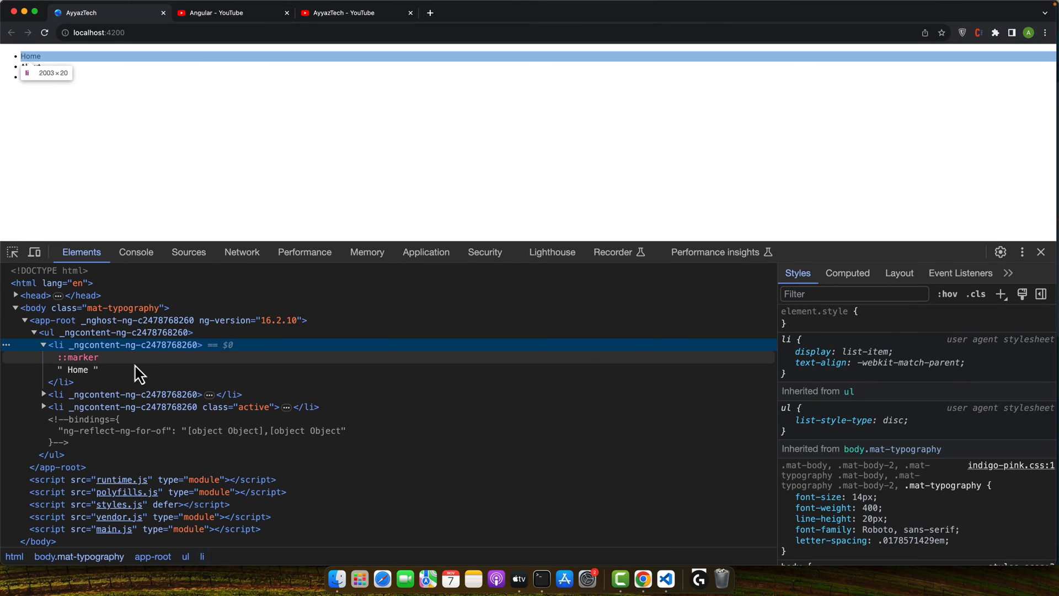
pyautogui.click(169, 407)
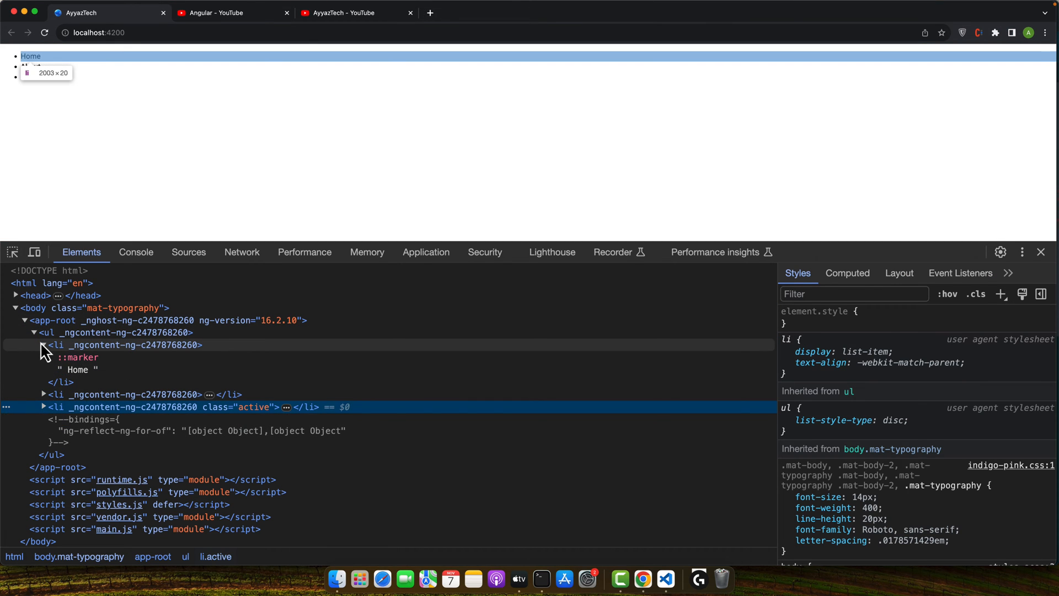
pyautogui.click(43, 344)
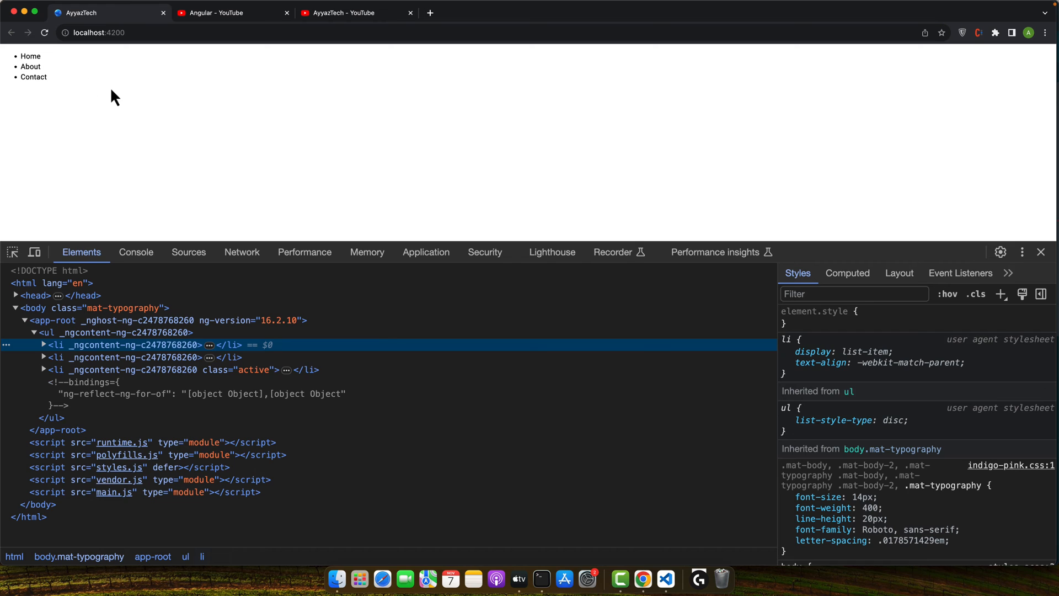
pyautogui.moveTo(32, 57)
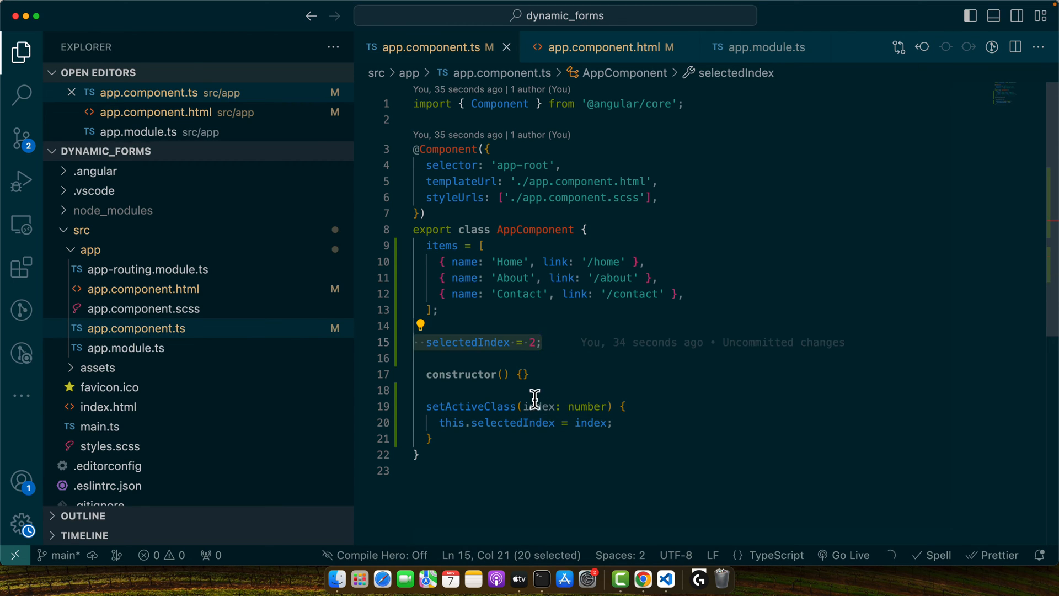
# Make setActiveClass take an item and loop this.items setting item.active = false.
pyautogui.write('item')
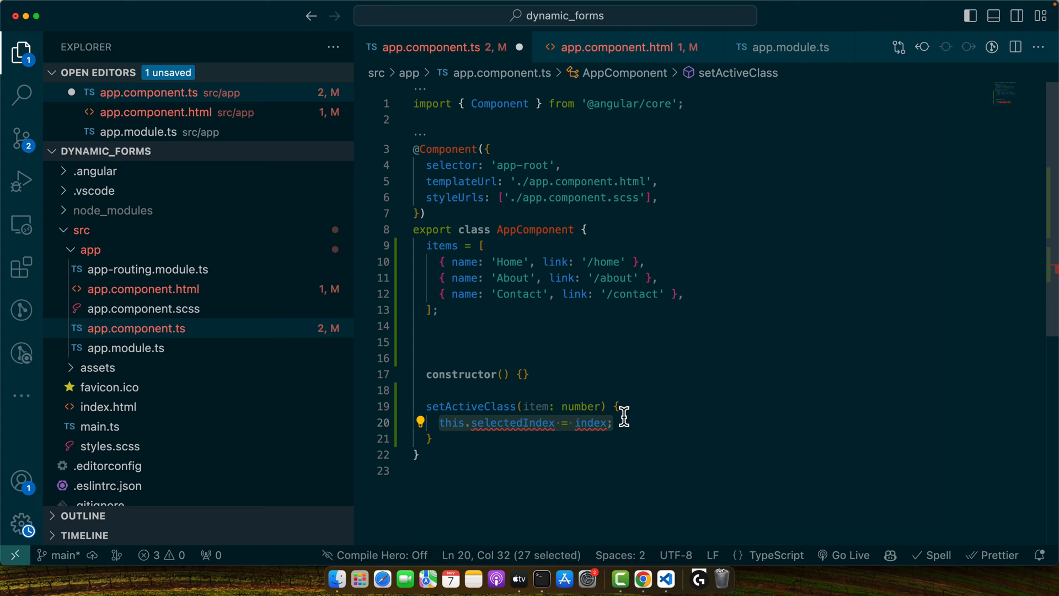
pyautogui.write('item.')
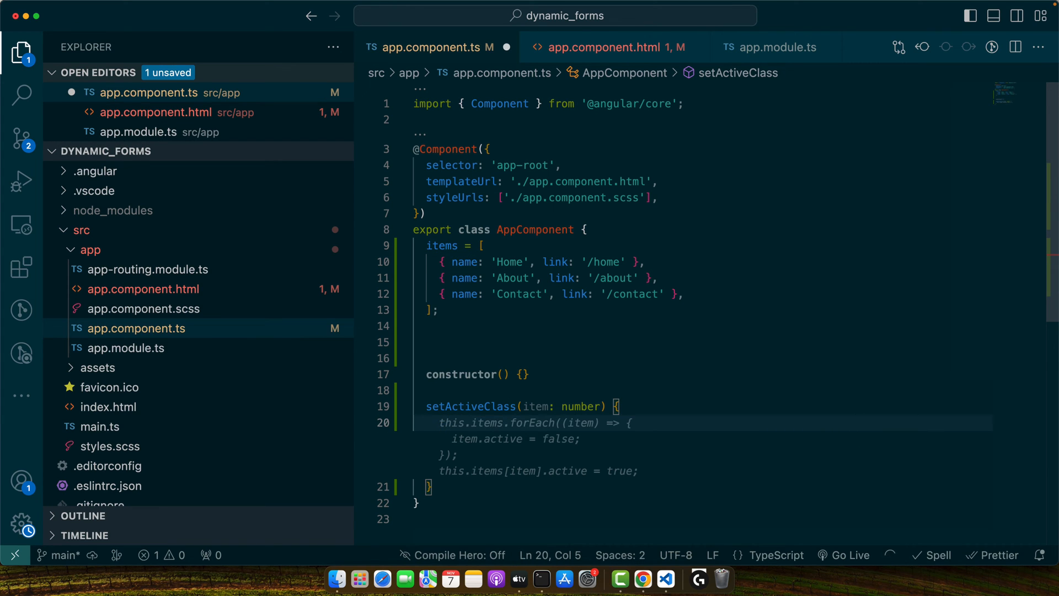
pyautogui.moveTo(578, 379)
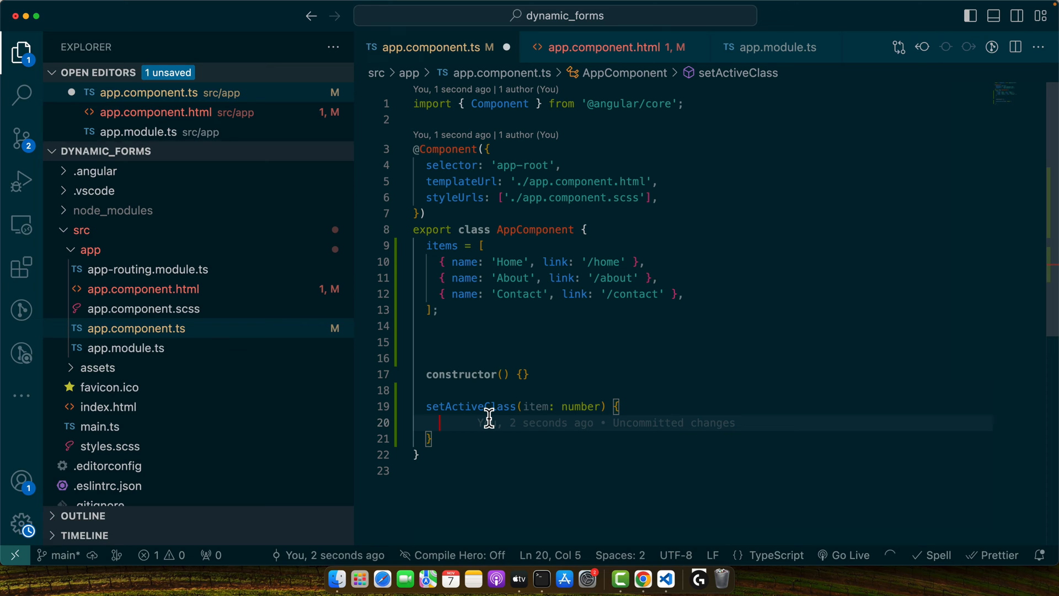
pyautogui.moveTo(470, 406)
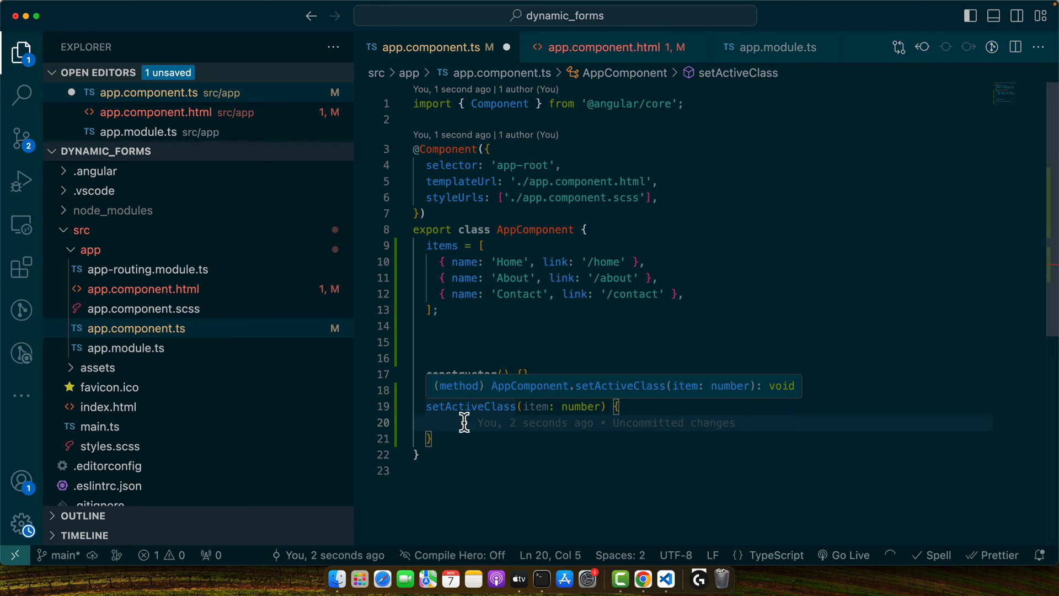
pyautogui.moveTo(456, 262)
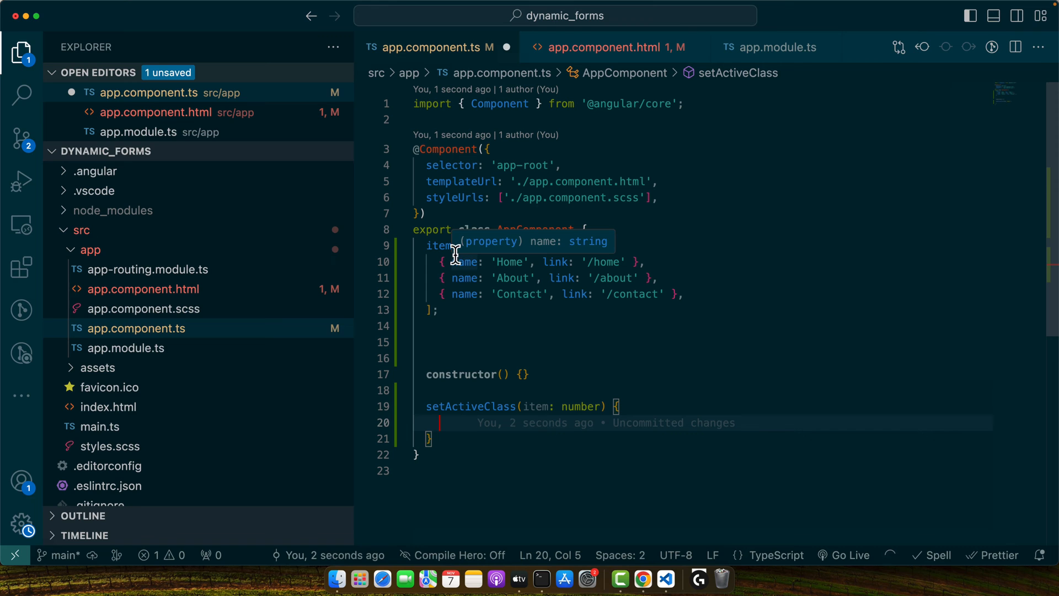
pyautogui.moveTo(498, 444)
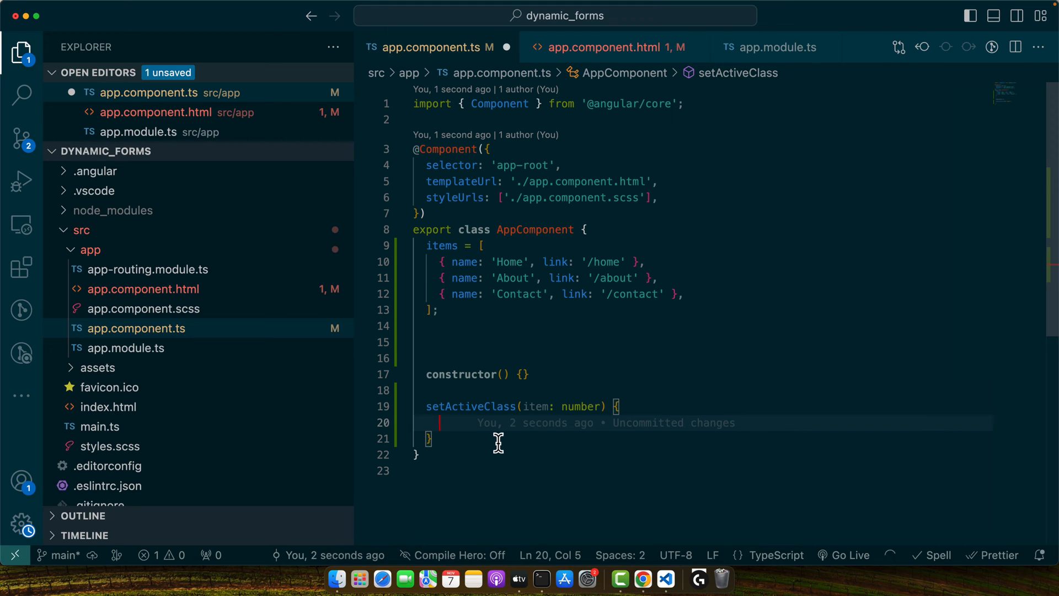
pyautogui.write('this.items.forEach();')
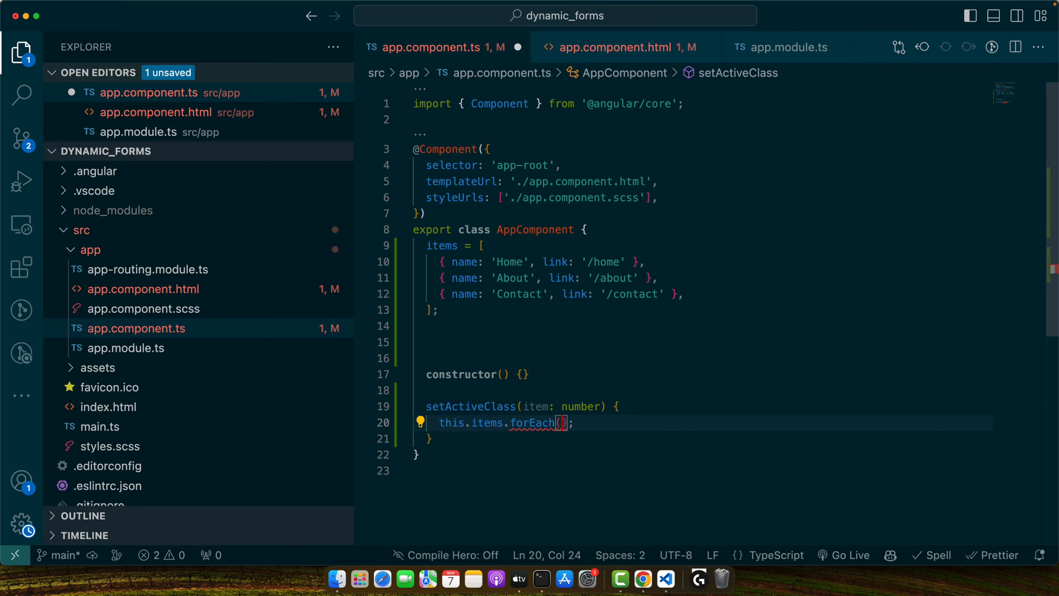
pyautogui.write('()=>{')
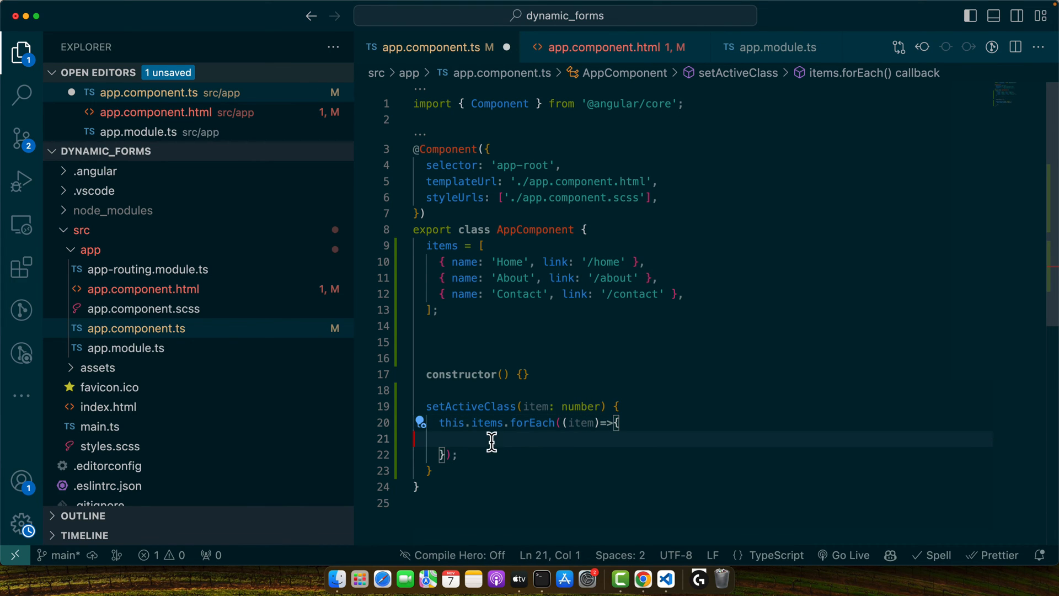
pyautogui.write('item.active = false;')
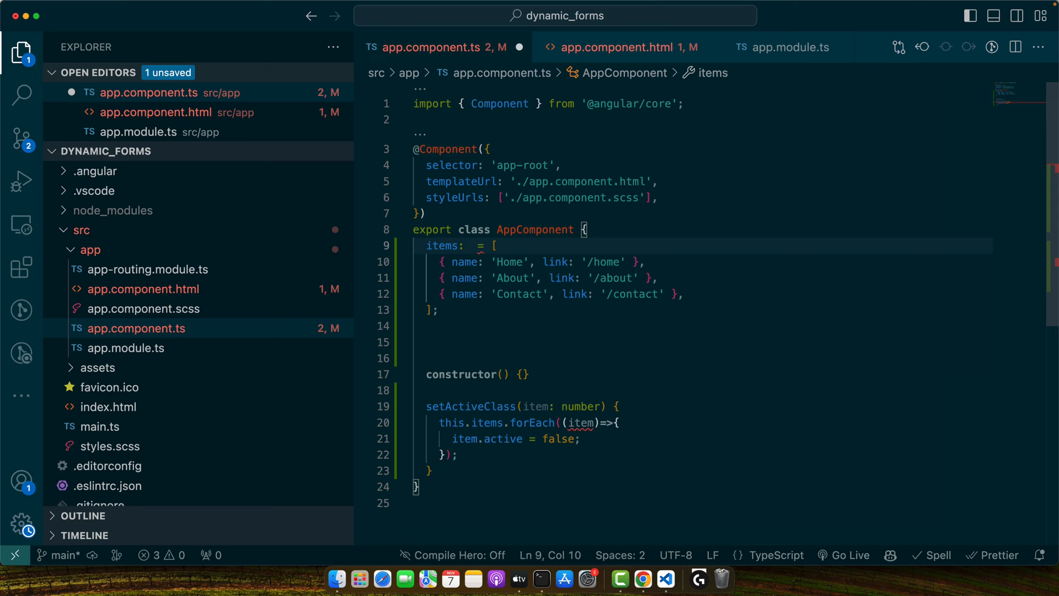
# Type items as any[] and set the clicked item.active = true in setActiveClass.
pyautogui.write('any[]')
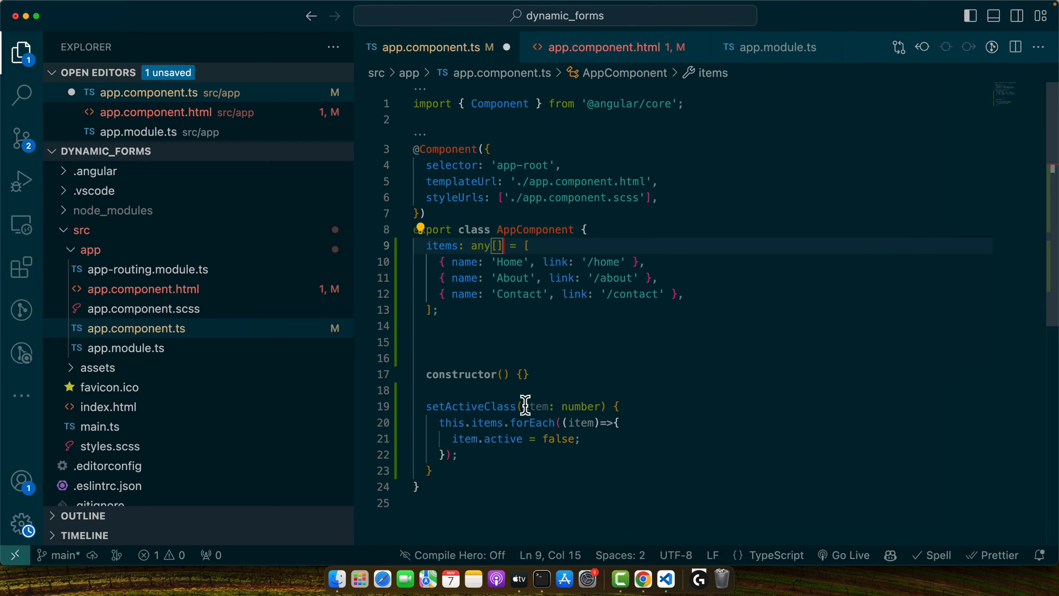
pyautogui.click(464, 455)
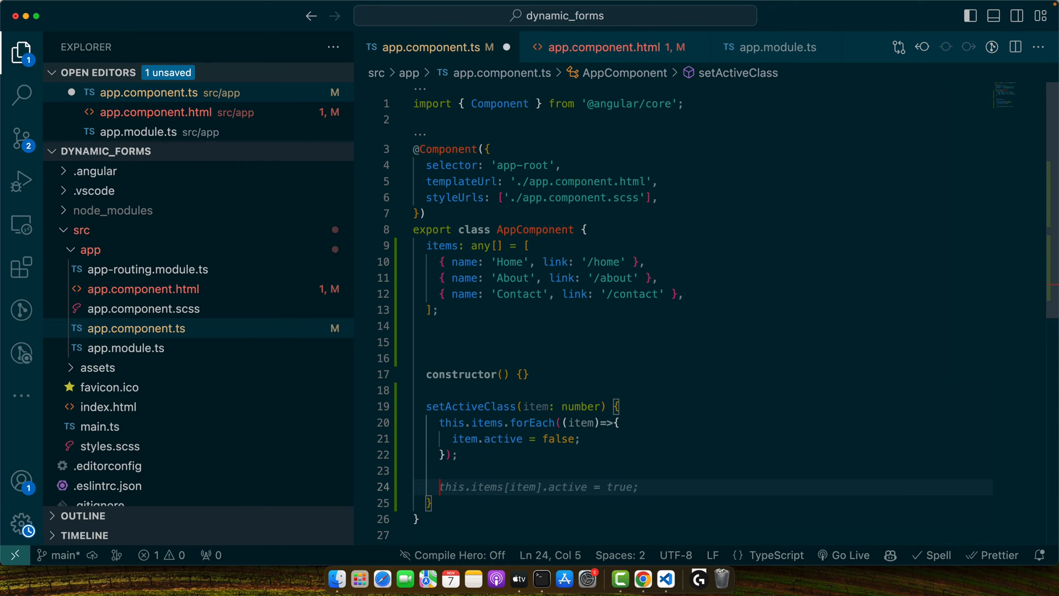
pyautogui.write('item')
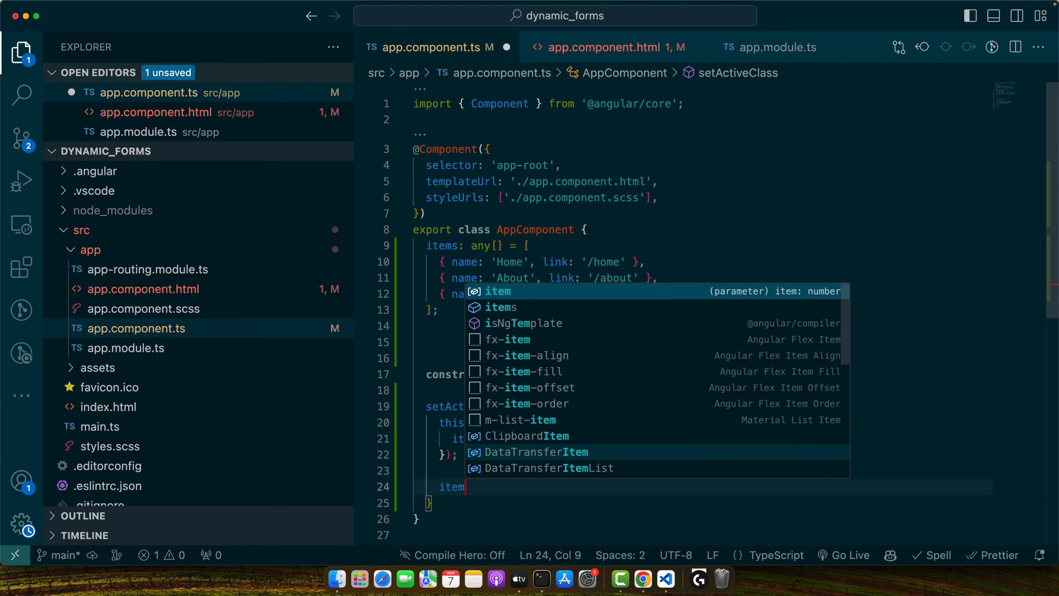
pyautogui.write('.active = true;')
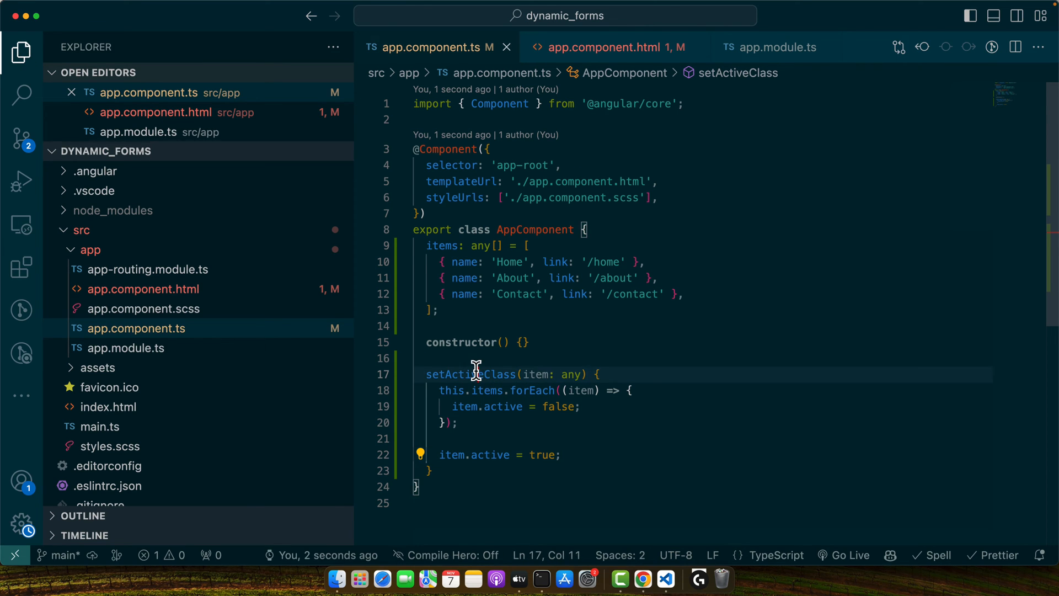
pyautogui.click(612, 48)
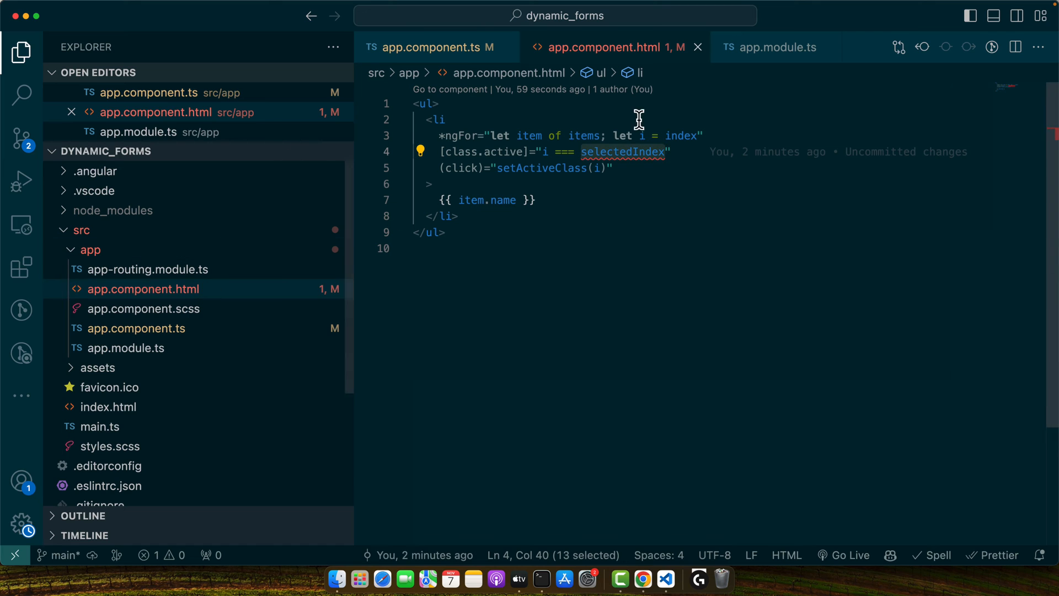
# Replace the selectedIndex condition with item.active in the template's active class binding.
pyautogui.click(595, 168)
pyautogui.write('tem')
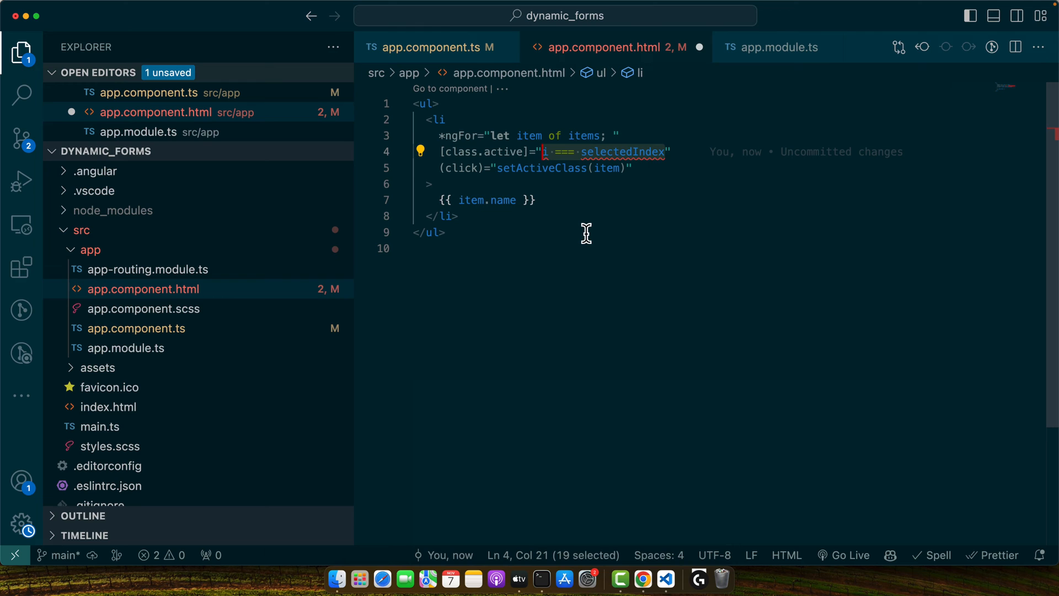
pyautogui.write('item.activ')
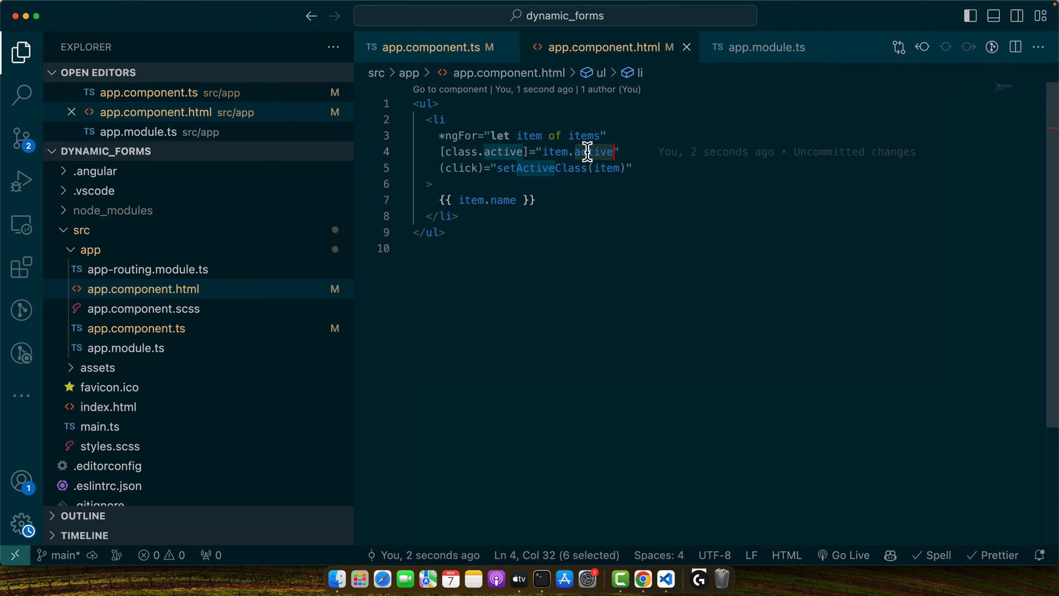
pyautogui.moveTo(586, 151)
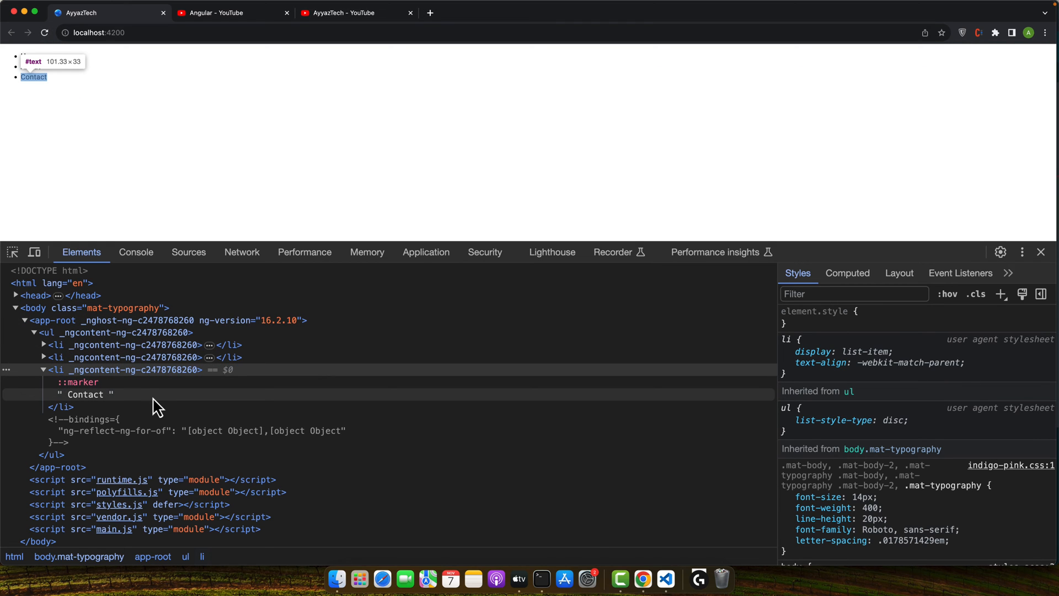
# Reload localhost:4200, choose Contact, and confirm in DevTools only its li carries the active class.
pyautogui.click(665, 578)
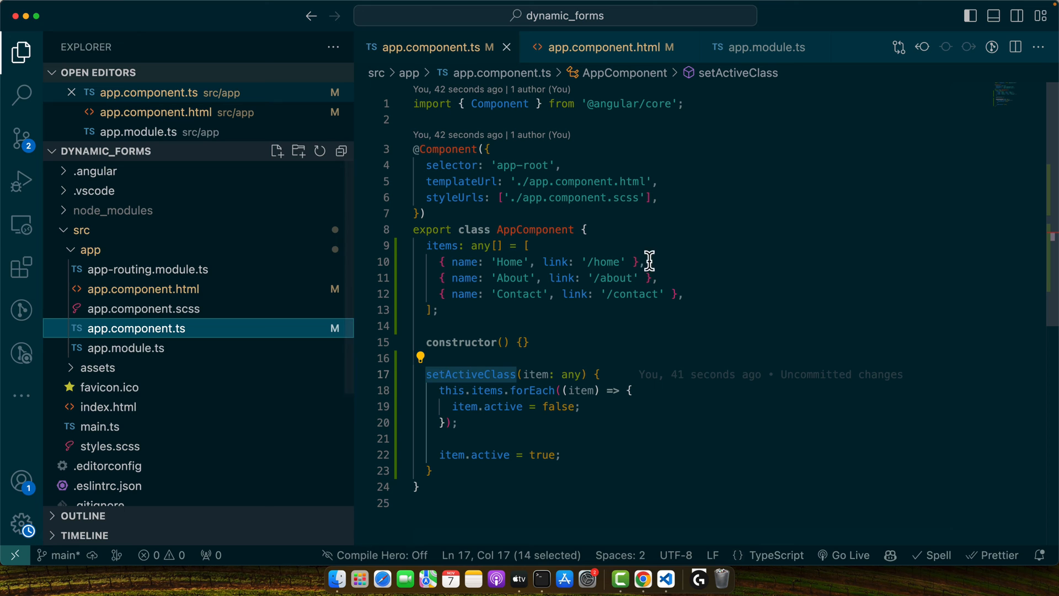
pyautogui.write('ac')
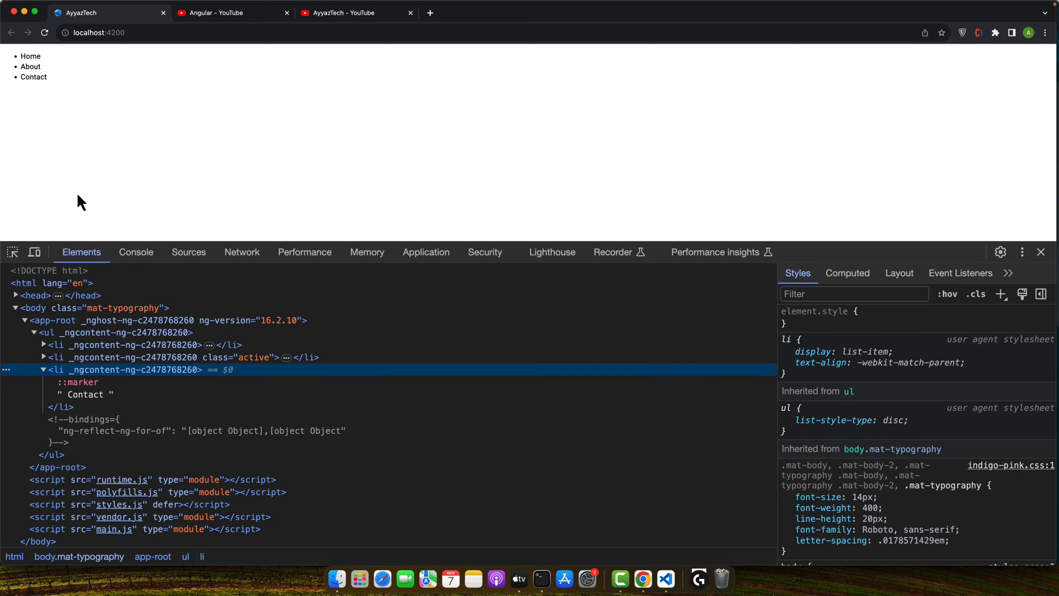
pyautogui.click(33, 76)
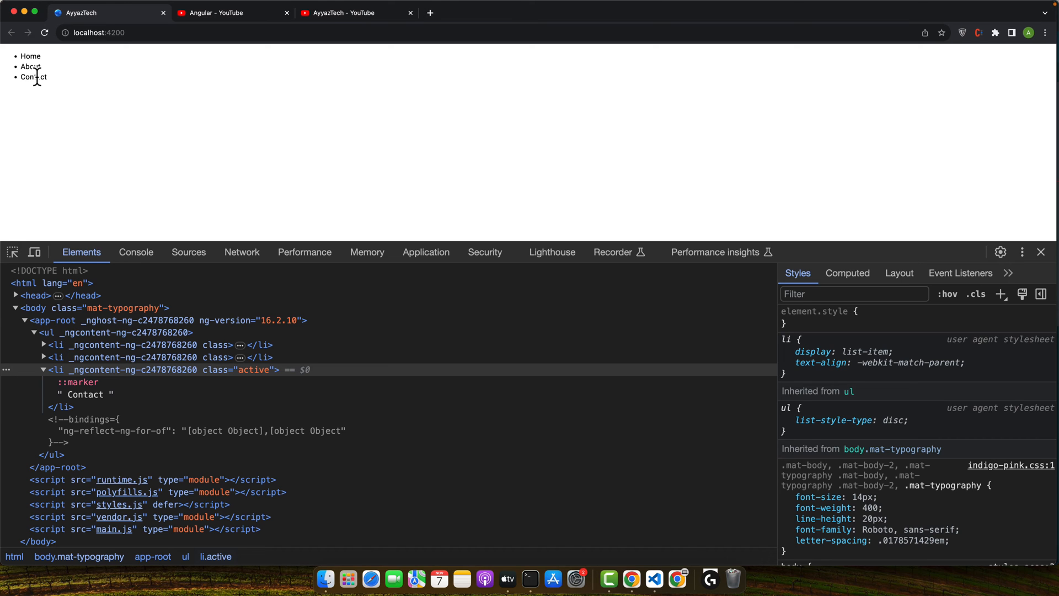
pyautogui.moveTo(478, 519)
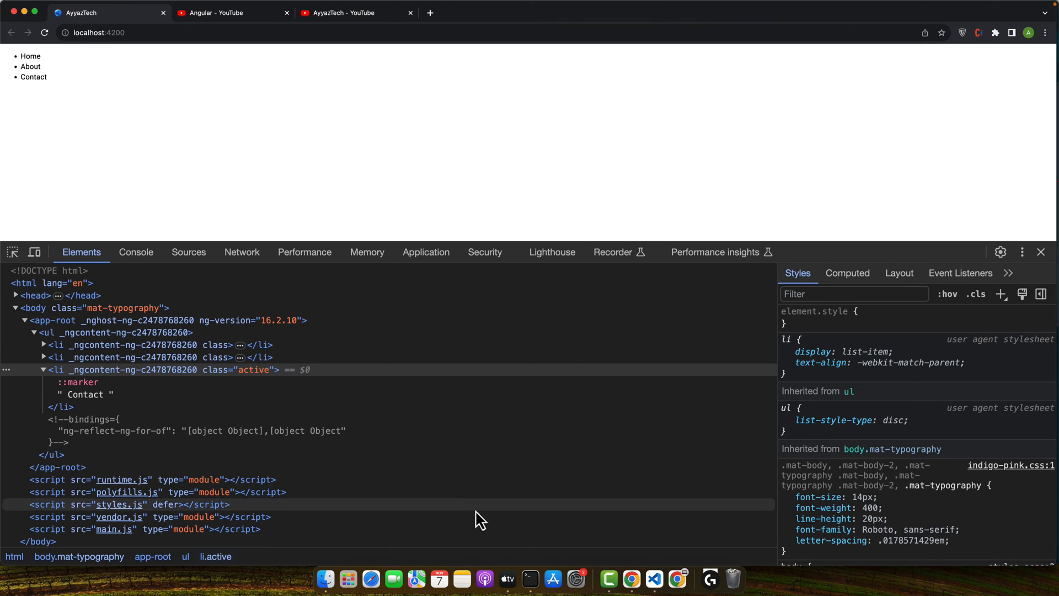
pyautogui.click(653, 578)
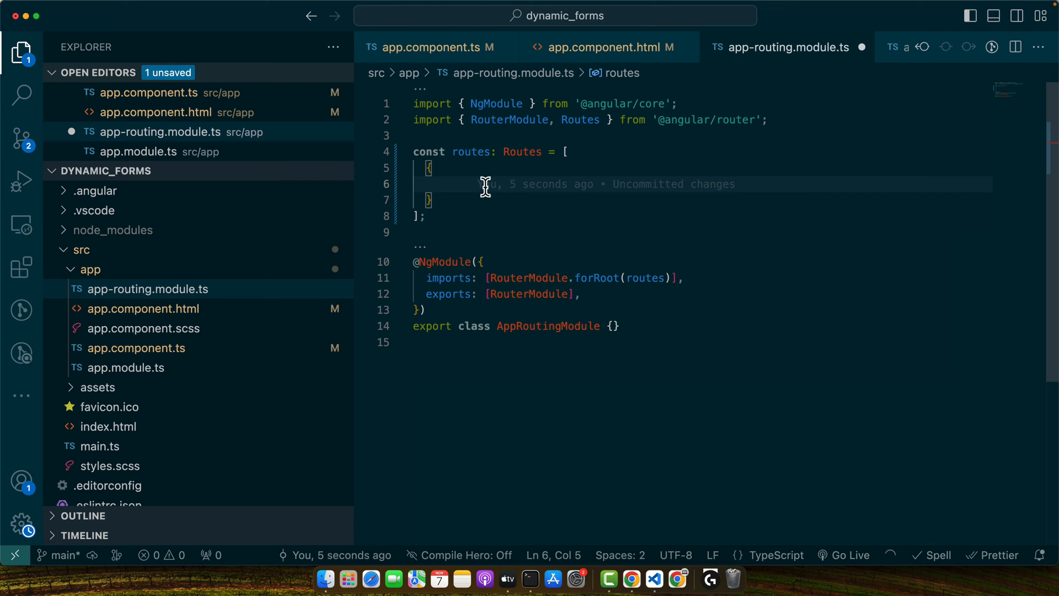
# Generate Home, About and Contact components with ng g c and add their paths to app-routing.module.ts.
pyautogui.write("path:'/home',")
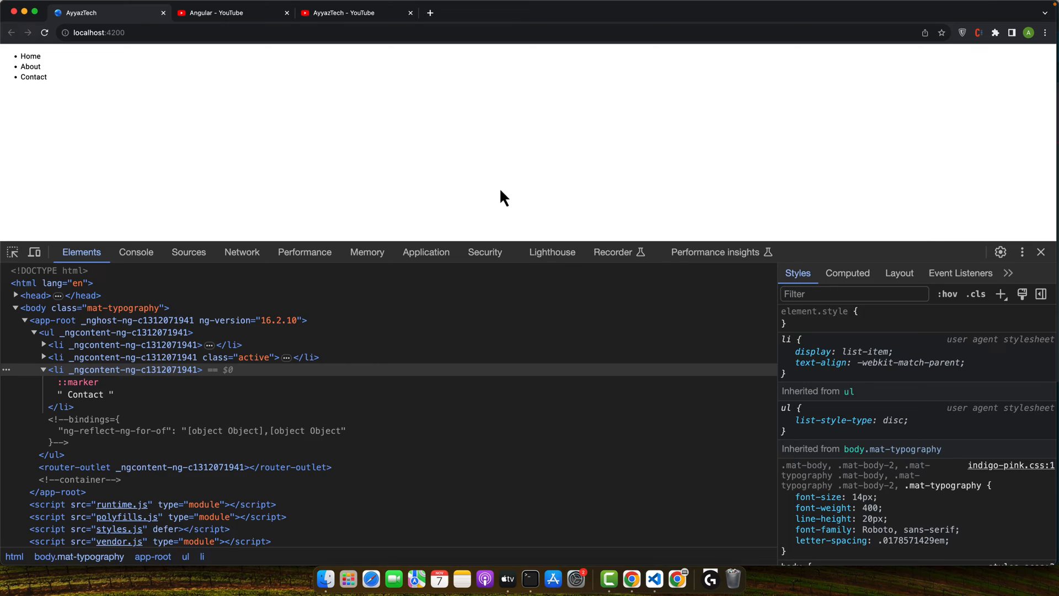
pyautogui.click(653, 578)
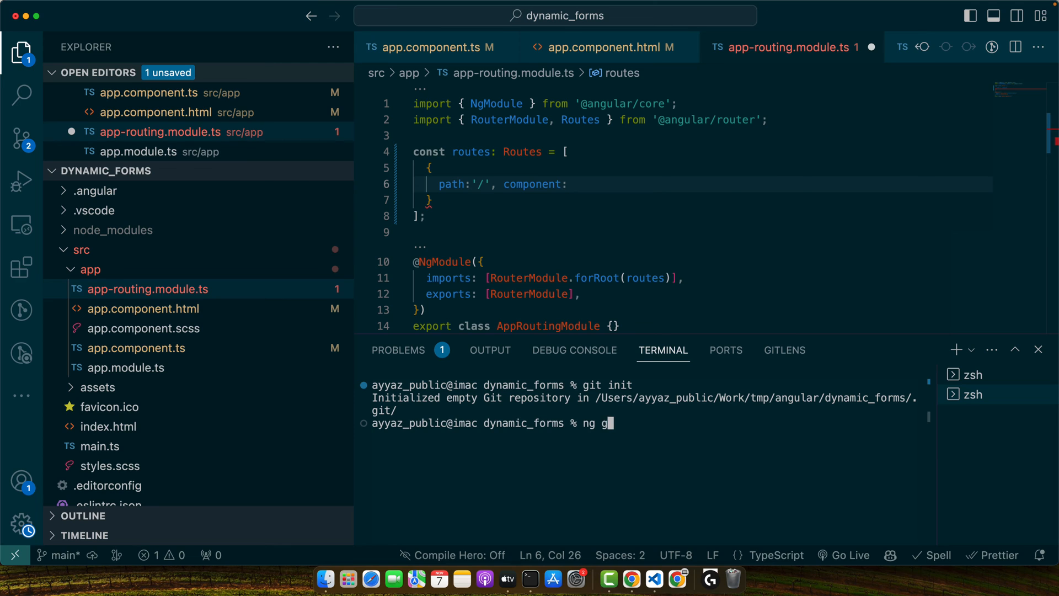
pyautogui.write('c')
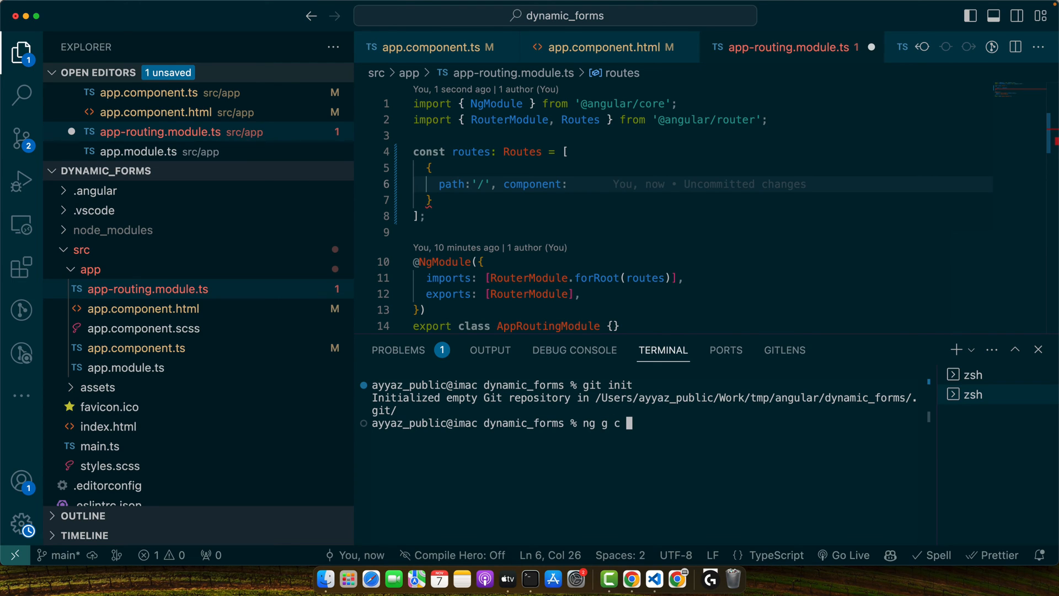
pyautogui.write('Home')
pyautogui.write("path: 'about")
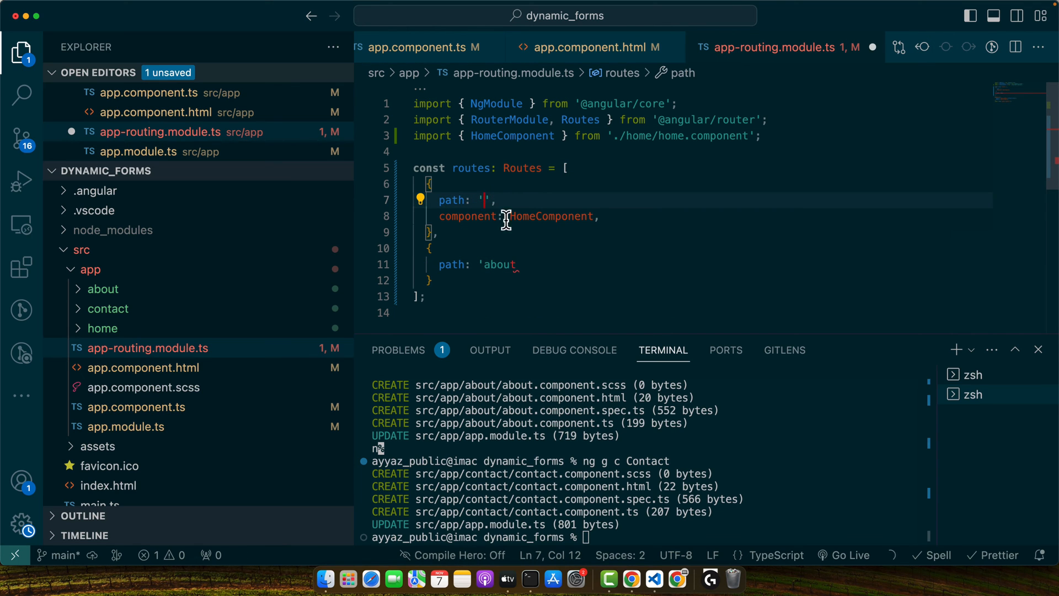
pyautogui.press('cmd+s')
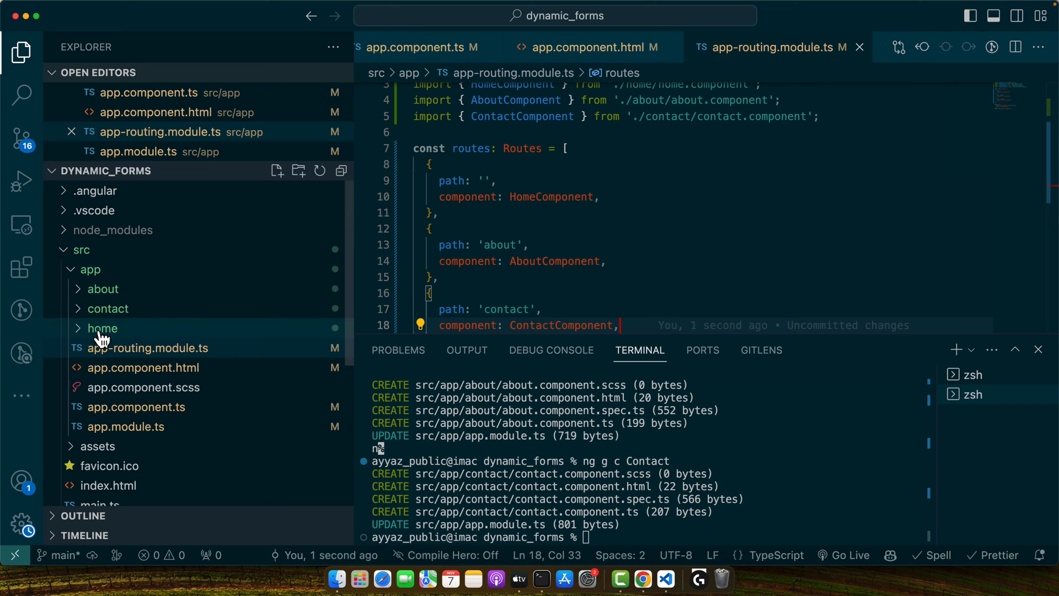
pyautogui.moveTo(315, 337)
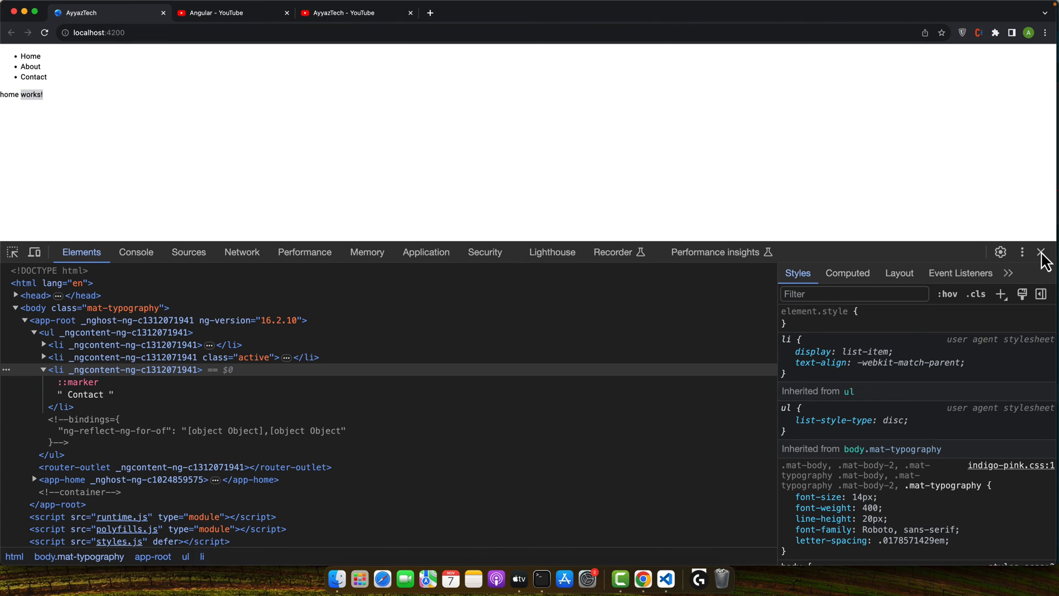
# Close DevTools, then open and dismiss the context menu on the 'home' text.
pyautogui.click(1044, 251)
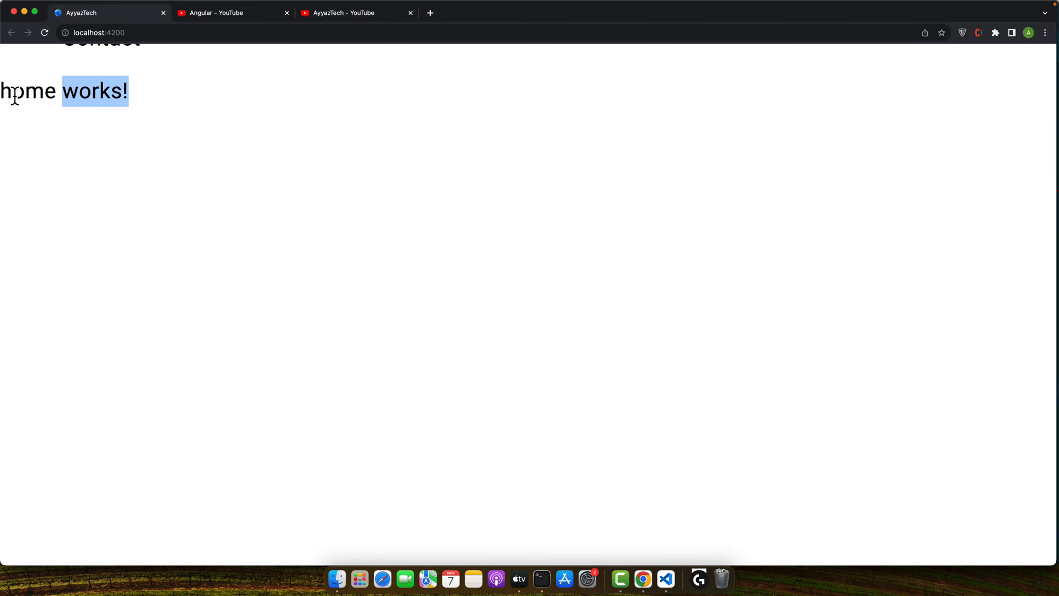
pyautogui.rightClick(14, 195)
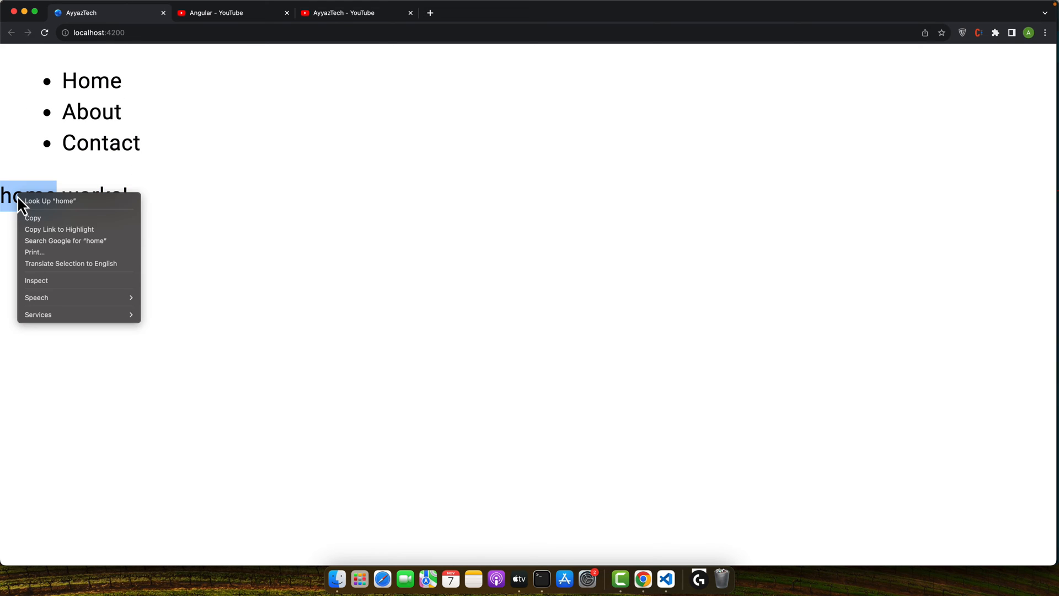
pyautogui.click(36, 280)
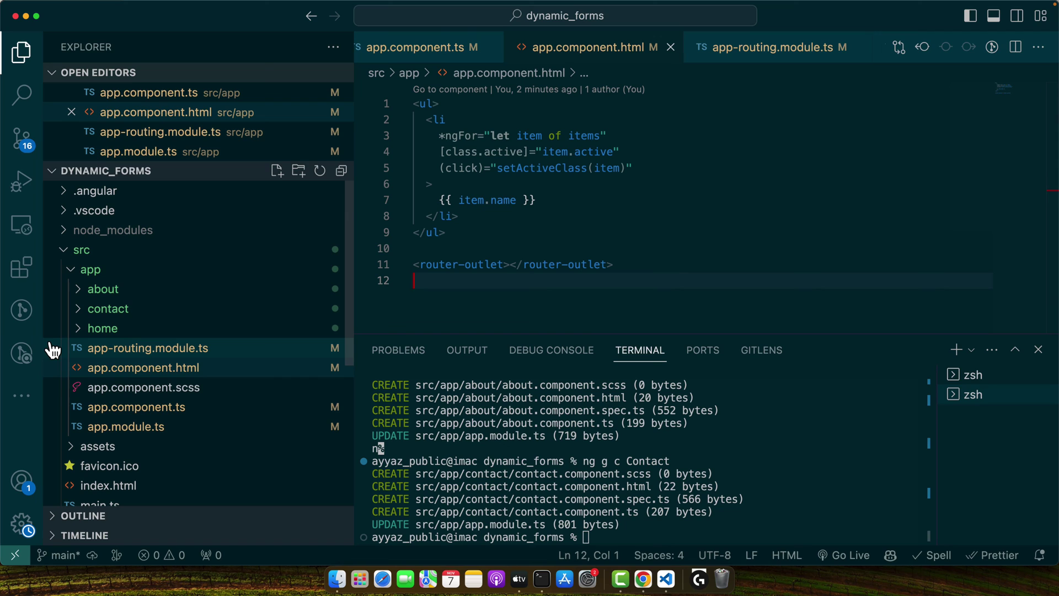
pyautogui.moveTo(79, 349)
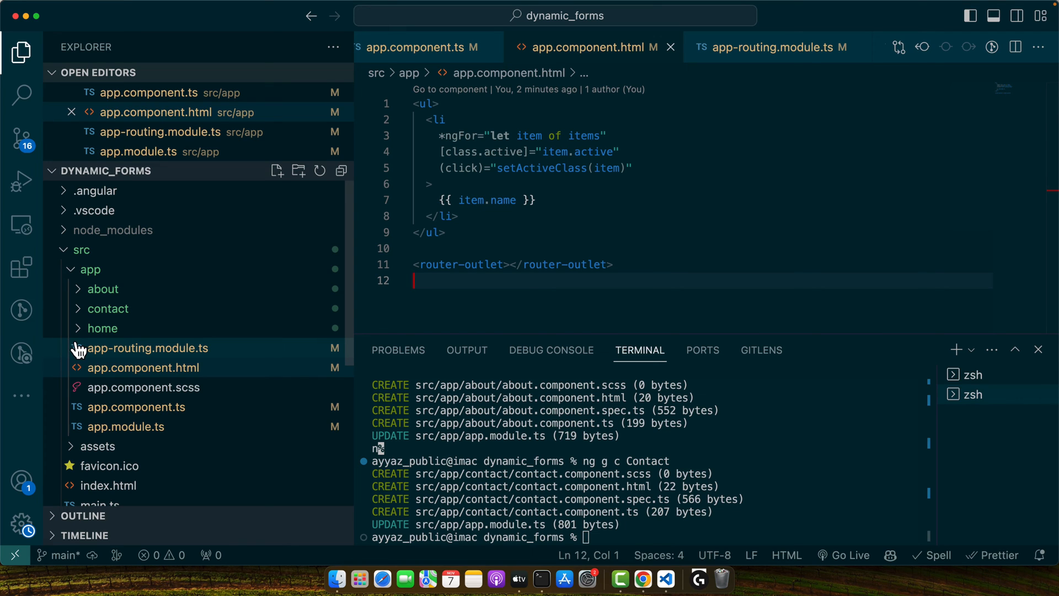
pyautogui.moveTo(453, 136)
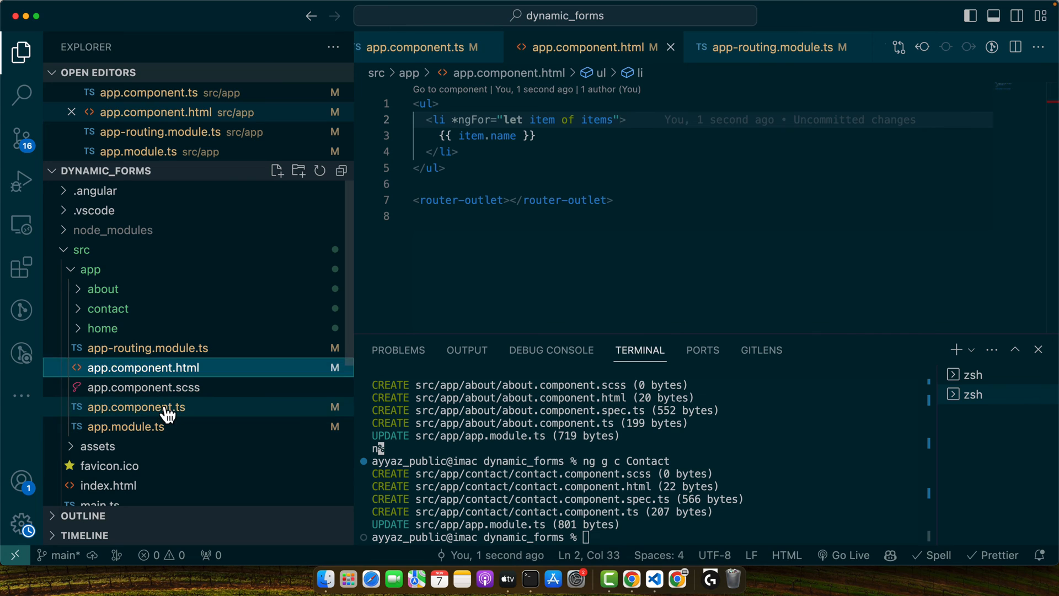
# Strip the [class.active] and click bindings and setActiveClass, then begin typing routerLinkActive on the li.
pyautogui.click(136, 406)
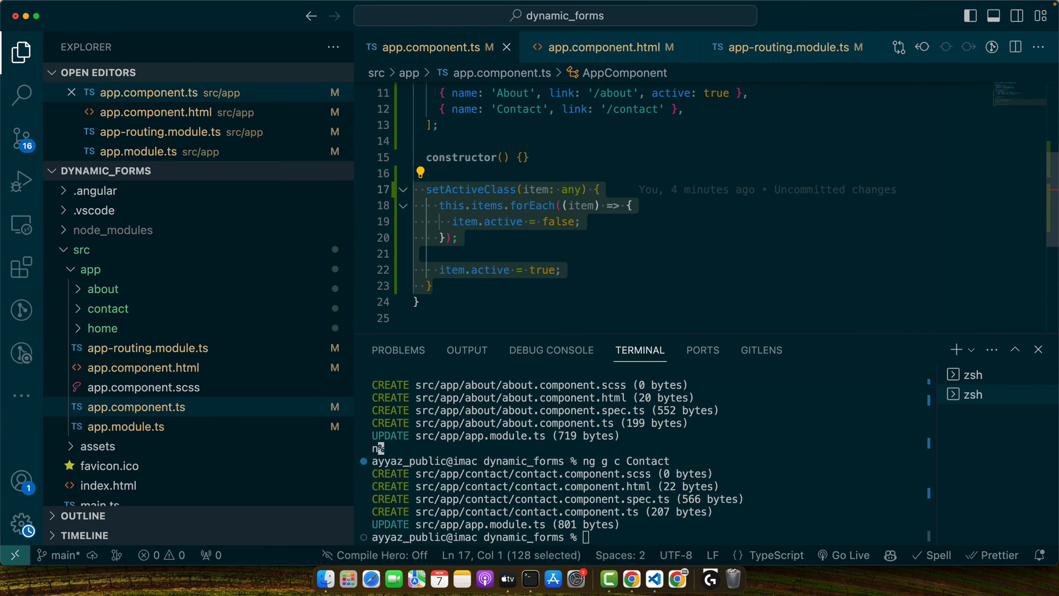
pyautogui.click(136, 406)
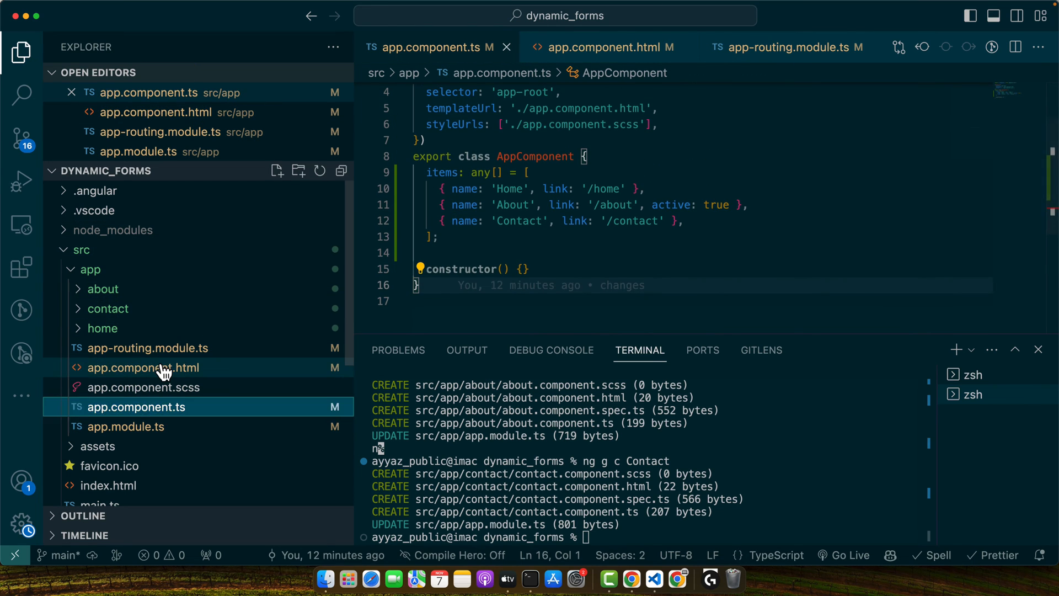
pyautogui.click(142, 367)
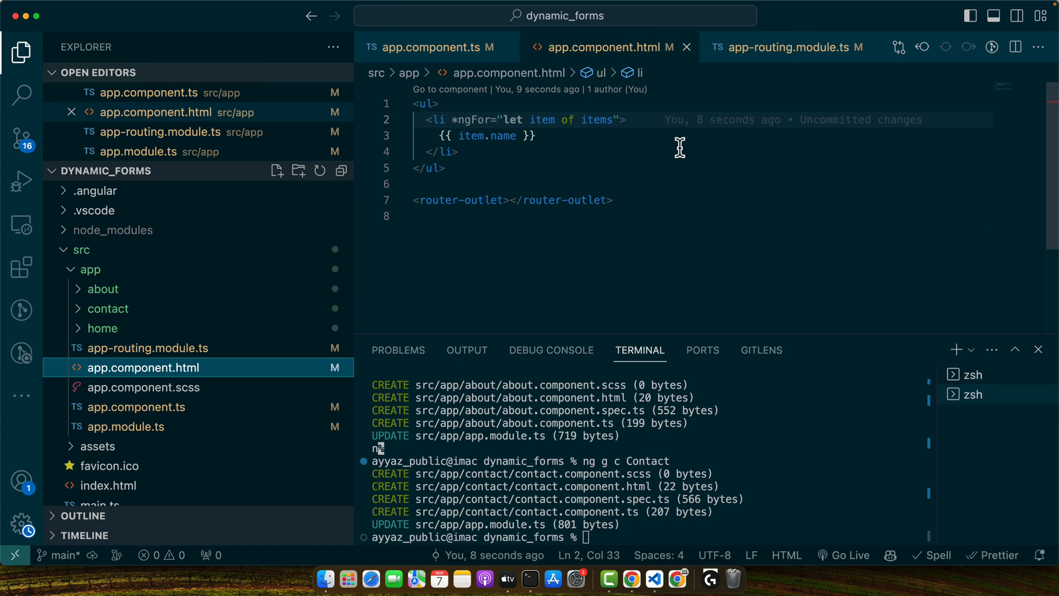
pyautogui.write('routerLinkActive="')
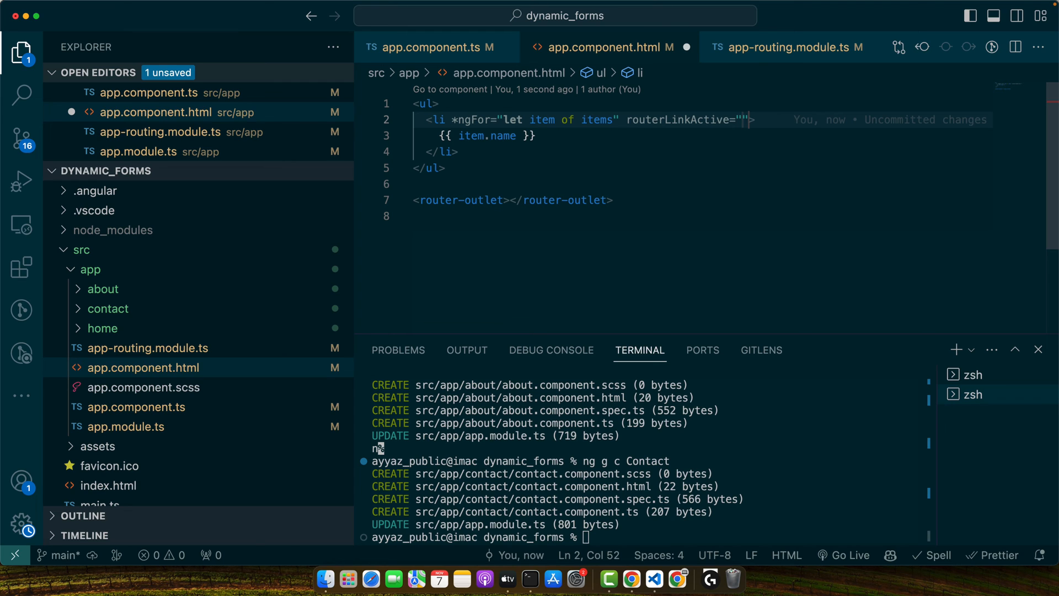
# Wrap {{ item.name }} in an anchor carrying routerLinkActive="active".
pyautogui.write('active')
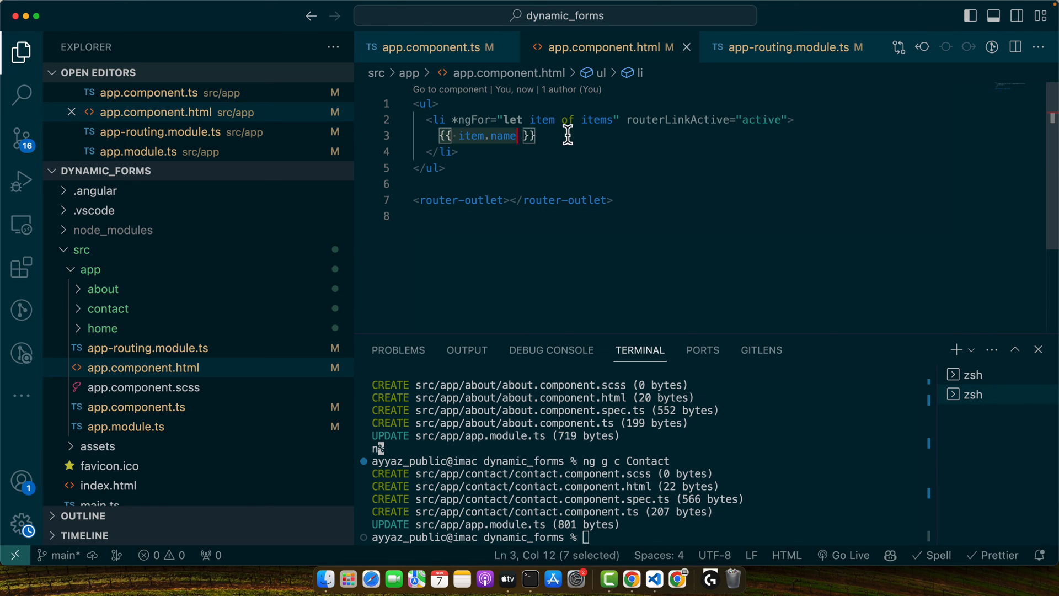
pyautogui.write('<a>')
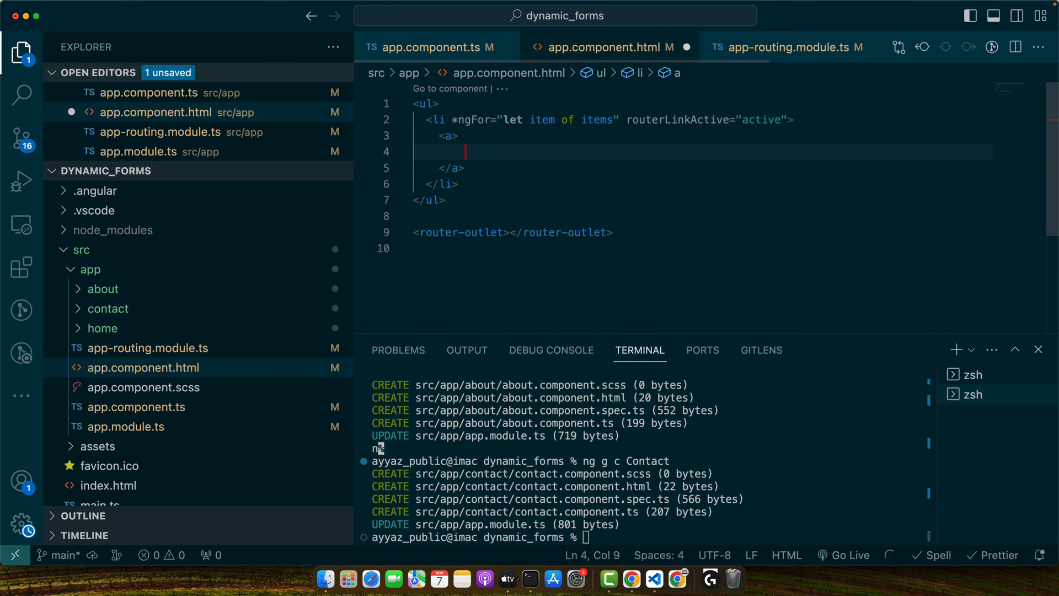
pyautogui.write('{{ item.name }}')
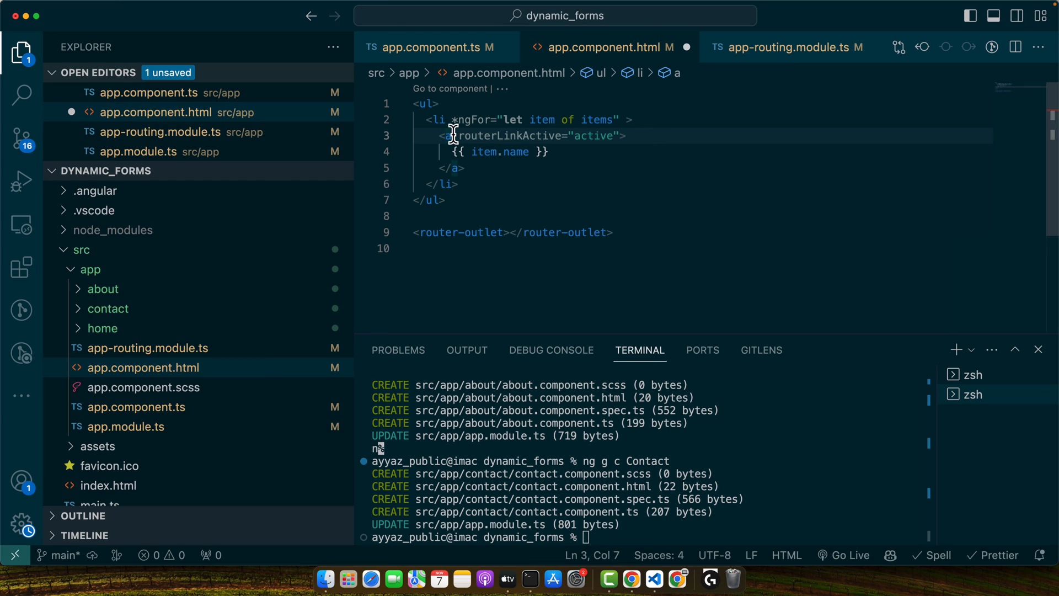
pyautogui.write('href]="')
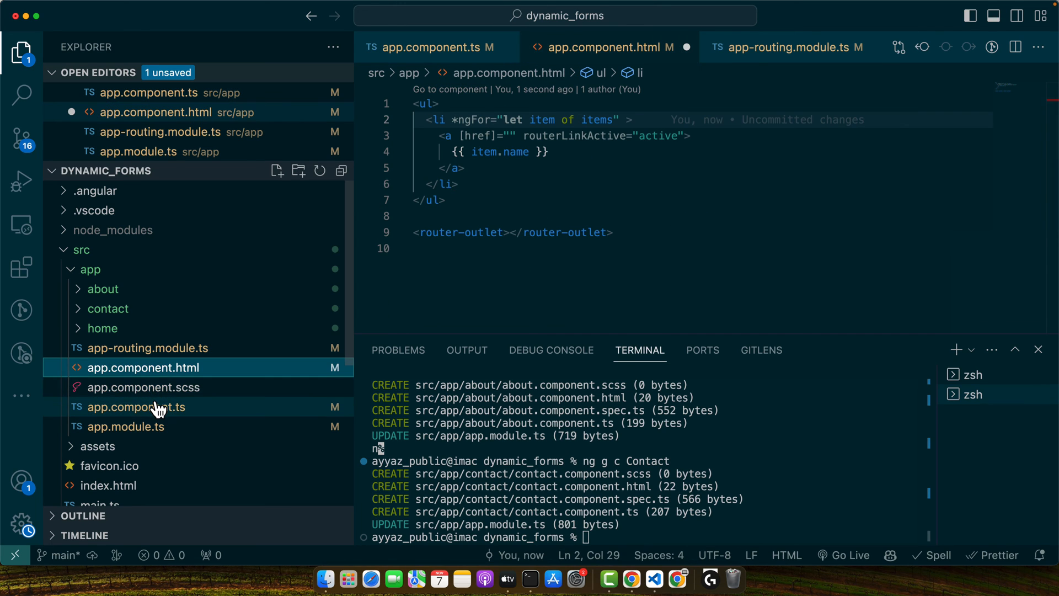
# Add routerLinkActiveOptions { exact: true } and bind routerLink to item.link, then view the browser.
pyautogui.click(135, 406)
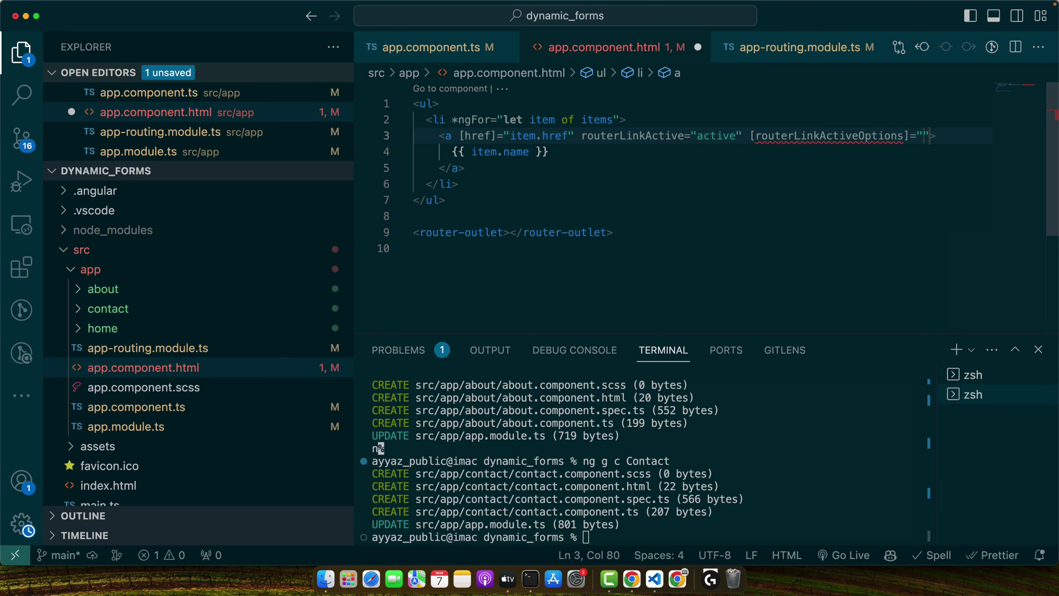
pyautogui.write('exact: true }"')
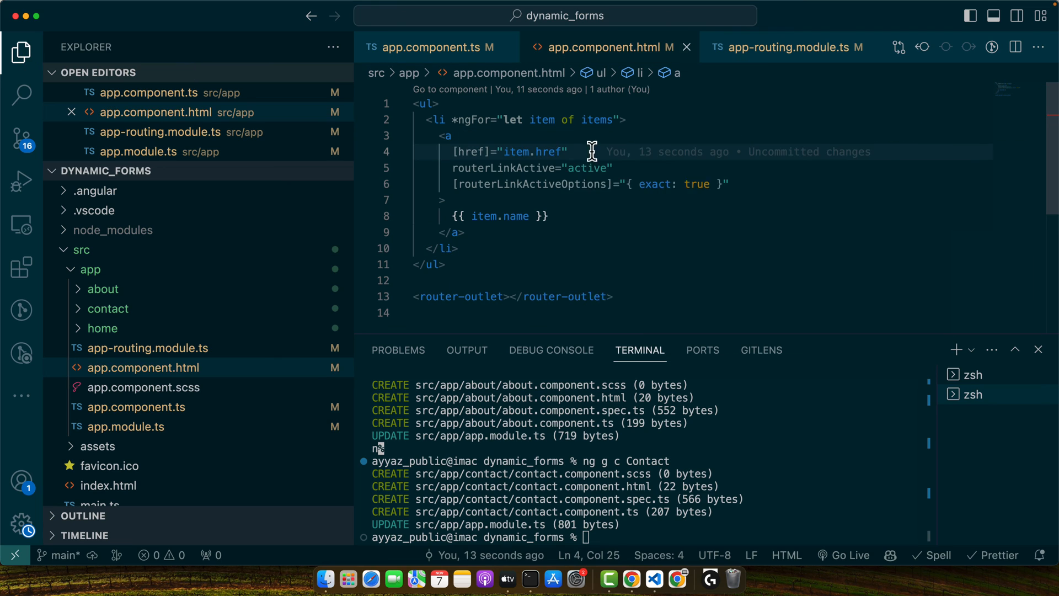
pyautogui.moveTo(470, 150)
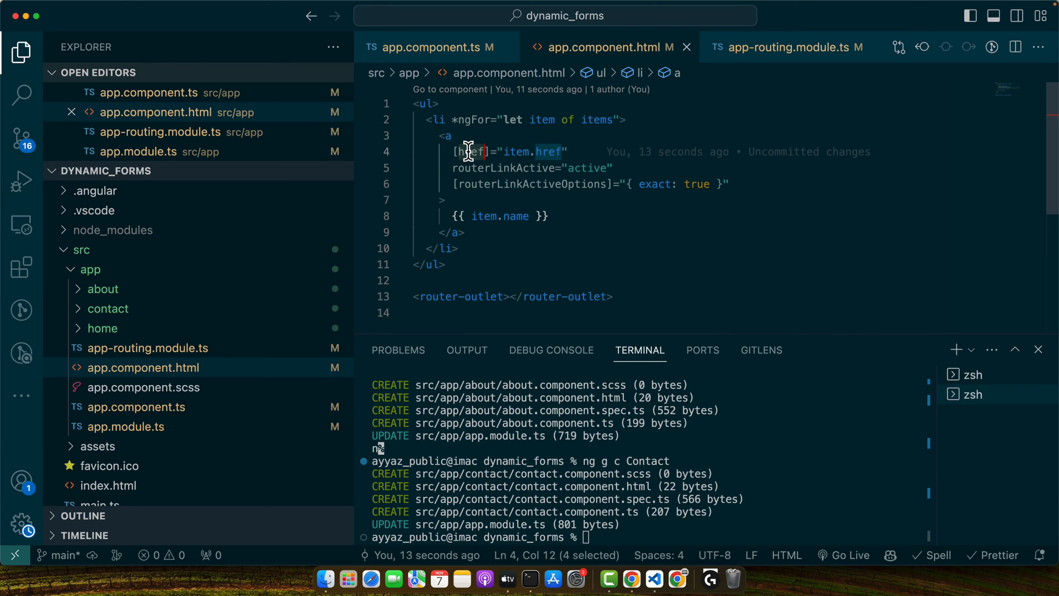
pyautogui.write('routerLink')
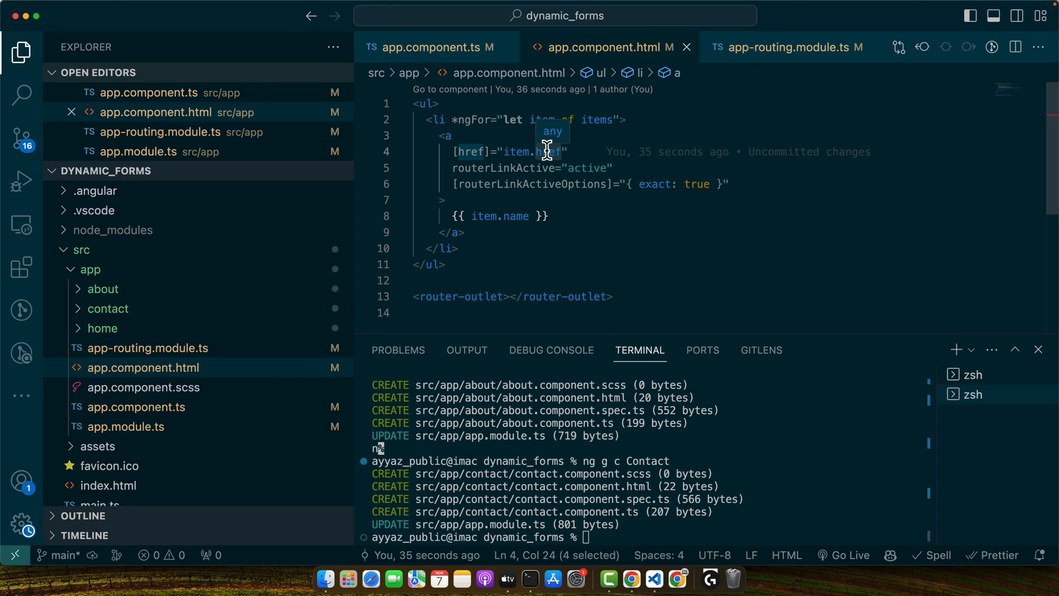
pyautogui.write('link')
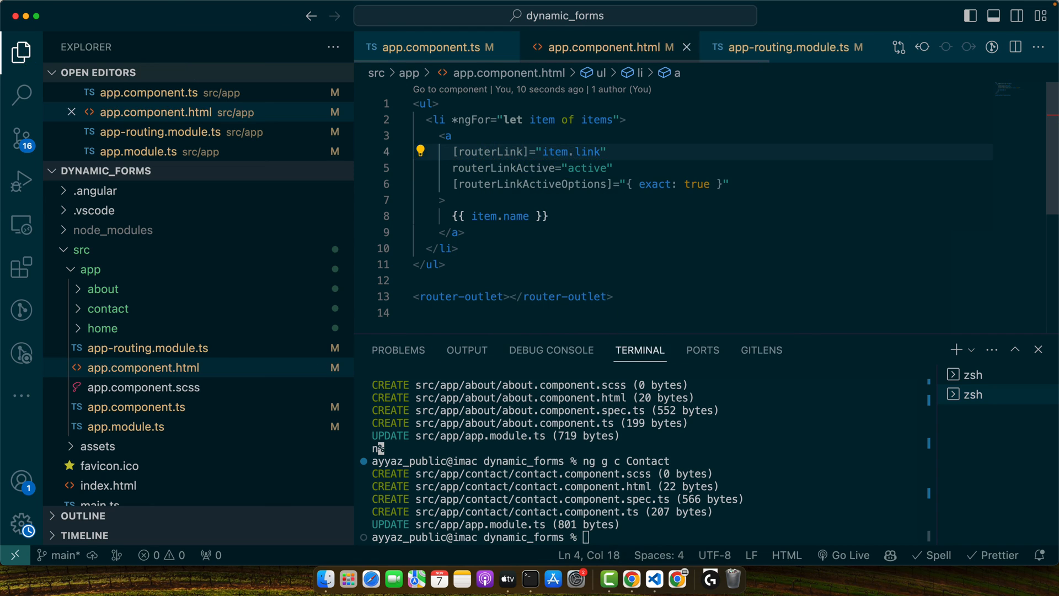
pyautogui.click(631, 579)
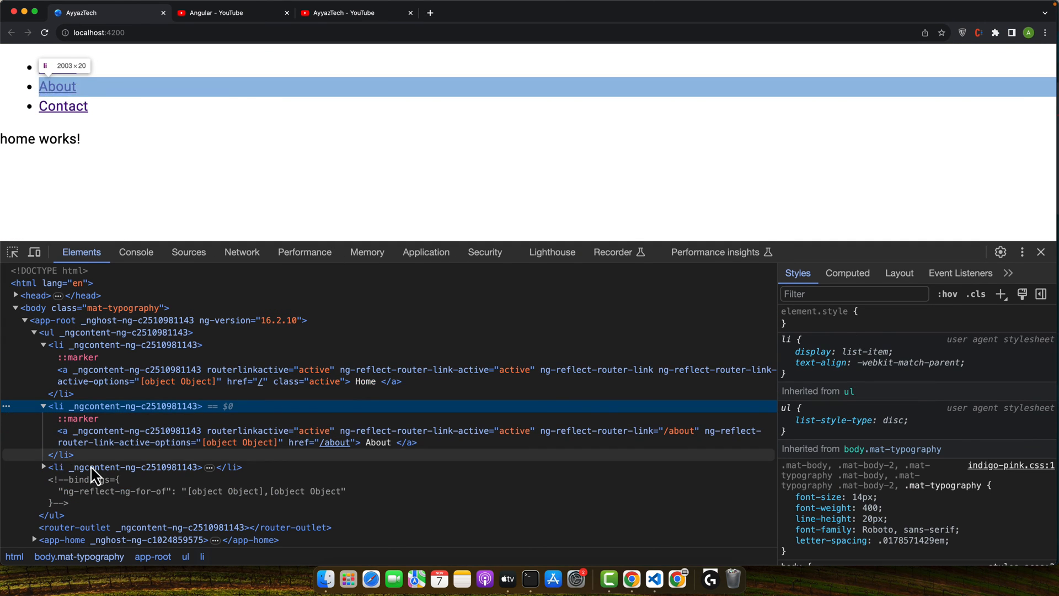
# Navigate to Contact and confirm in DevTools that its anchor has class="active".
pyautogui.click(42, 467)
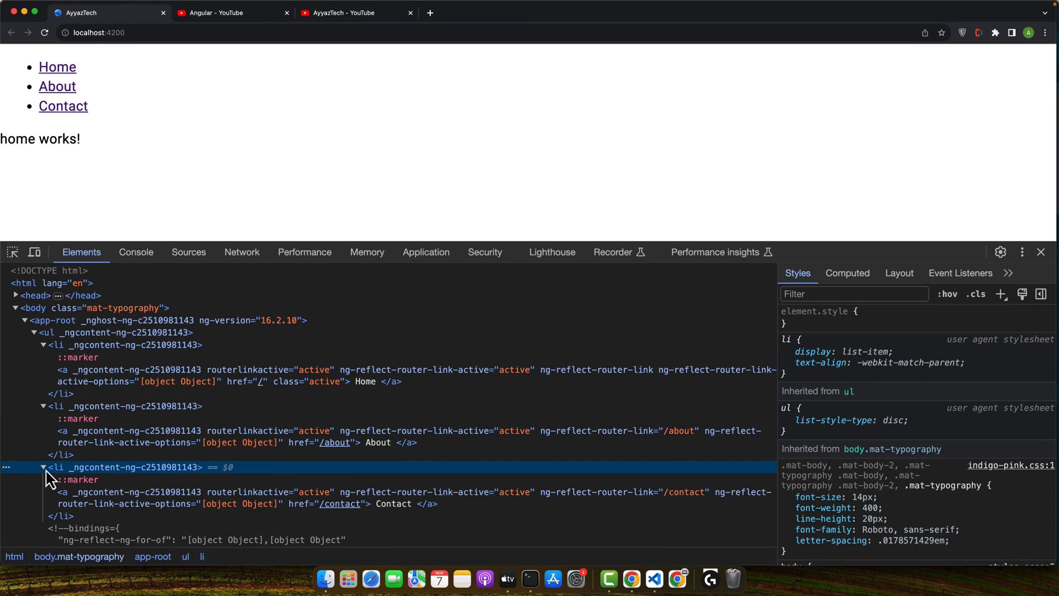
pyautogui.click(63, 106)
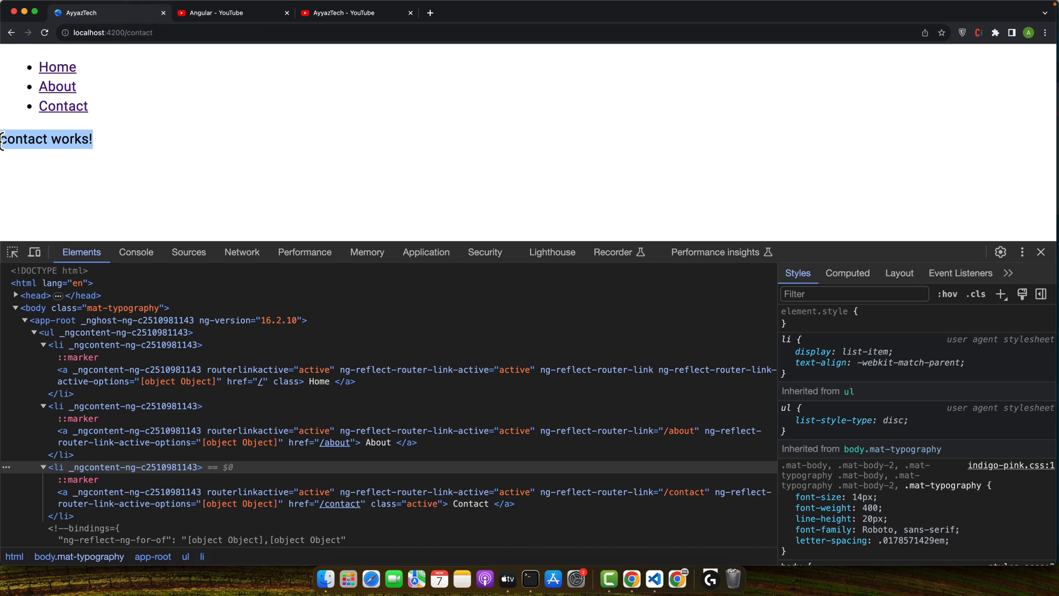
pyautogui.click(135, 32)
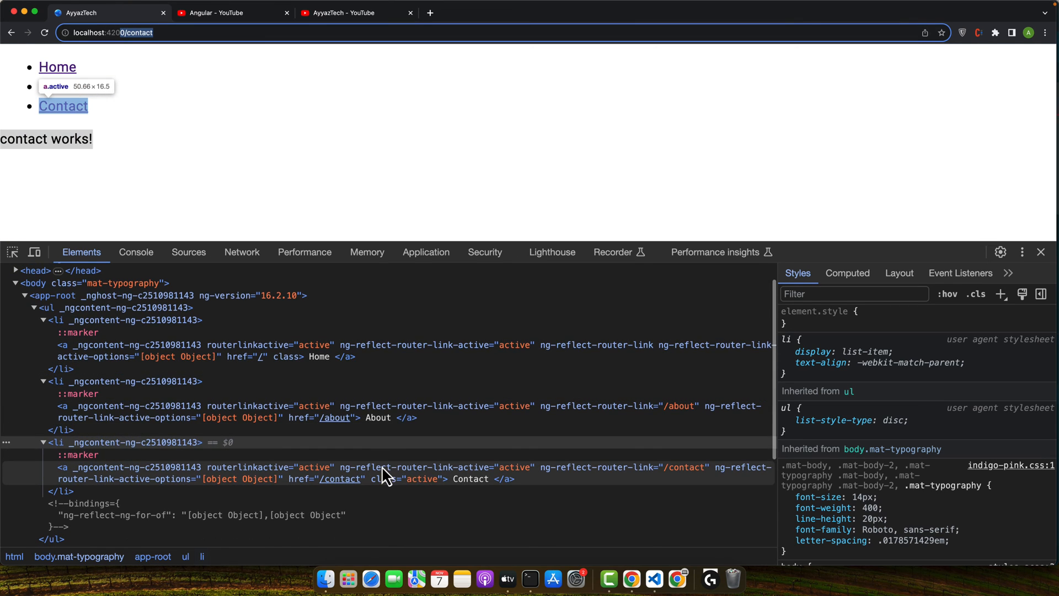
pyautogui.moveTo(407, 487)
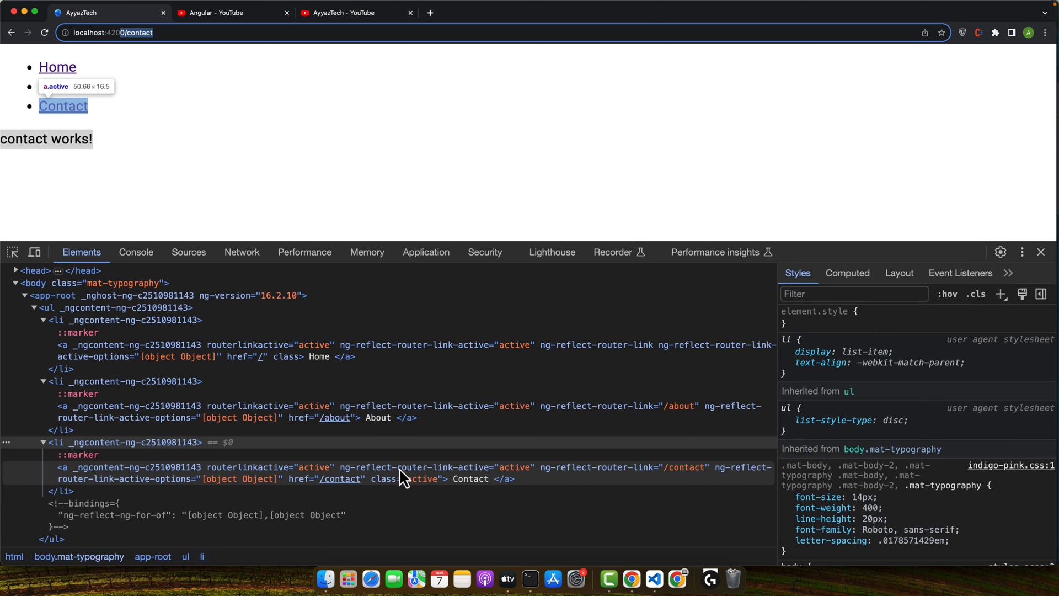
pyautogui.click(653, 578)
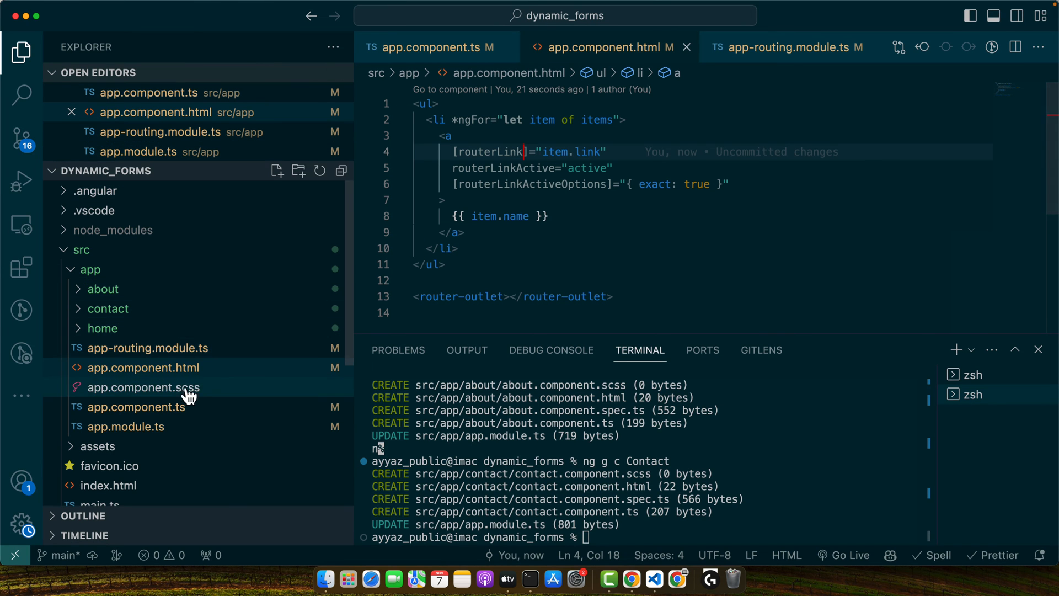
pyautogui.click(143, 388)
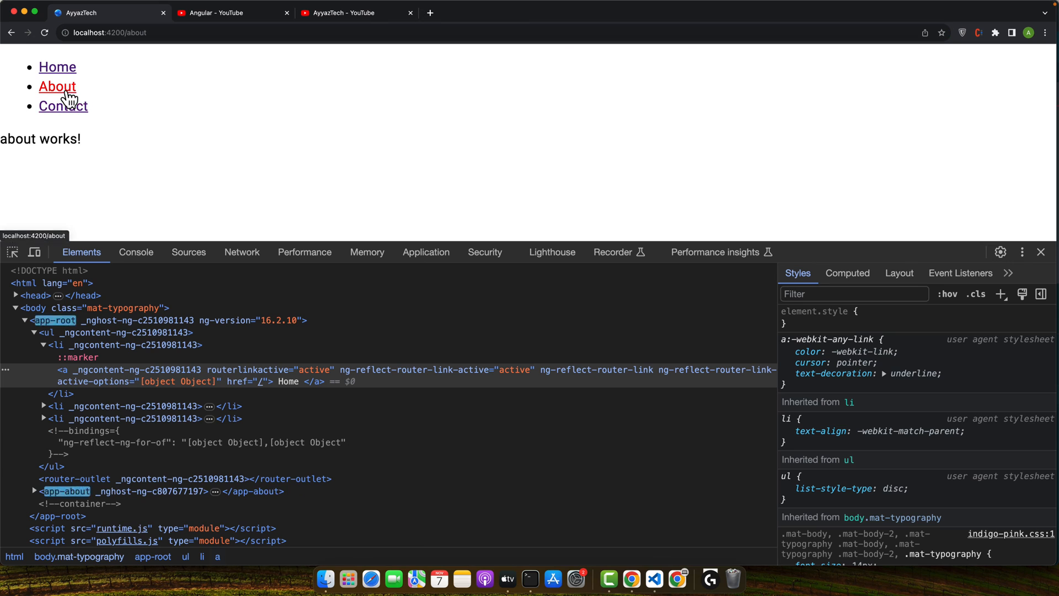
pyautogui.click(57, 67)
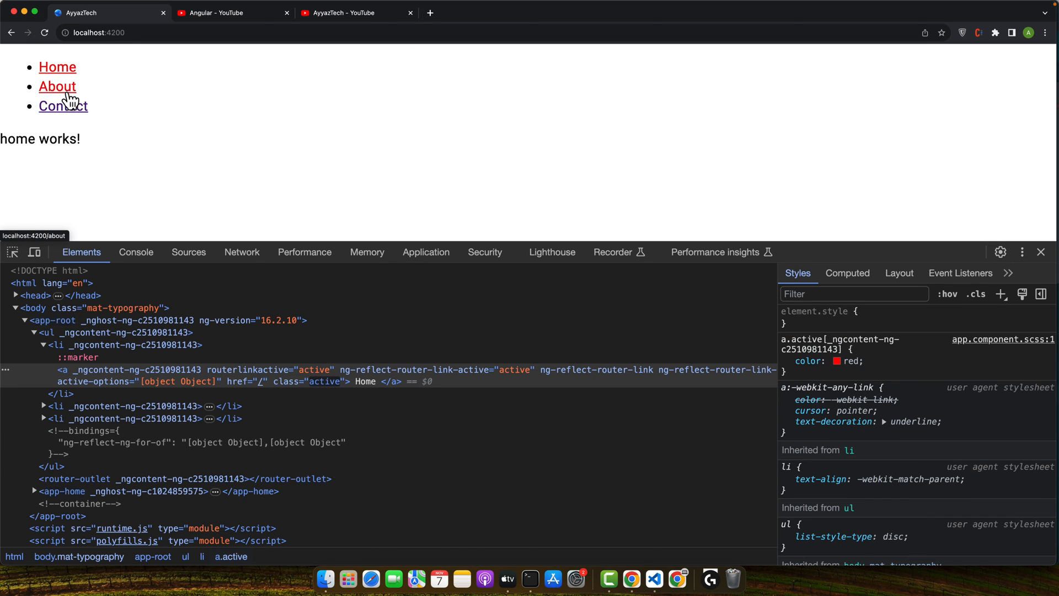
pyautogui.click(56, 87)
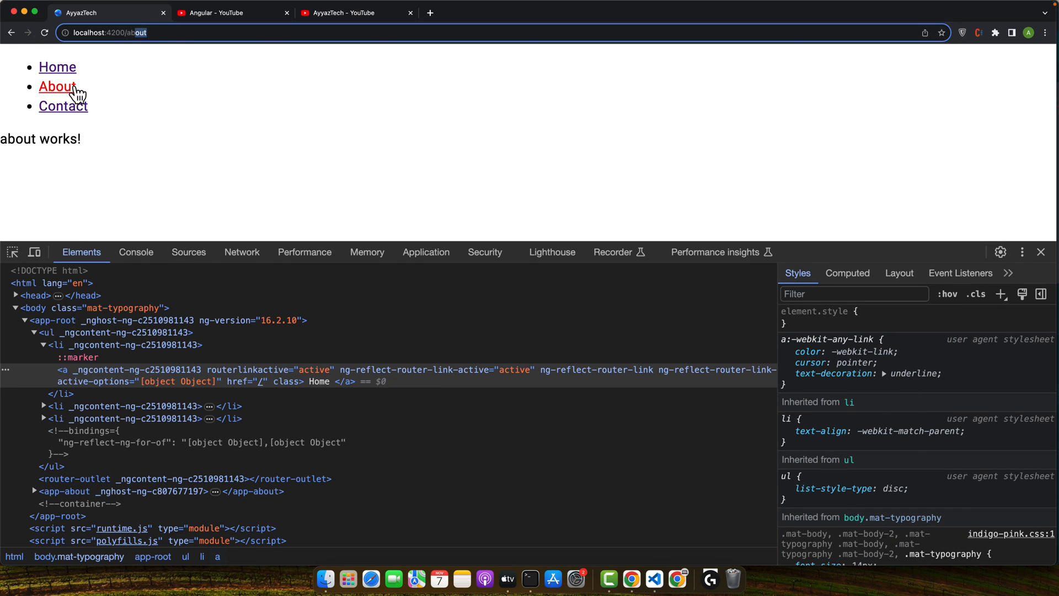
pyautogui.click(58, 67)
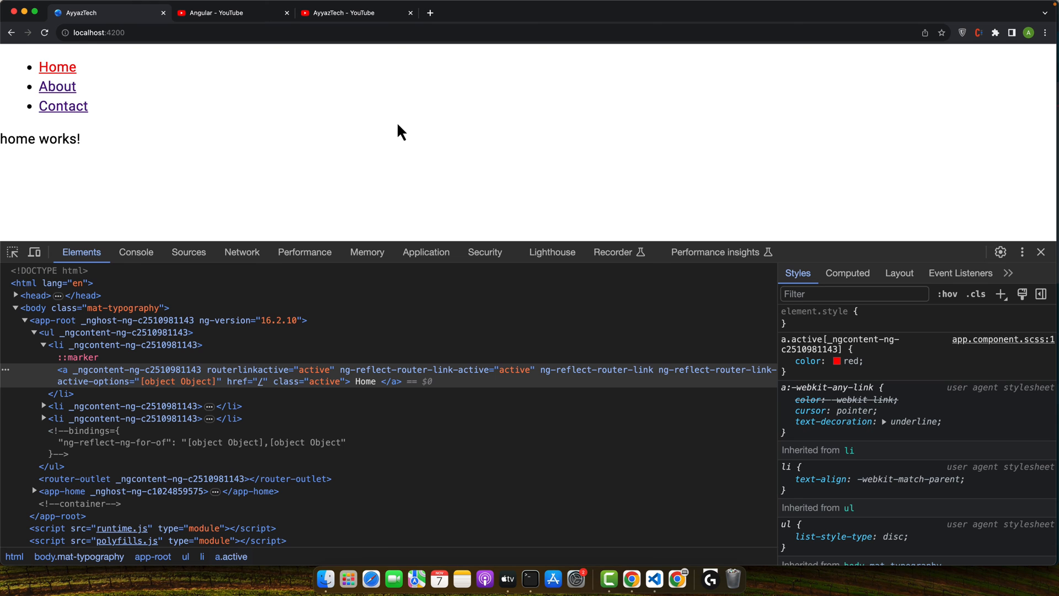
pyautogui.click(653, 578)
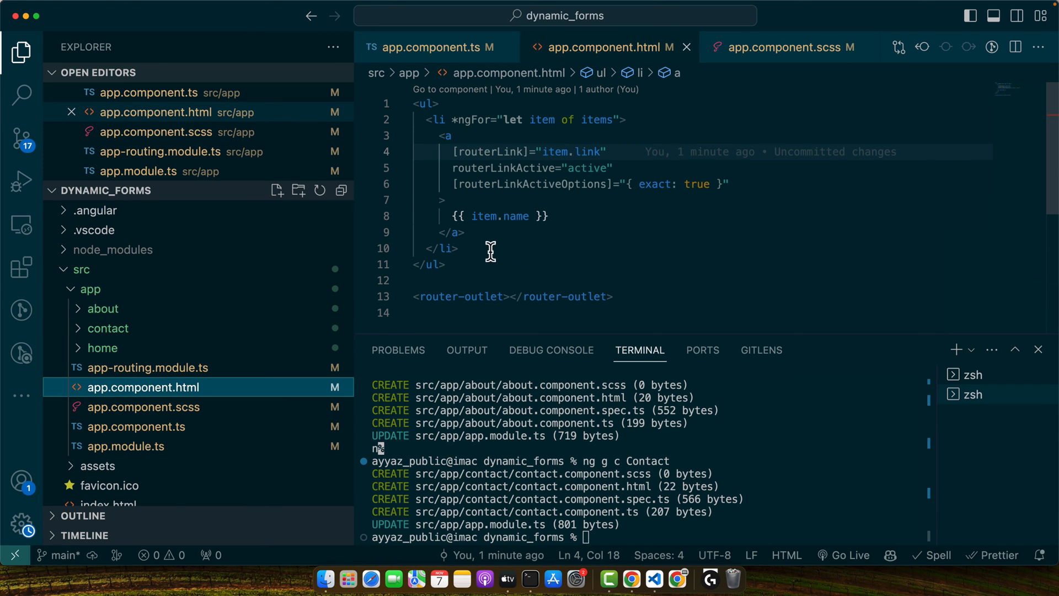
# Add a Testing div with [ngClass]="currentClass" below the nav list in app.component.html.
pyautogui.click(449, 264)
pyautogui.write('<div>Testing</div>')
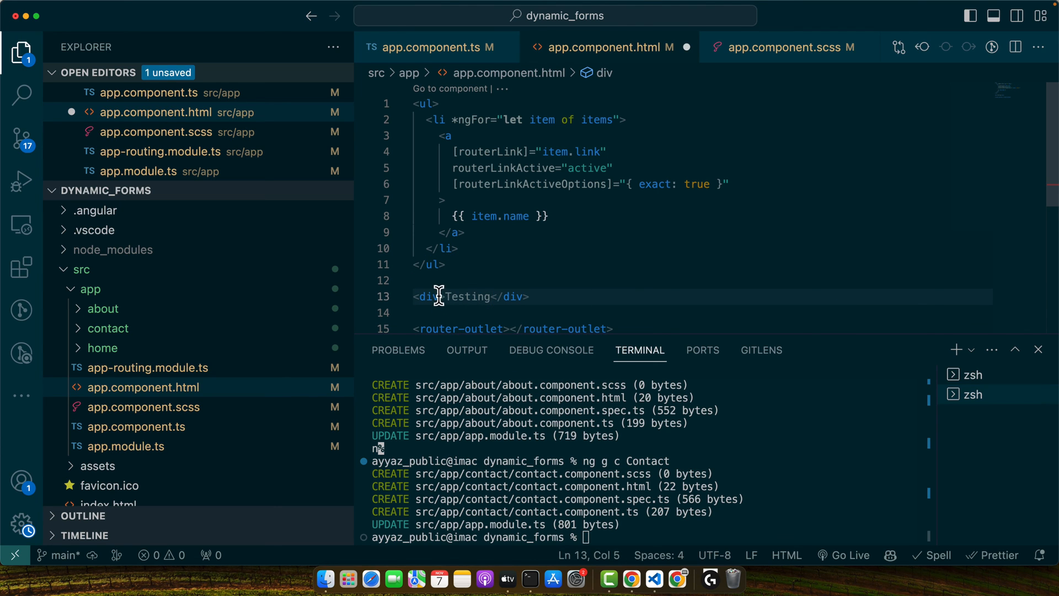
pyautogui.write('[ngClass]=""')
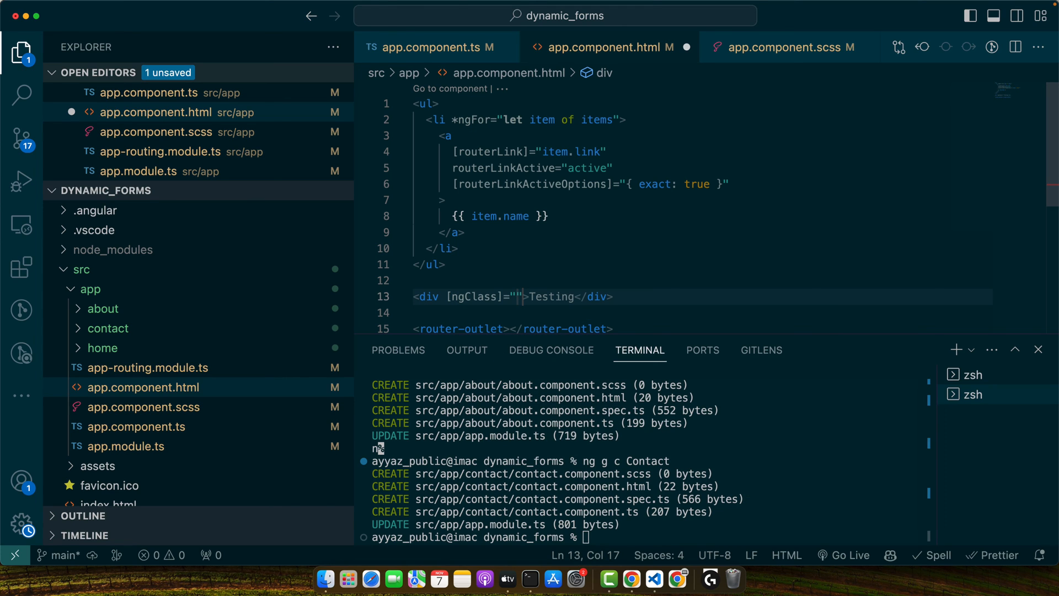
pyautogui.write('current')
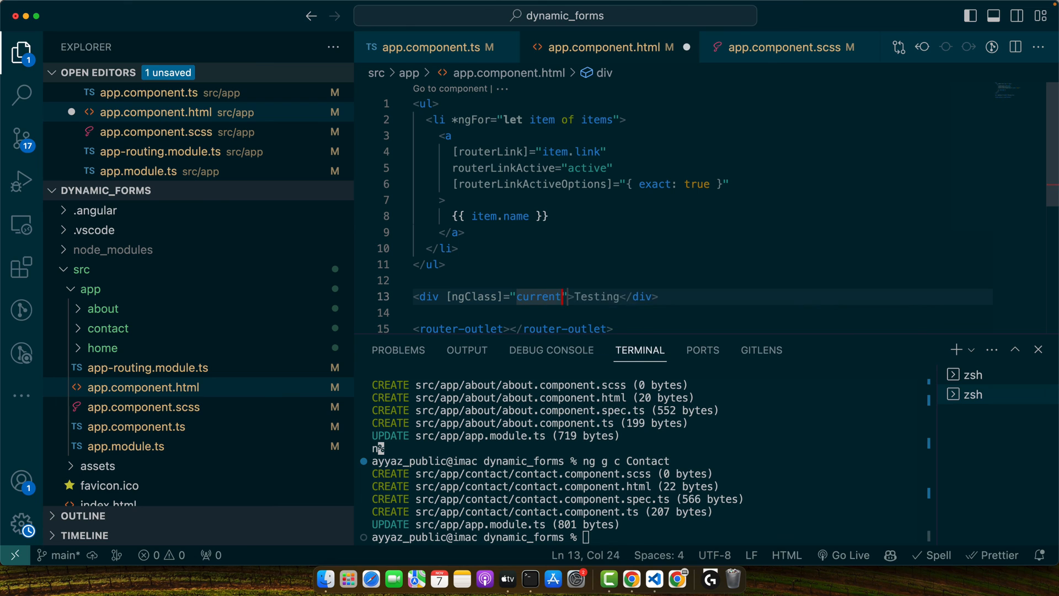
pyautogui.write('Class')
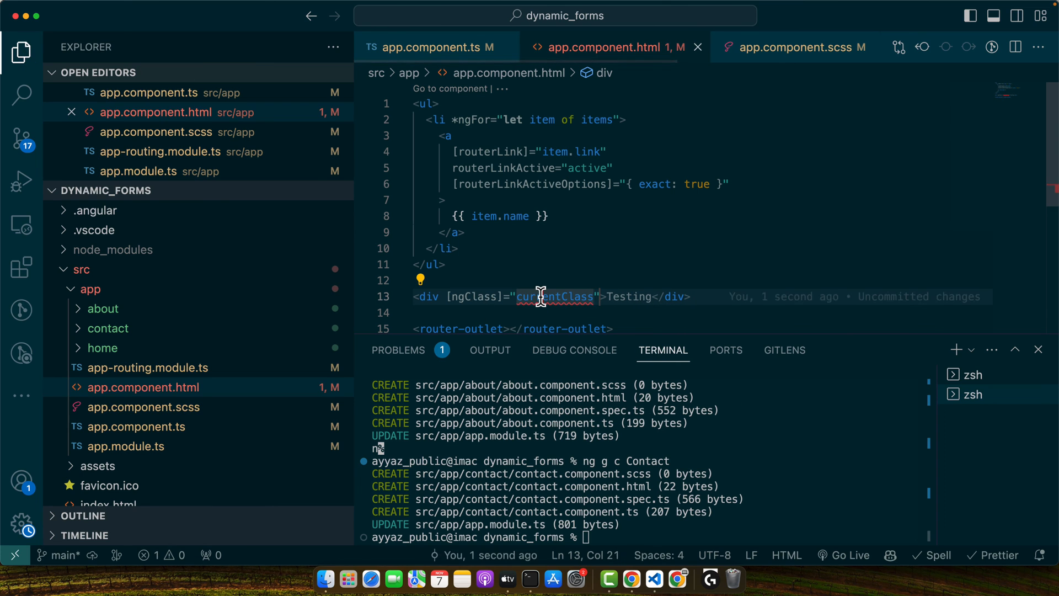
pyautogui.click(428, 47)
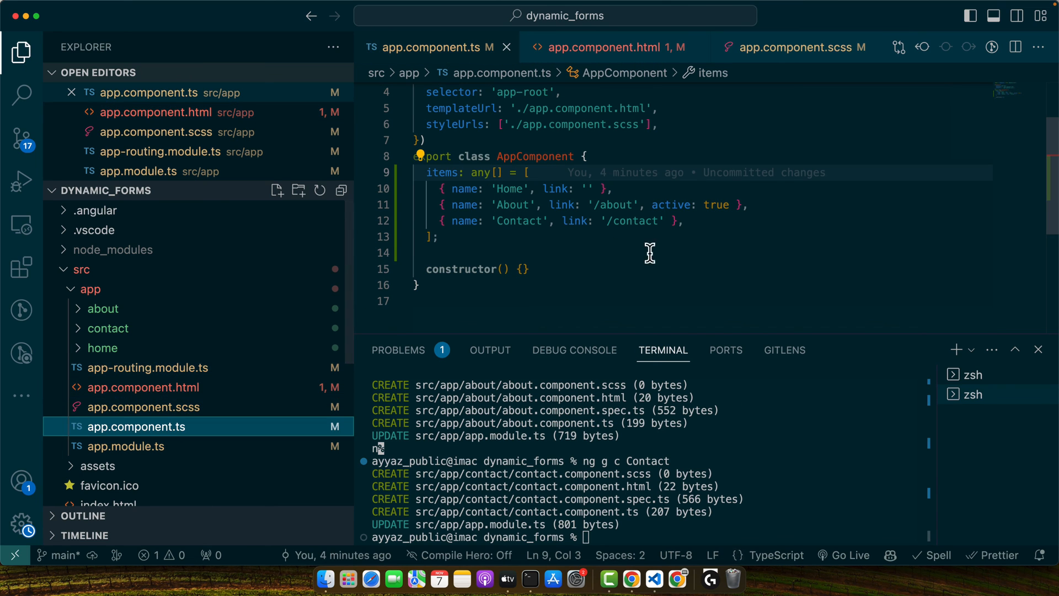
# Declare currentClass and a variable set to 'abc' in AppComponent.
pyautogui.write('currentClass;')
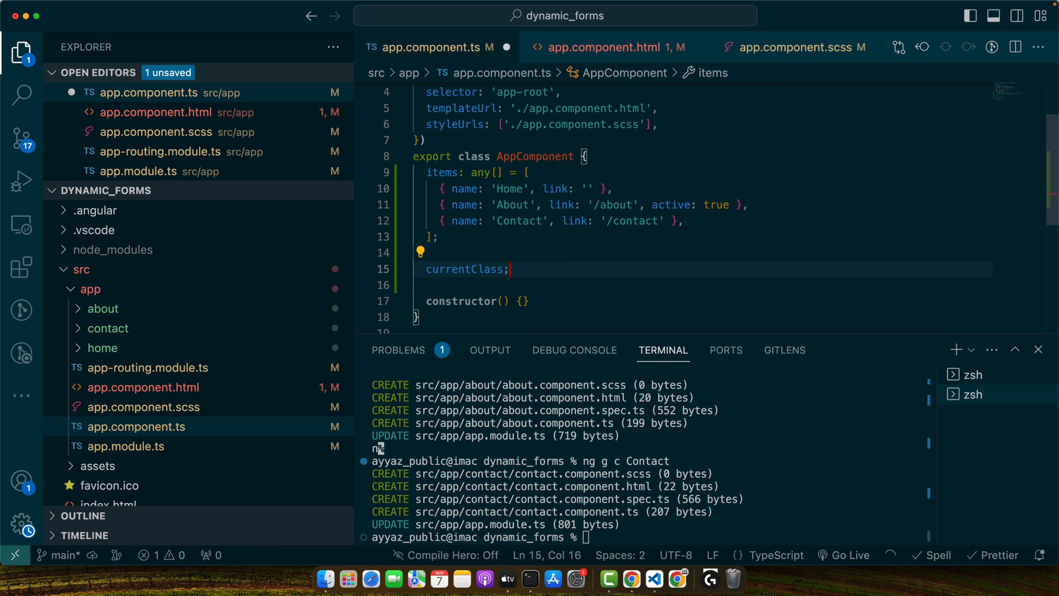
pyautogui.write("= 'bg-primary text-white'")
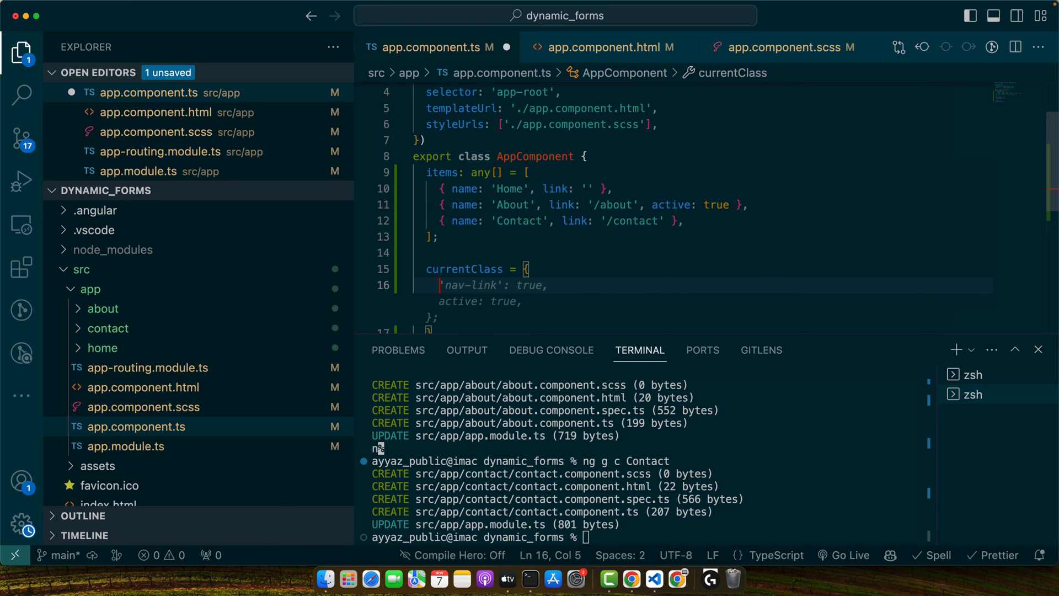
pyautogui.write('active:')
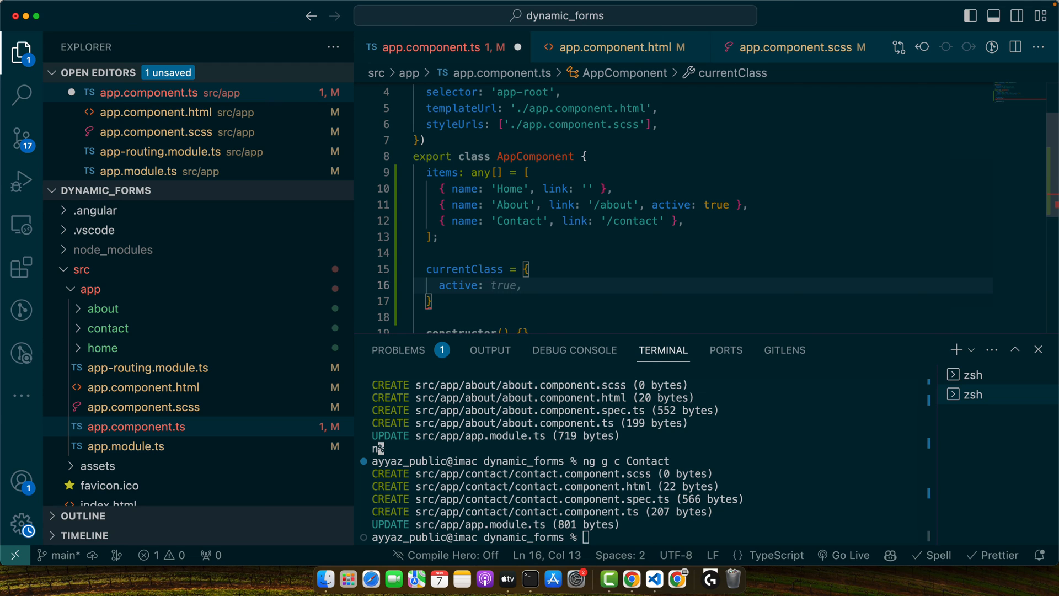
pyautogui.moveTo(572, 284)
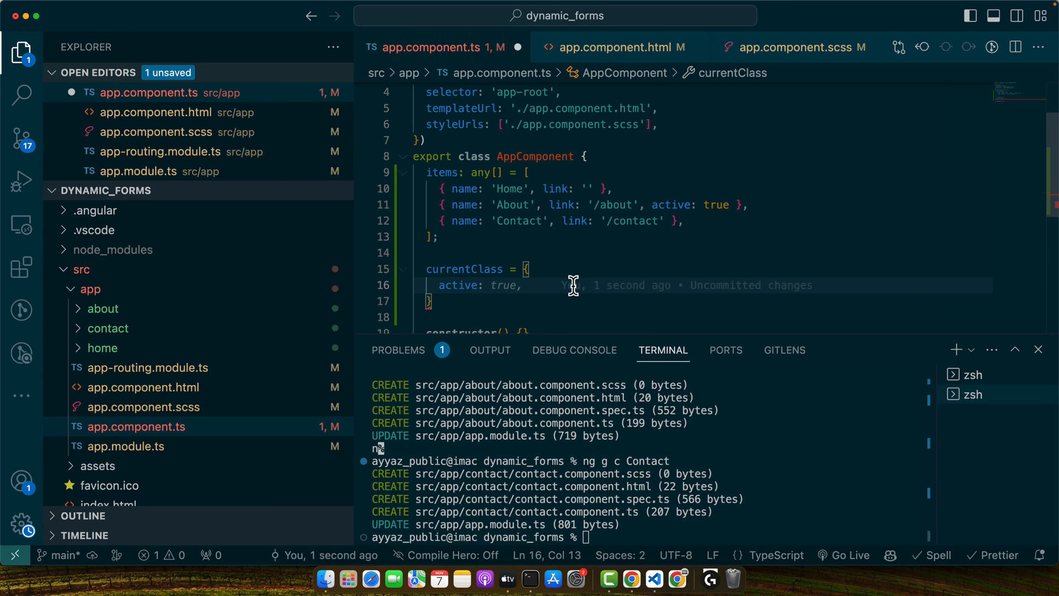
pyautogui.write("variable = 'Home';")
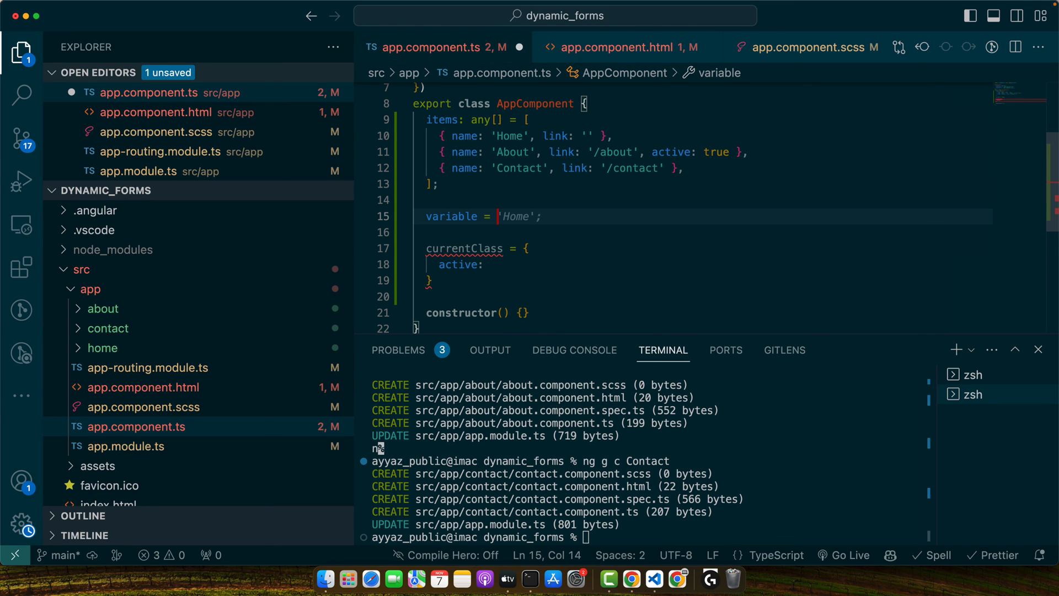
pyautogui.write("abc'")
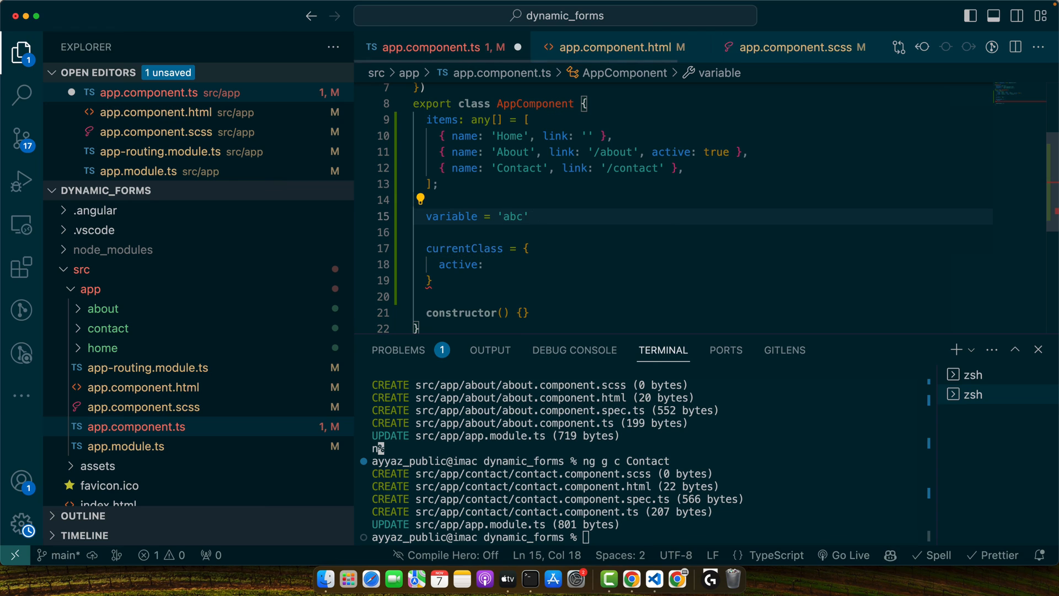
# Make currentClass active when this.variable === 'abc', then inspect the Testing div in Chrome.
pyautogui.doubleClick(450, 216)
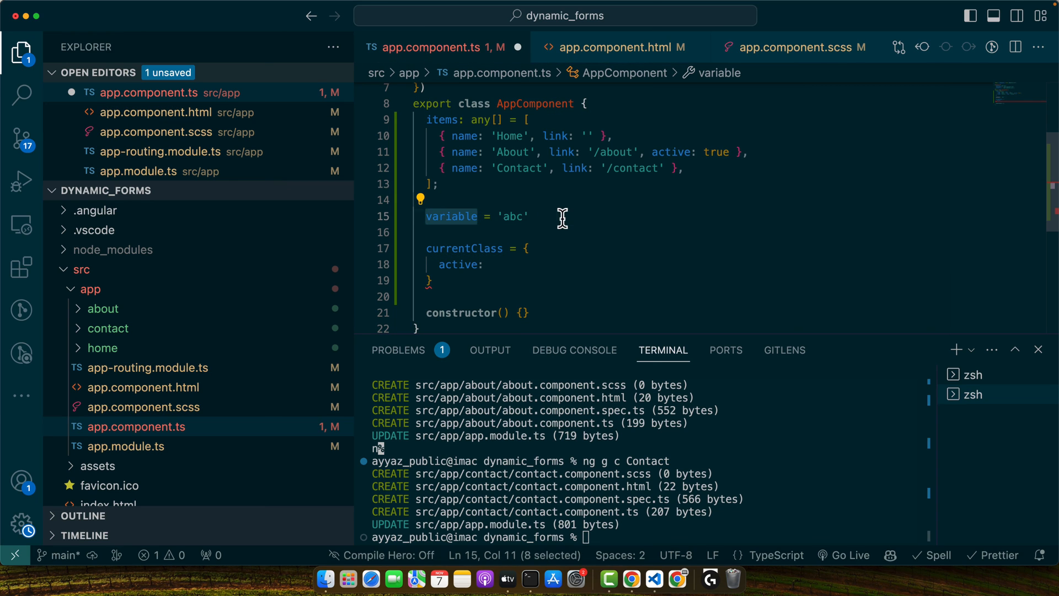
pyautogui.click(491, 264)
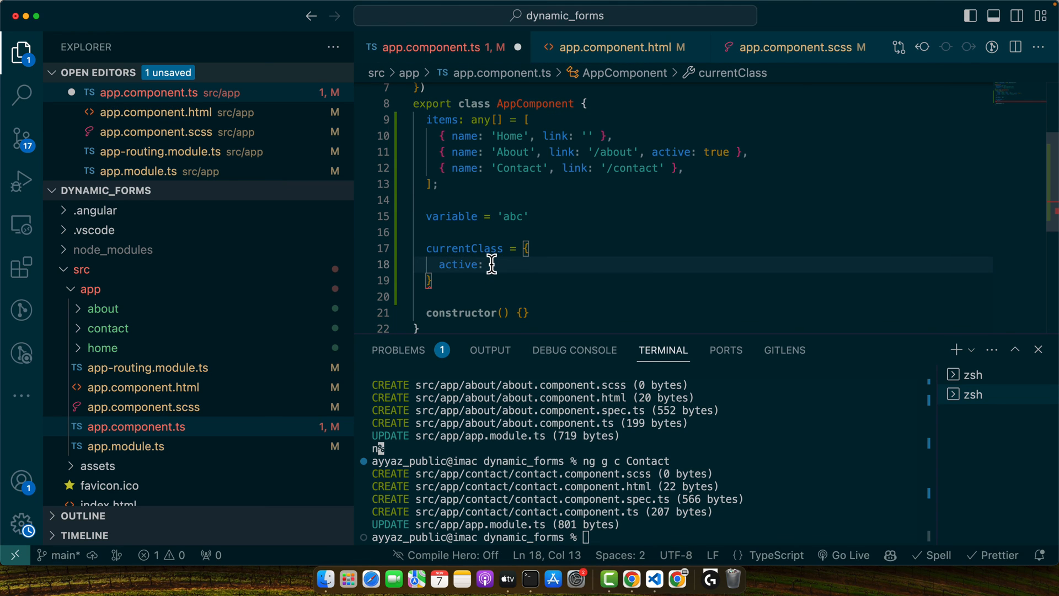
pyautogui.write("this.variable === 'abc',")
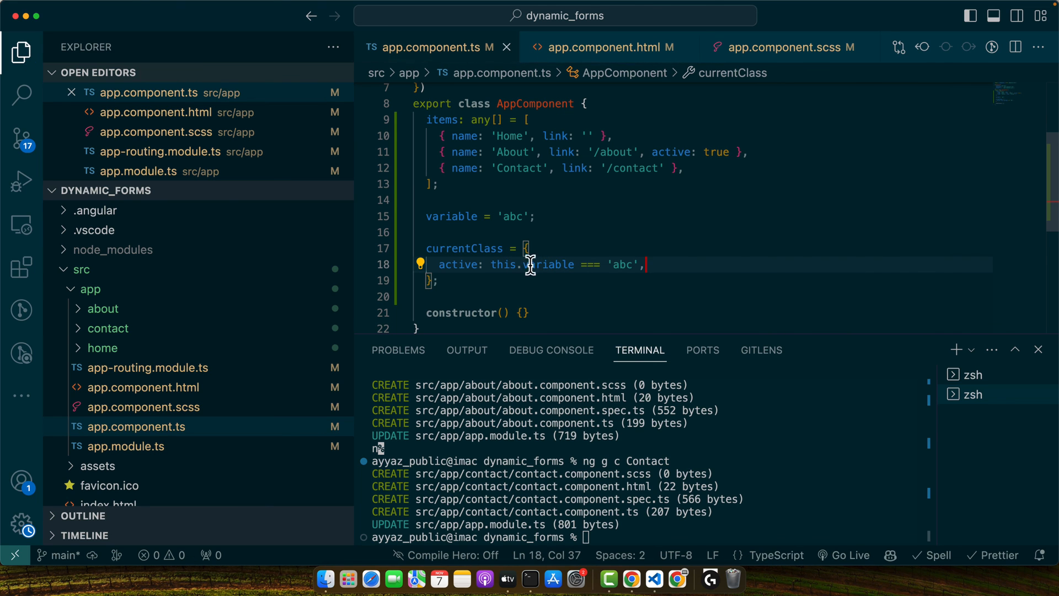
pyautogui.click(631, 578)
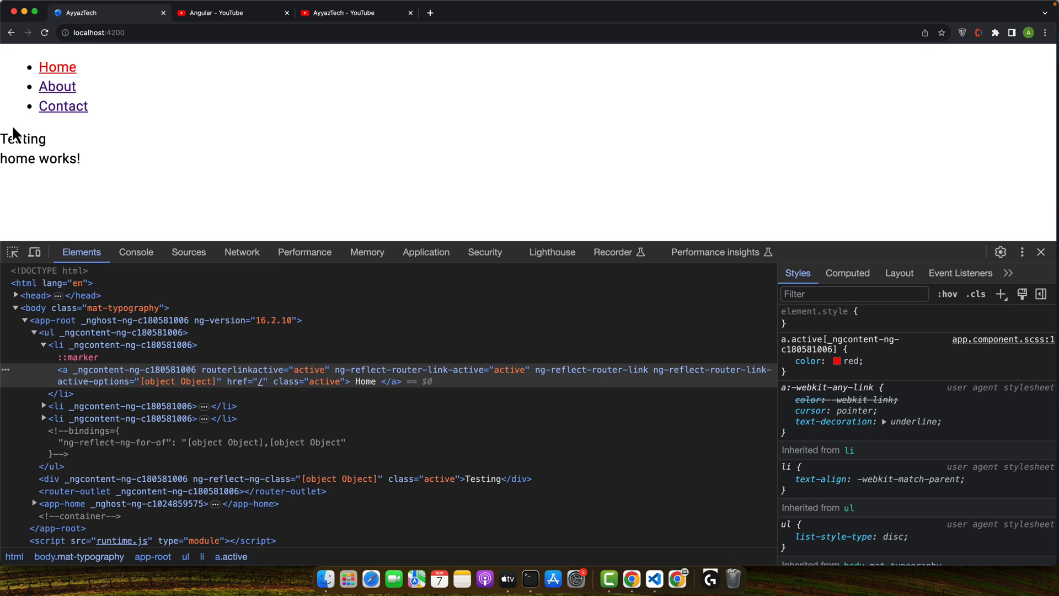
pyautogui.rightClick(22, 138)
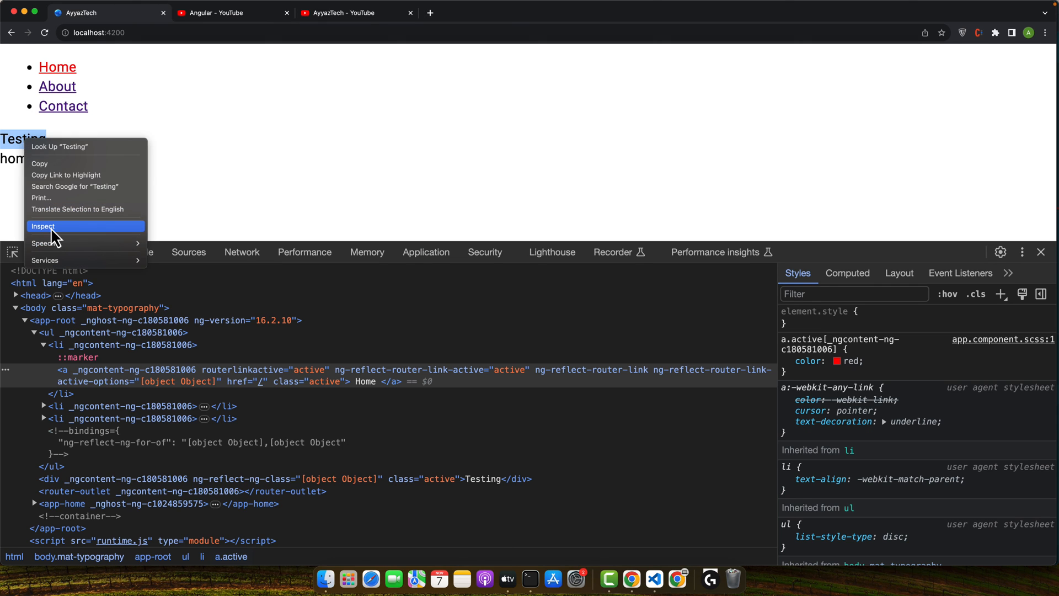
pyautogui.click(42, 226)
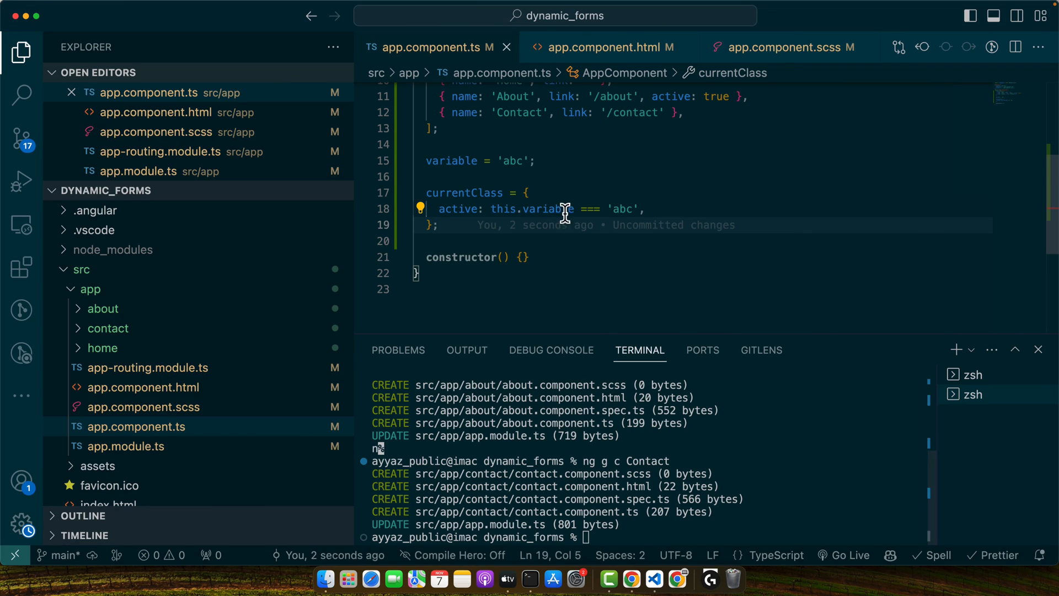
# Compare variable to 'abc444' for active and add inactive: this.variable !== 'abc444'.
pyautogui.click(634, 208)
pyautogui.write('444')
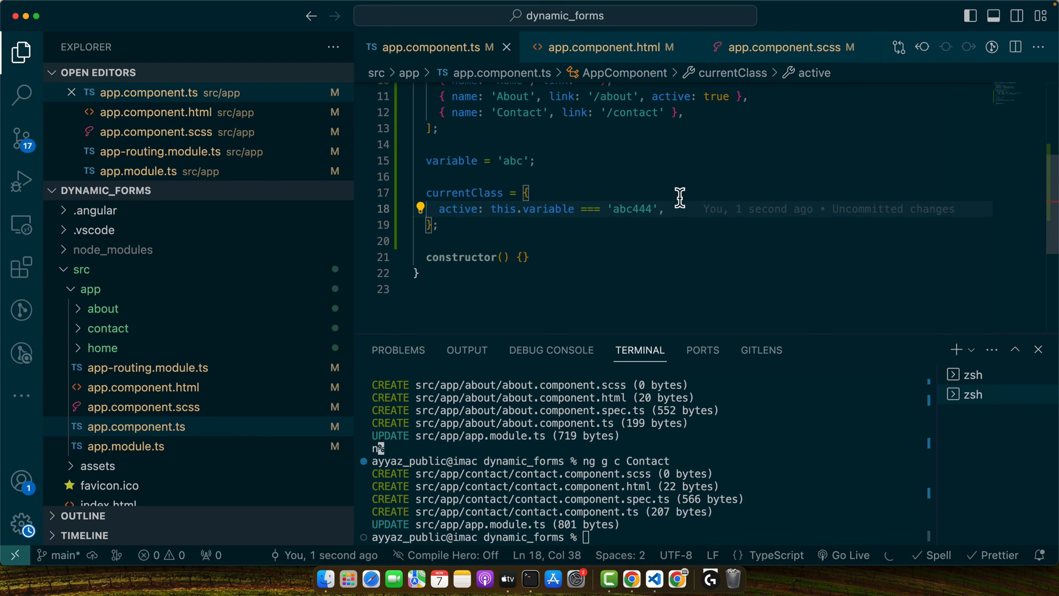
pyautogui.write("inactive: this.variable !== 'abc444',")
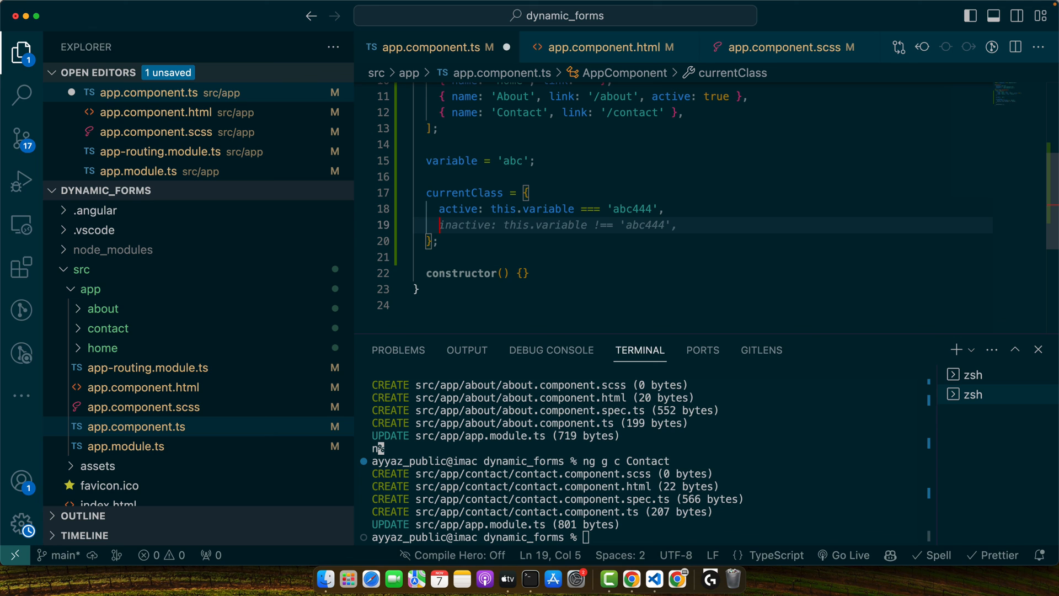
pyautogui.click(652, 225)
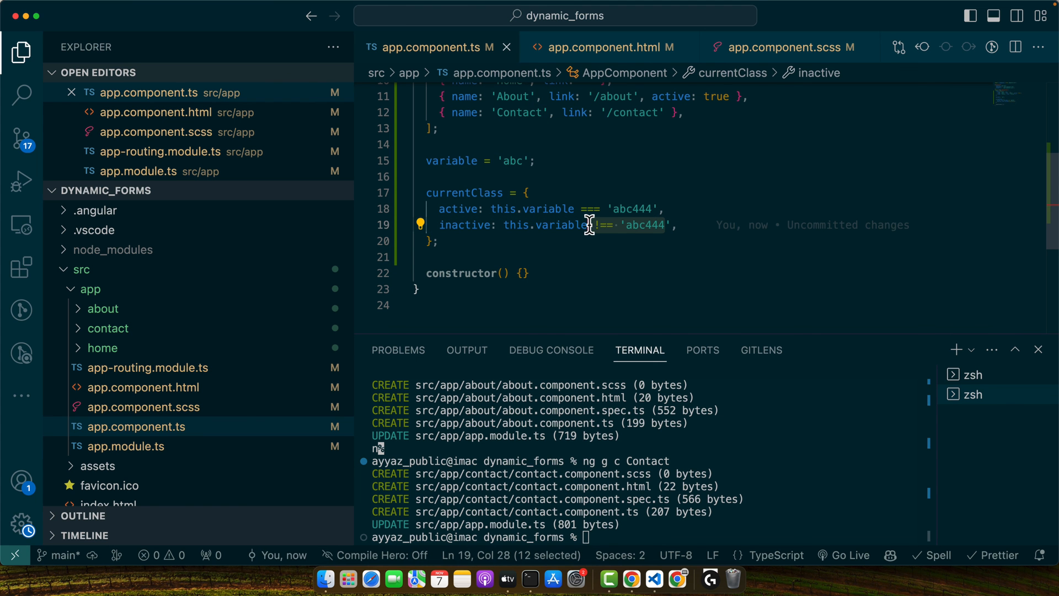
pyautogui.doubleClick(466, 225)
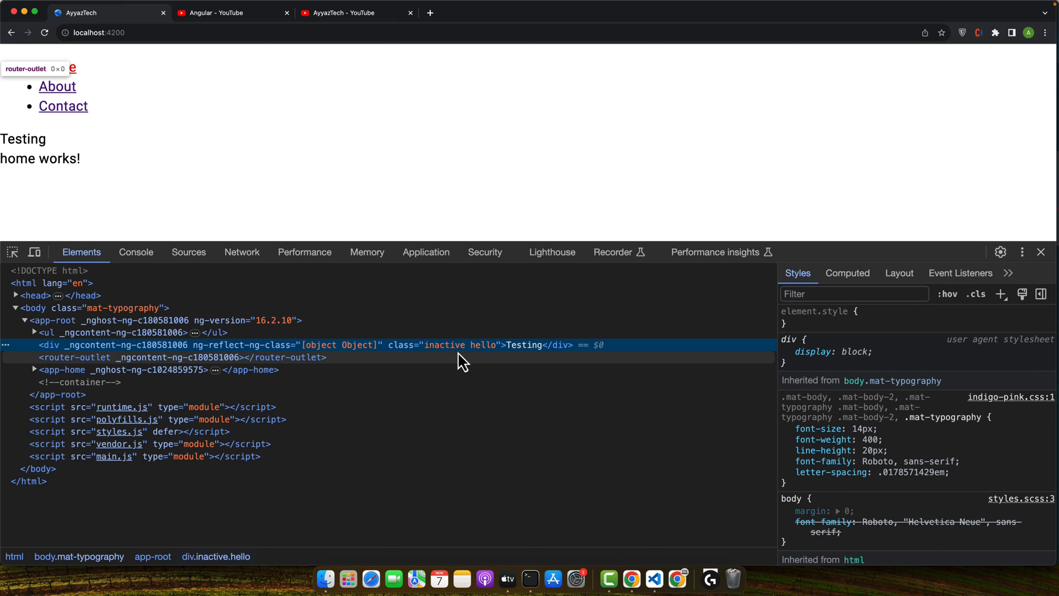
# Return from Chrome to VS Code after seeing the Testing div's inactive class.
pyautogui.click(652, 578)
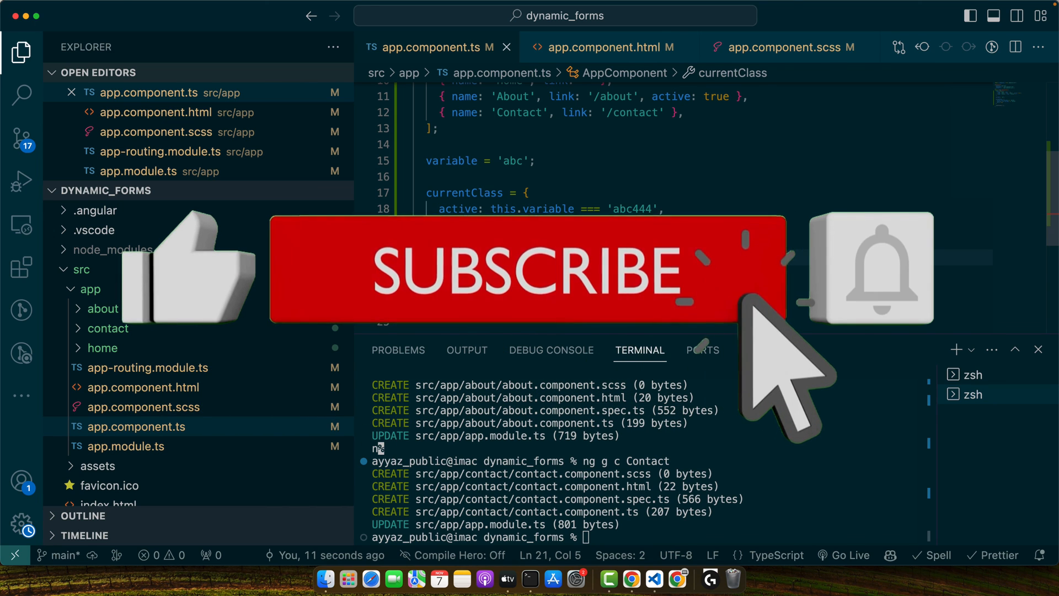
pyautogui.moveTo(953, 432)
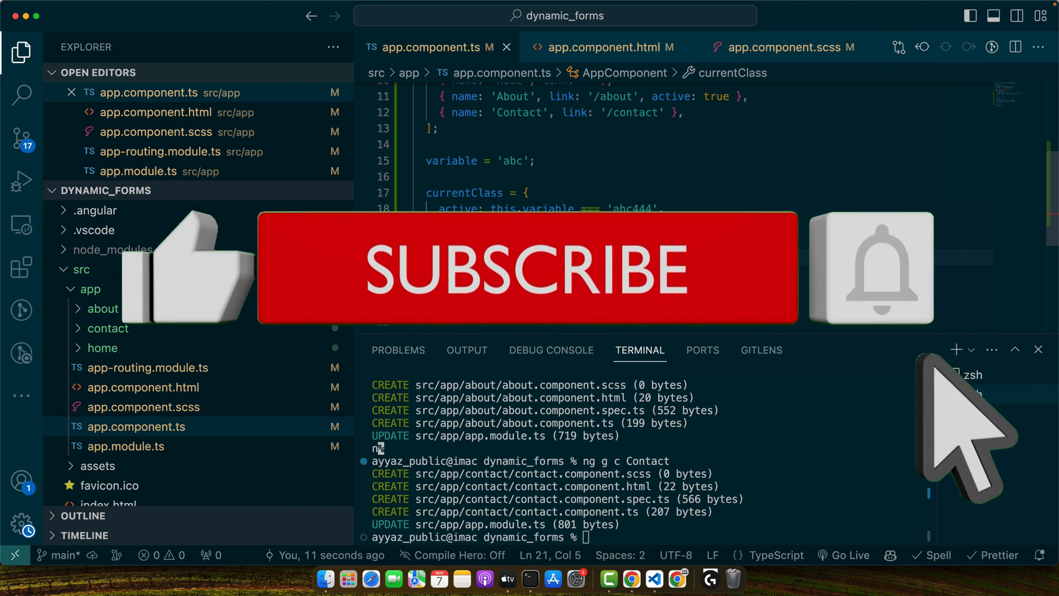